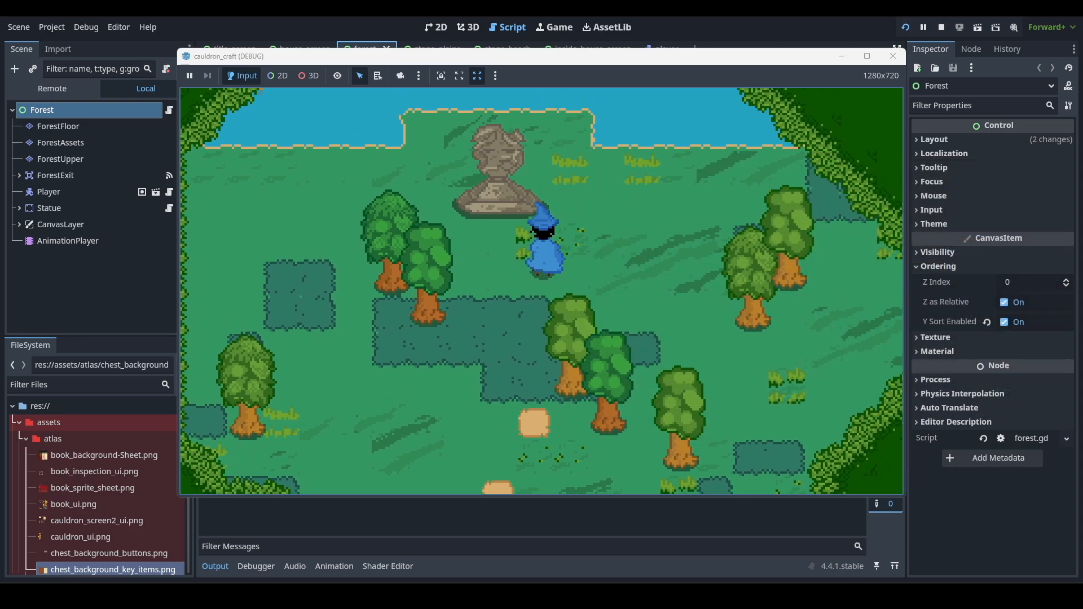
Switch to Aseprite and preview middle and last frames of the player_right walk cycle.
{"action": "left_click", "coordinate": [712, 47]}
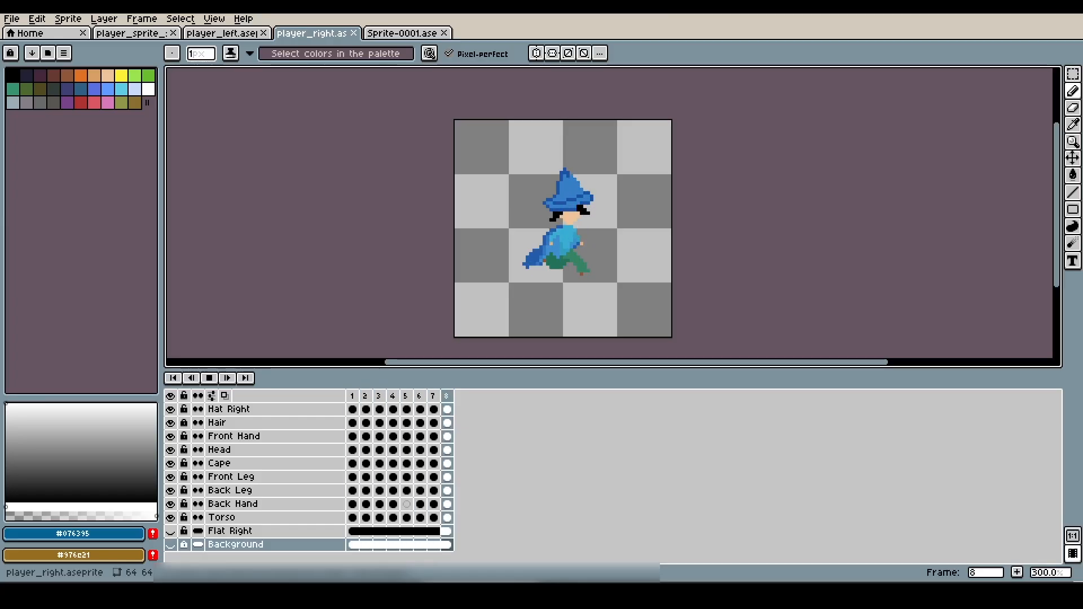
{"action": "left_click", "coordinate": [392, 396]}
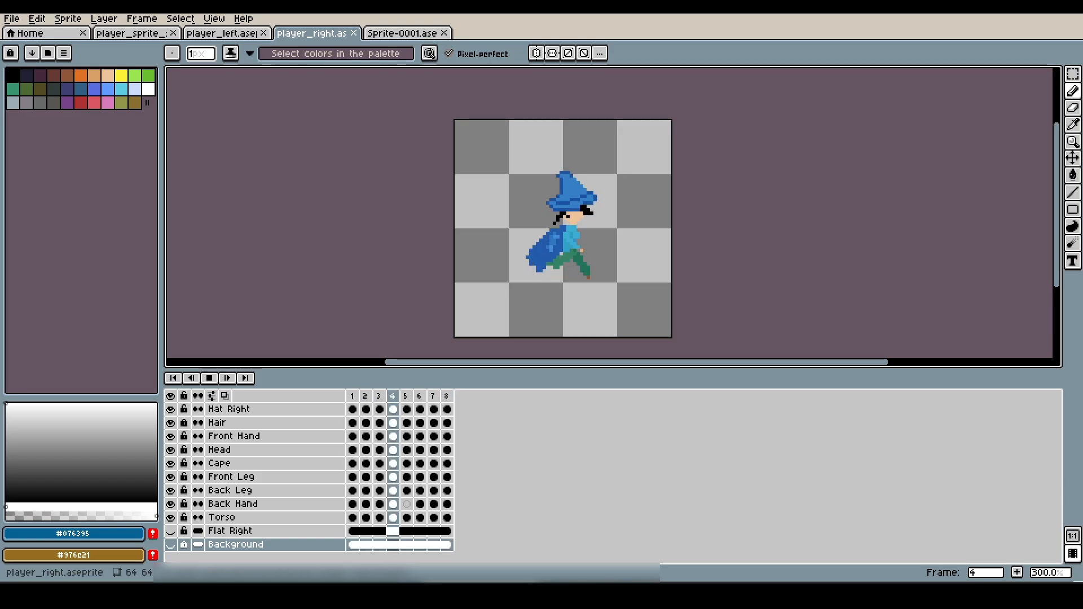
{"action": "left_click", "coordinate": [445, 396]}
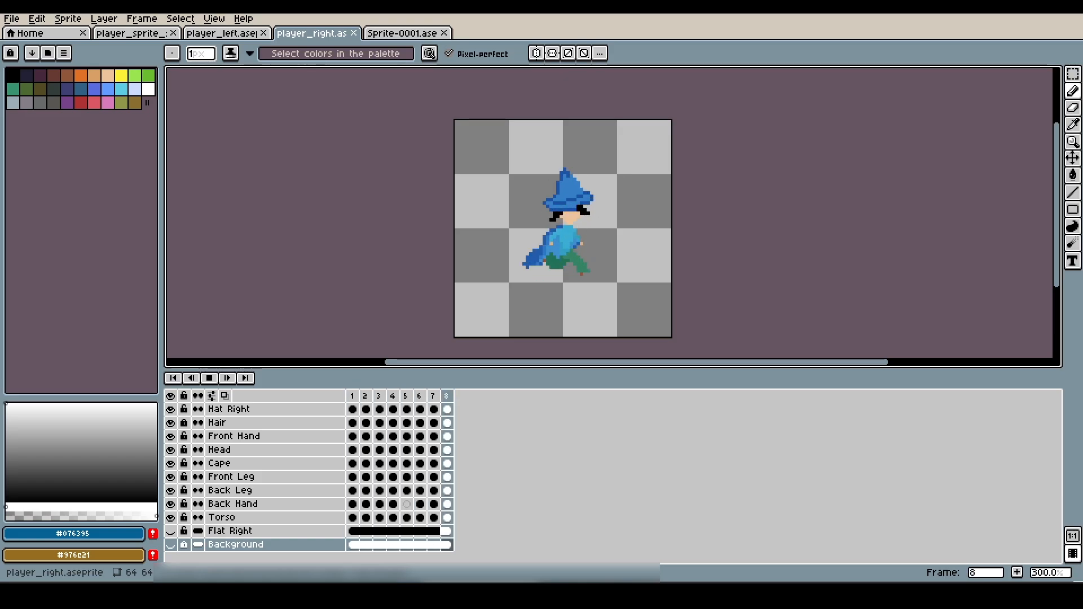
{"action": "left_click", "coordinate": [391, 396]}
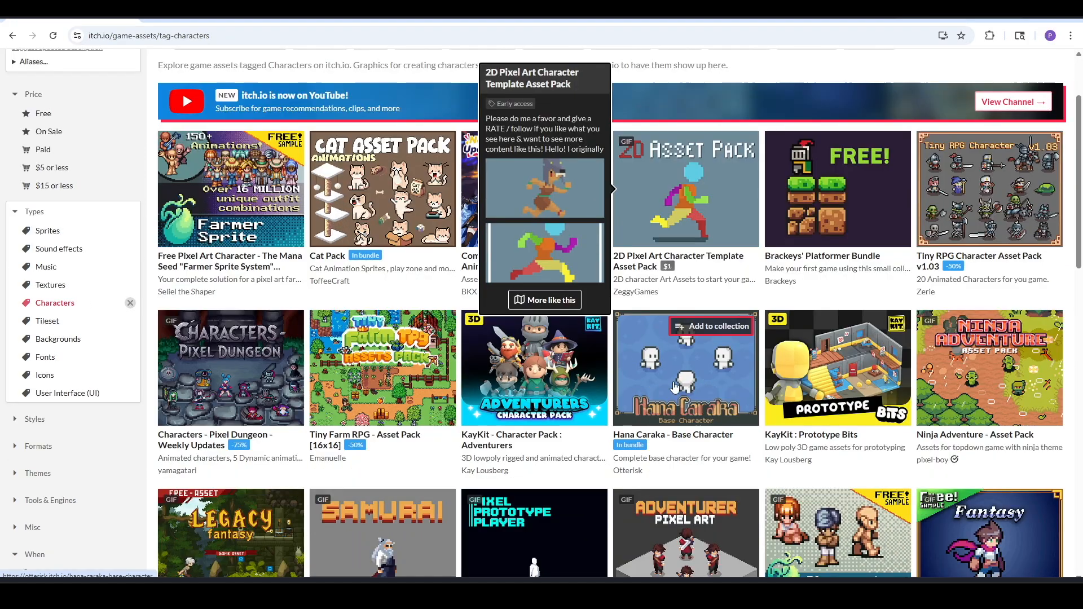
Scroll down through the Characters-tagged asset pack listings on itch.io.
{"action": "scroll", "scroll_direction": "down", "scroll_amount": 3}
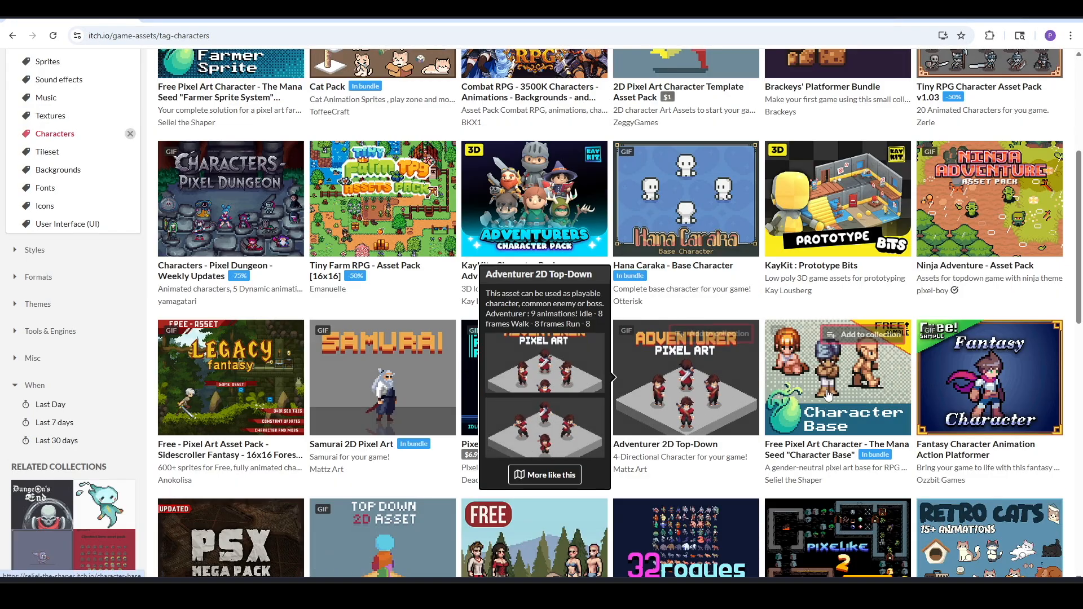
{"action": "scroll", "scroll_direction": "down", "scroll_amount": 3}
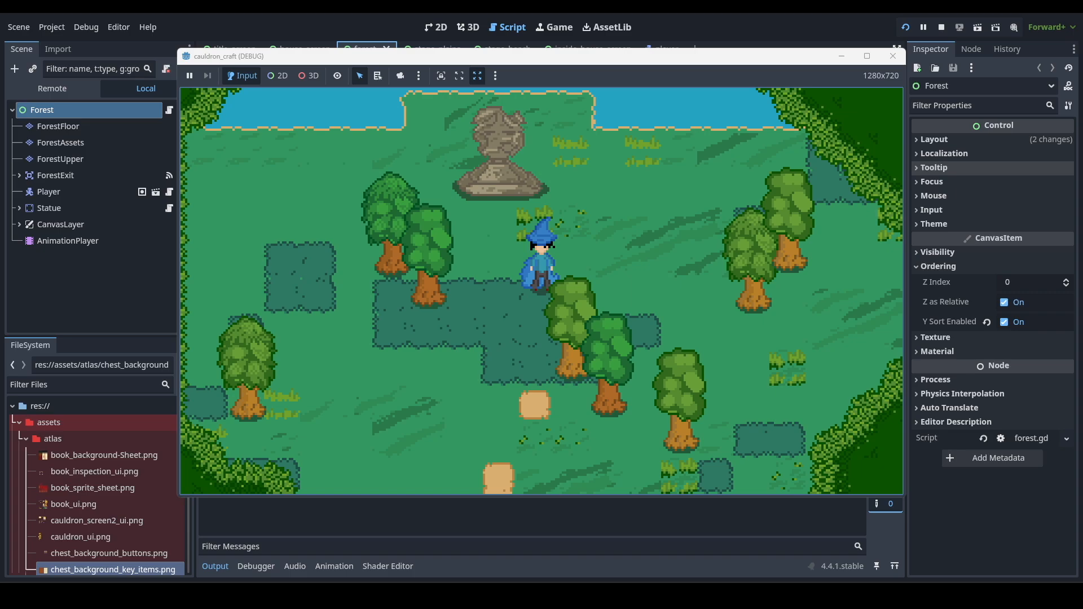
Move the wizard left and right around the running forest game.
{"action": "key", "text": "Left"}
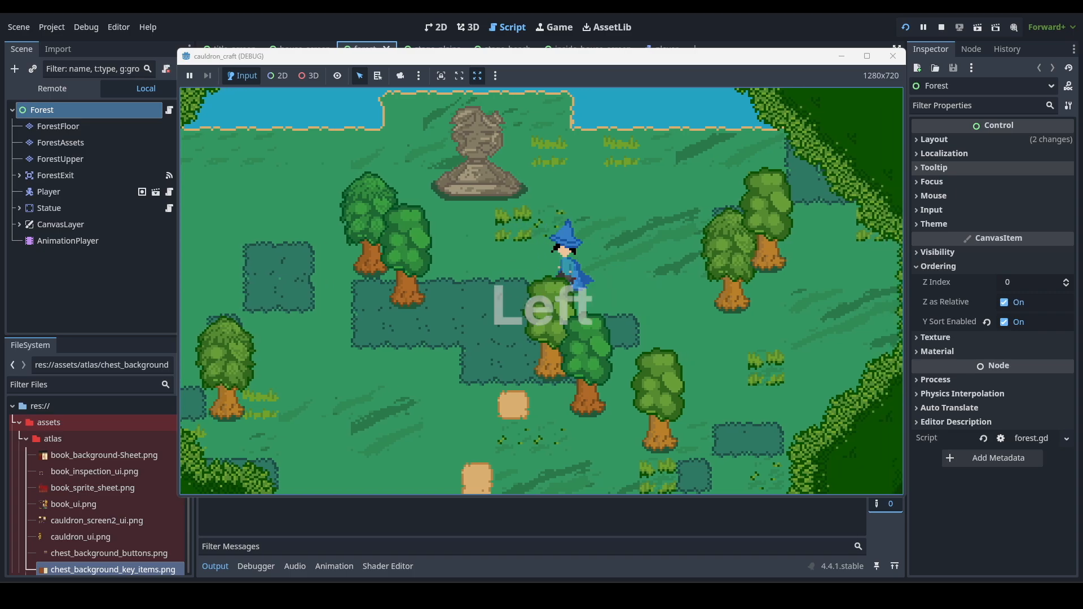
{"action": "key", "text": "Right"}
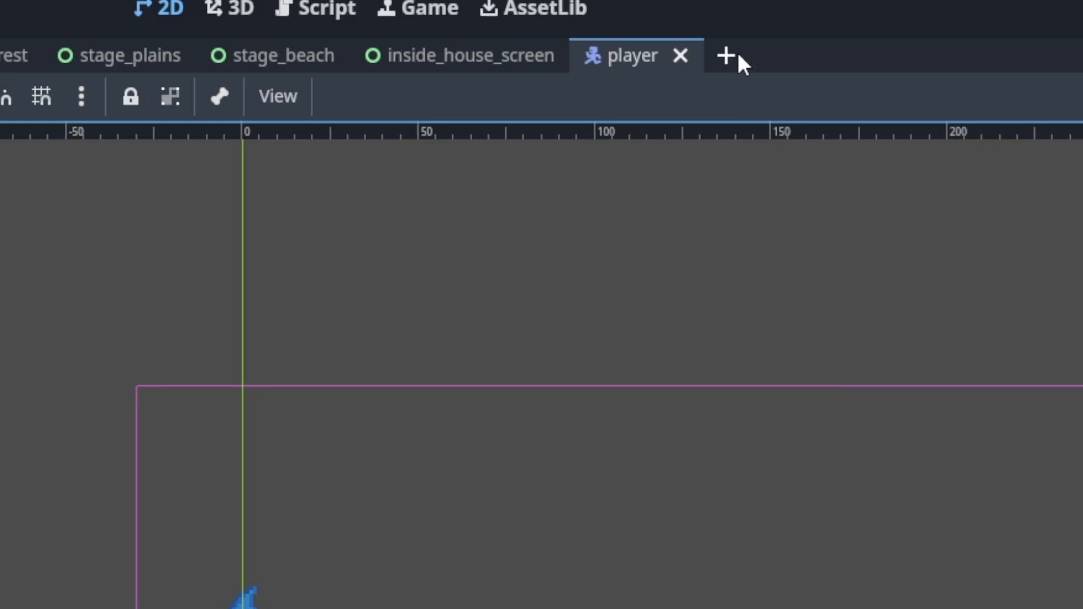
Create a new scene with a CharacterBody2D root node.
{"action": "left_click", "coordinate": [725, 56]}
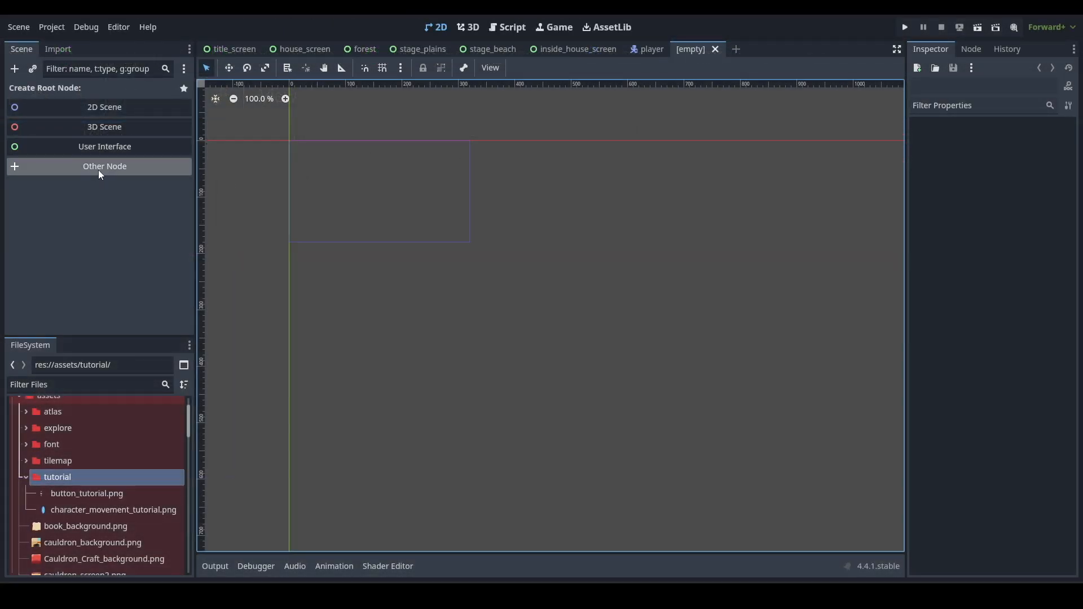
{"action": "mouse_move", "coordinate": [104, 107]}
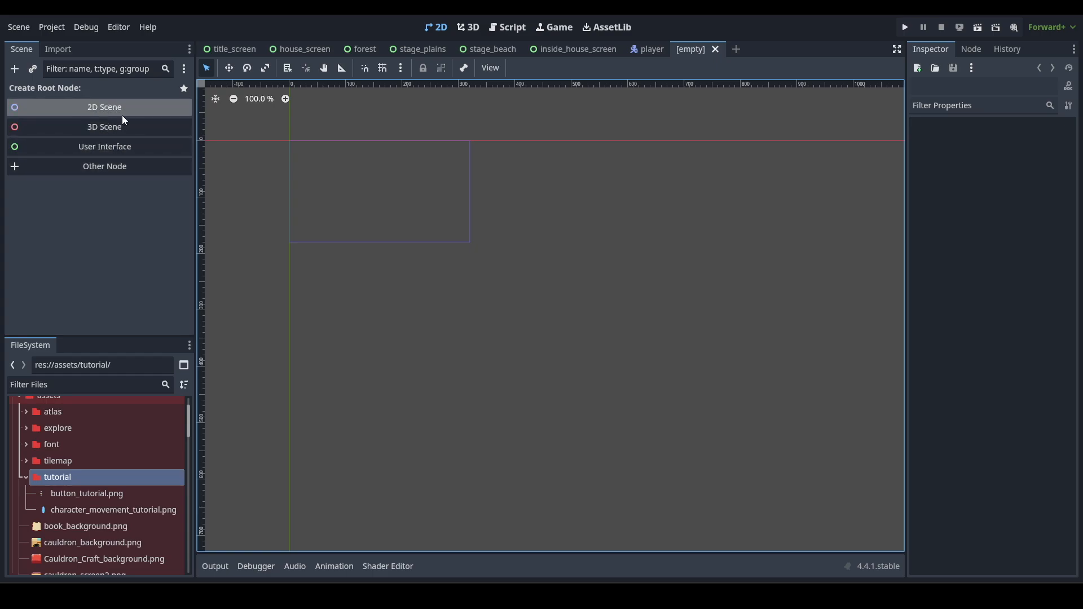
{"action": "left_click", "coordinate": [104, 166]}
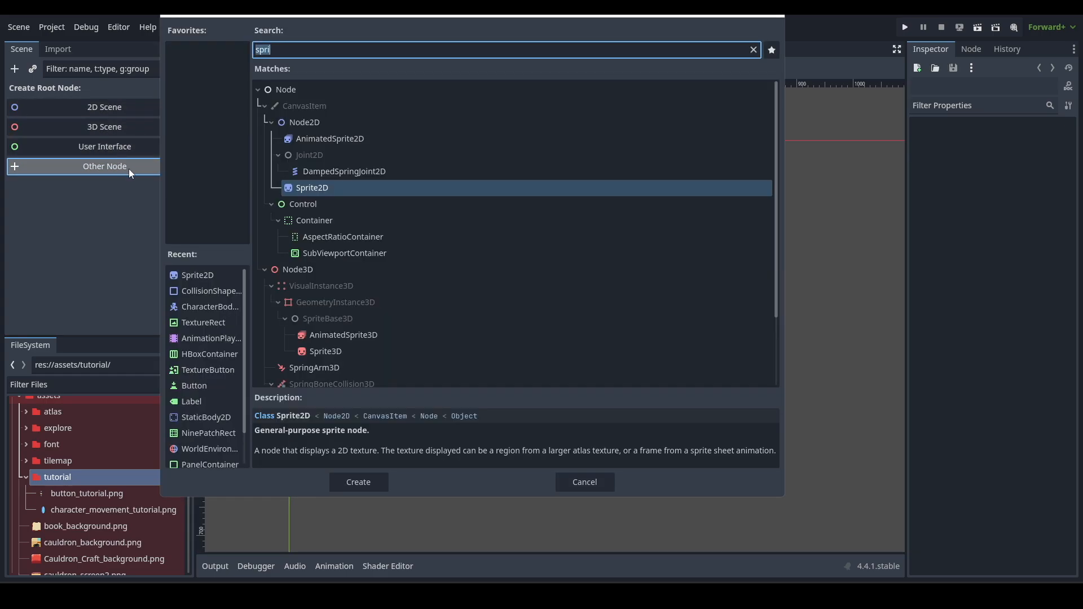
{"action": "mouse_move", "coordinate": [311, 47]}
{"action": "type", "text": "cha"}
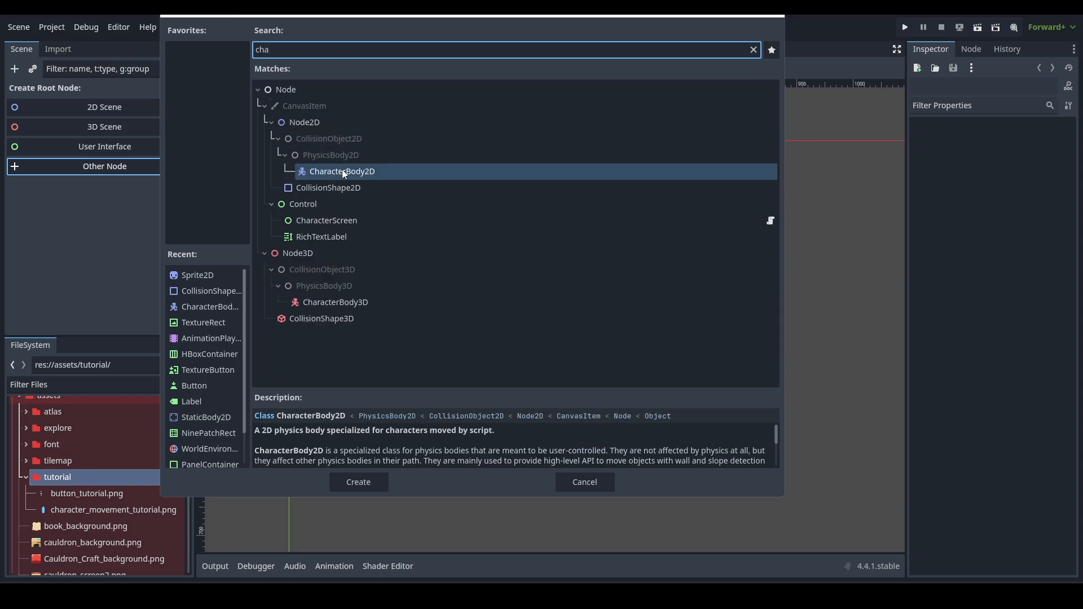
{"action": "left_click", "coordinate": [358, 481]}
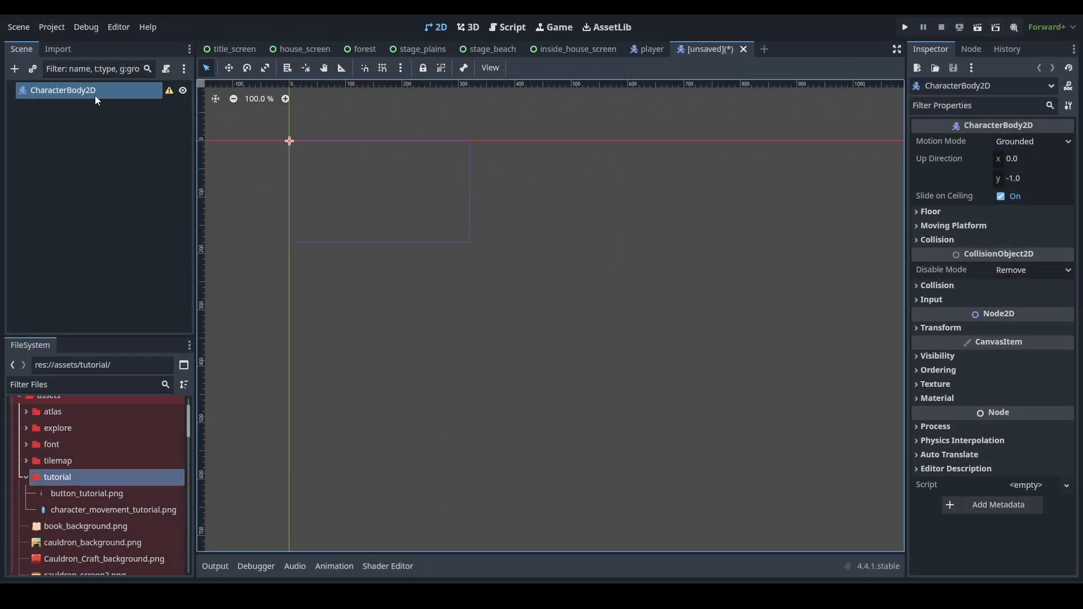
Add a CollisionShape2D child under the CharacterBody2D.
{"action": "right_click", "coordinate": [64, 91]}
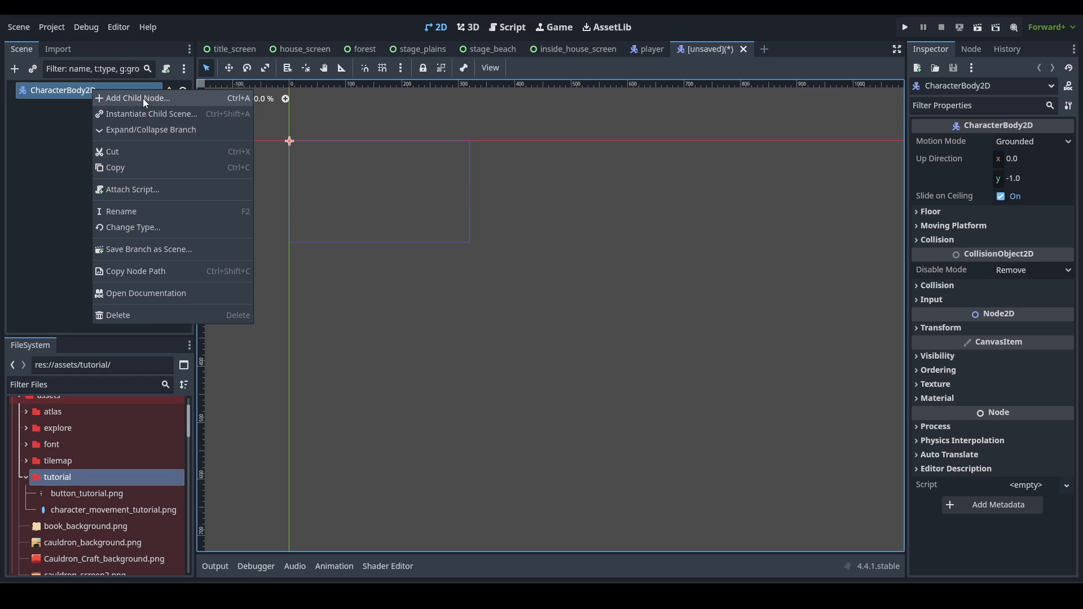
{"action": "left_click", "coordinate": [138, 97]}
{"action": "type", "text": "colli"}
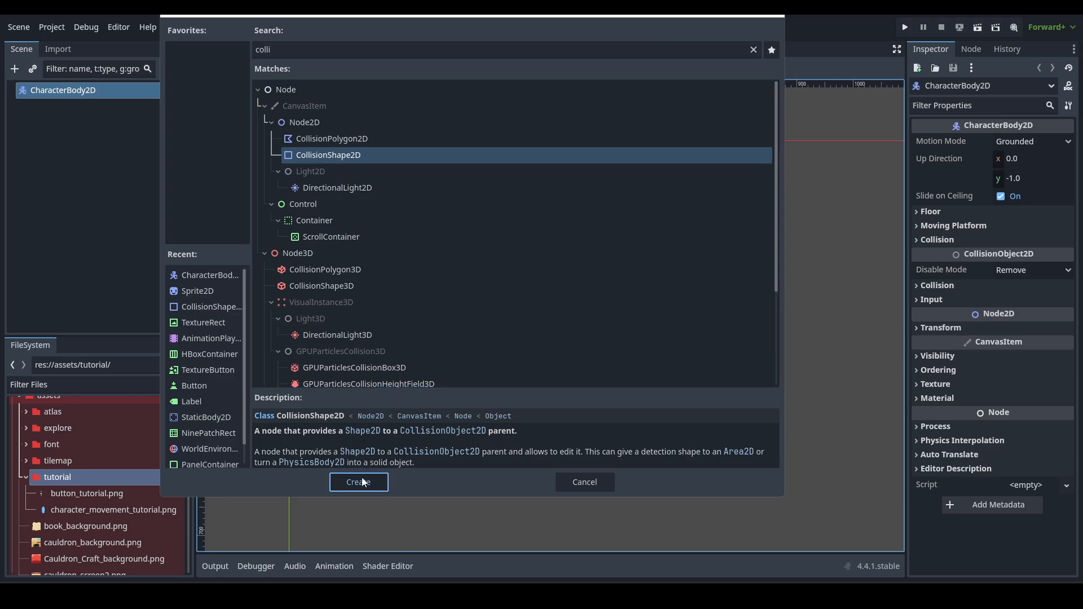
{"action": "left_click", "coordinate": [359, 482]}
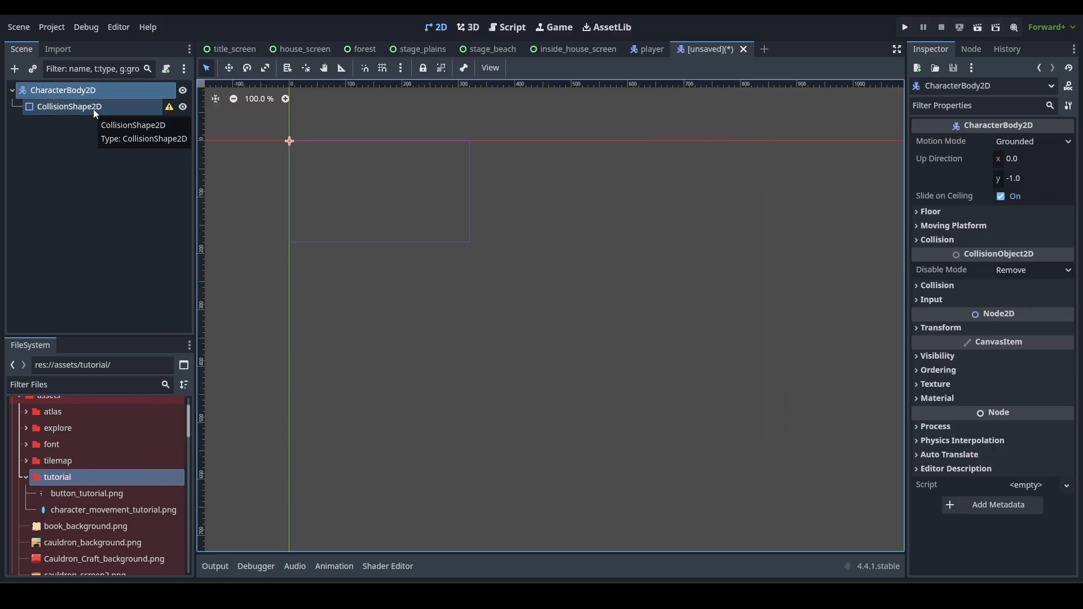
{"action": "key", "text": "ctrl+a"}
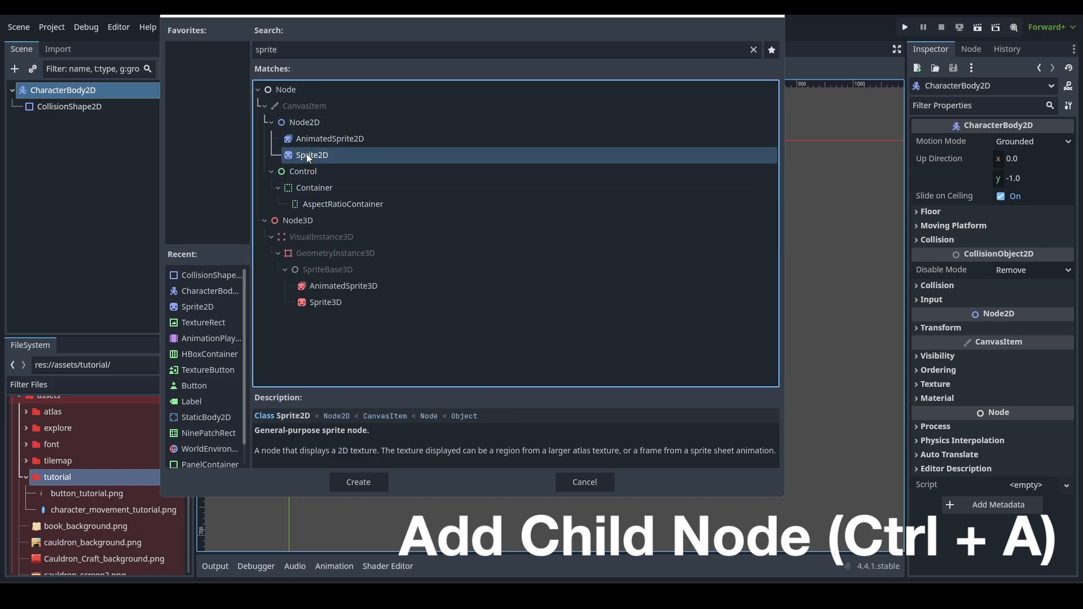
Add a Sprite2D child with a new AtlasTexture sourced from character_movement_tutorial.png.
{"action": "left_click", "coordinate": [357, 482]}
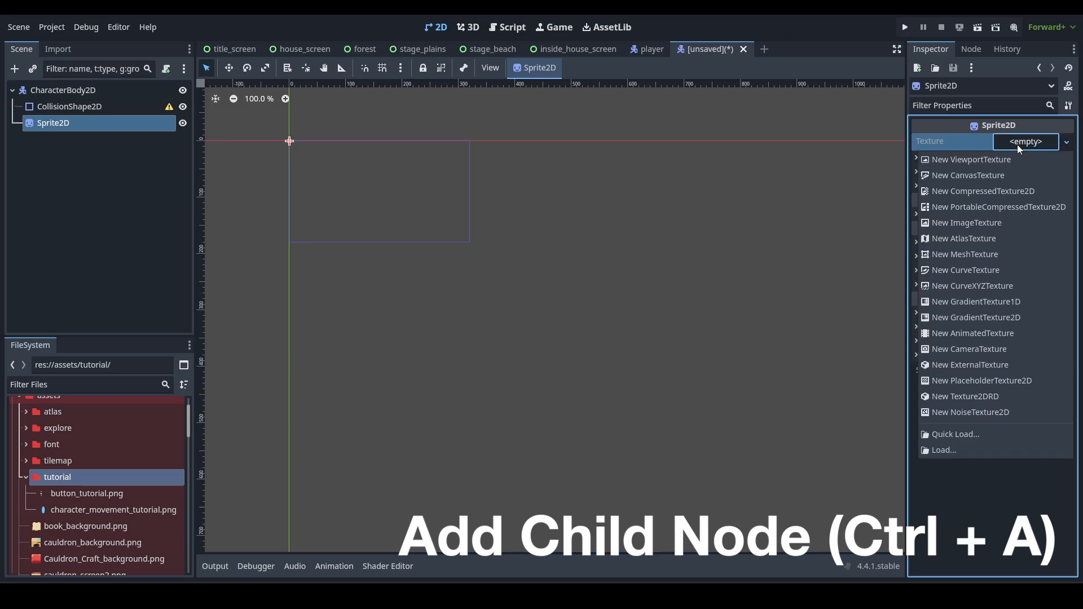
{"action": "mouse_move", "coordinate": [963, 238]}
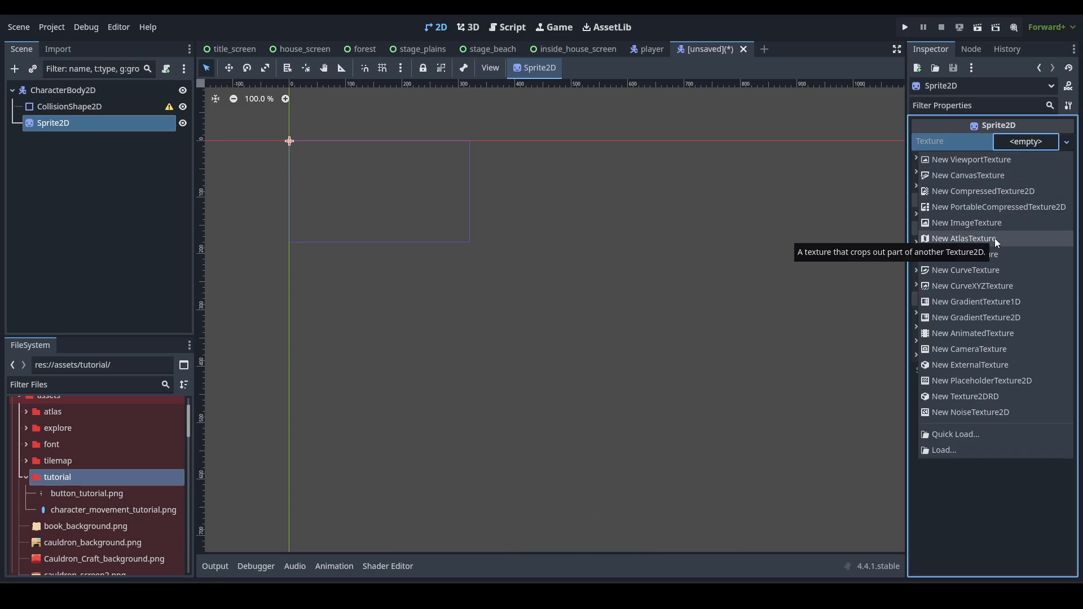
{"action": "left_click", "coordinate": [964, 238]}
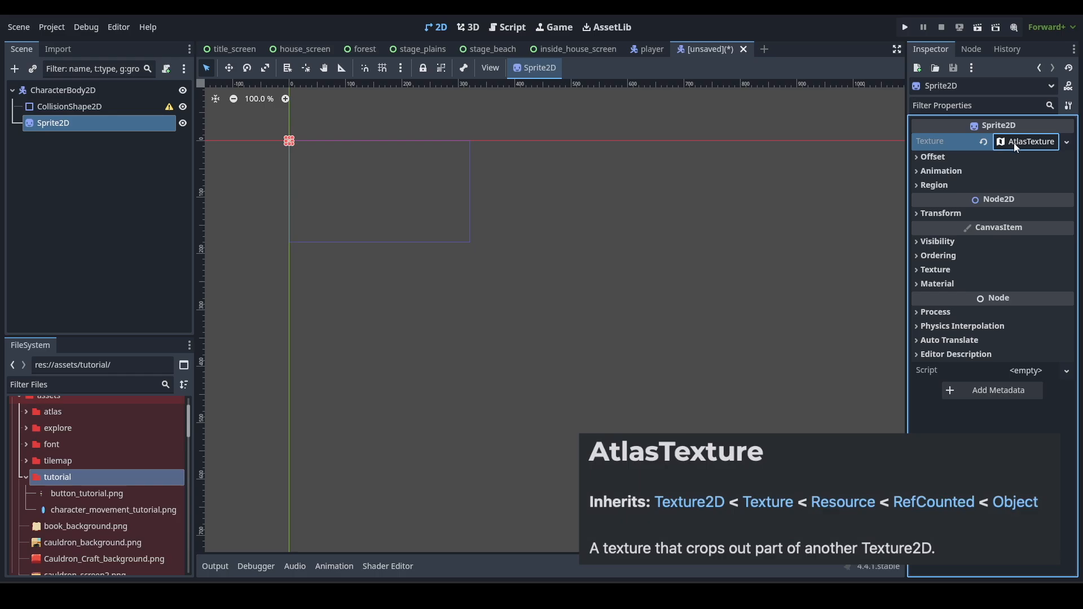
{"action": "left_click", "coordinate": [1027, 142]}
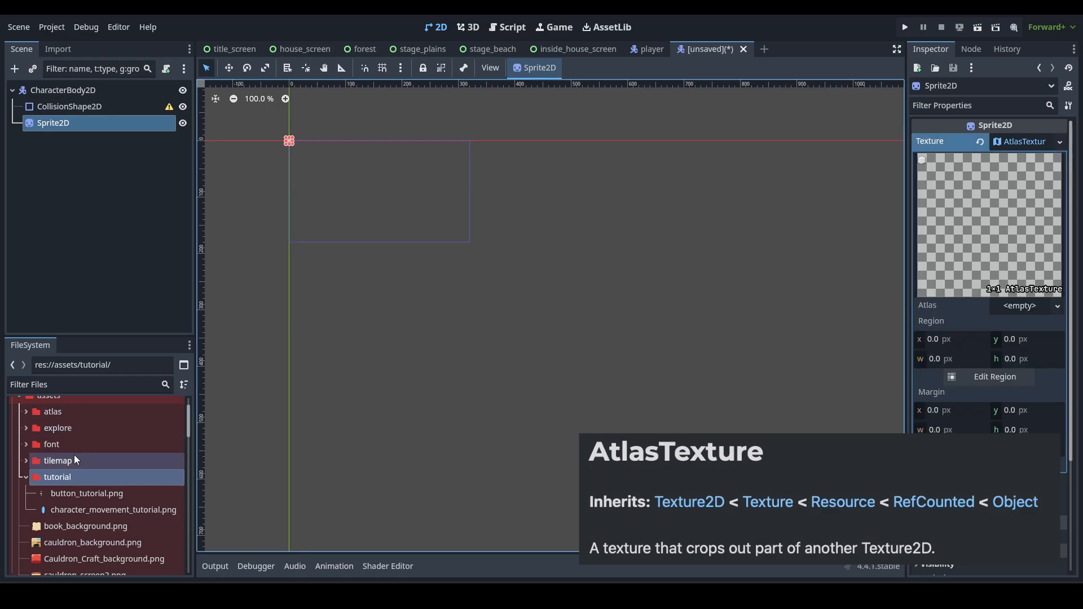
{"action": "left_click", "coordinate": [113, 510]}
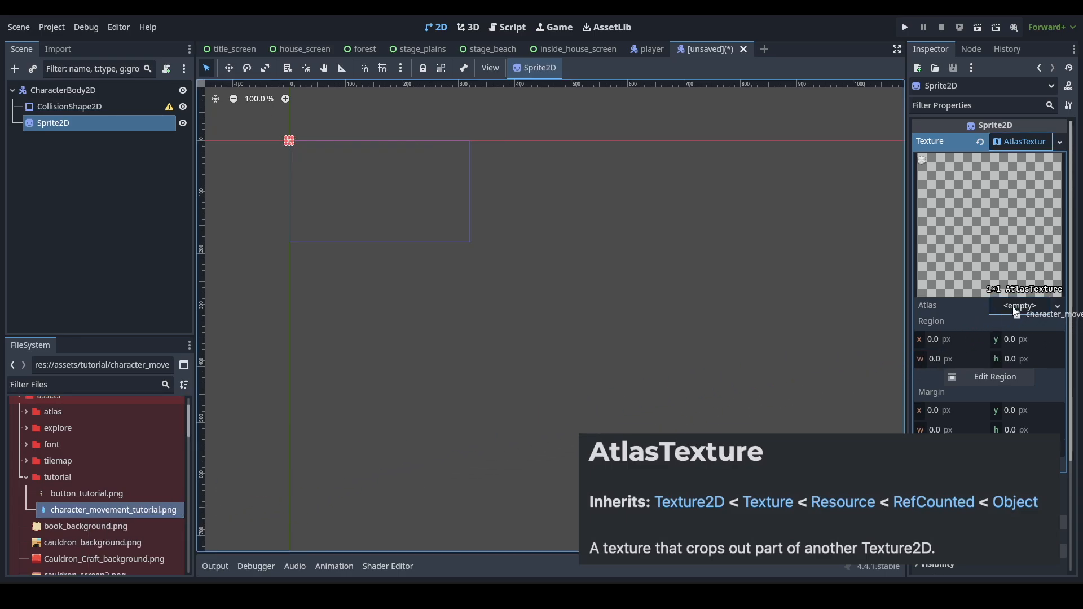
{"action": "left_click", "coordinate": [1050, 314]}
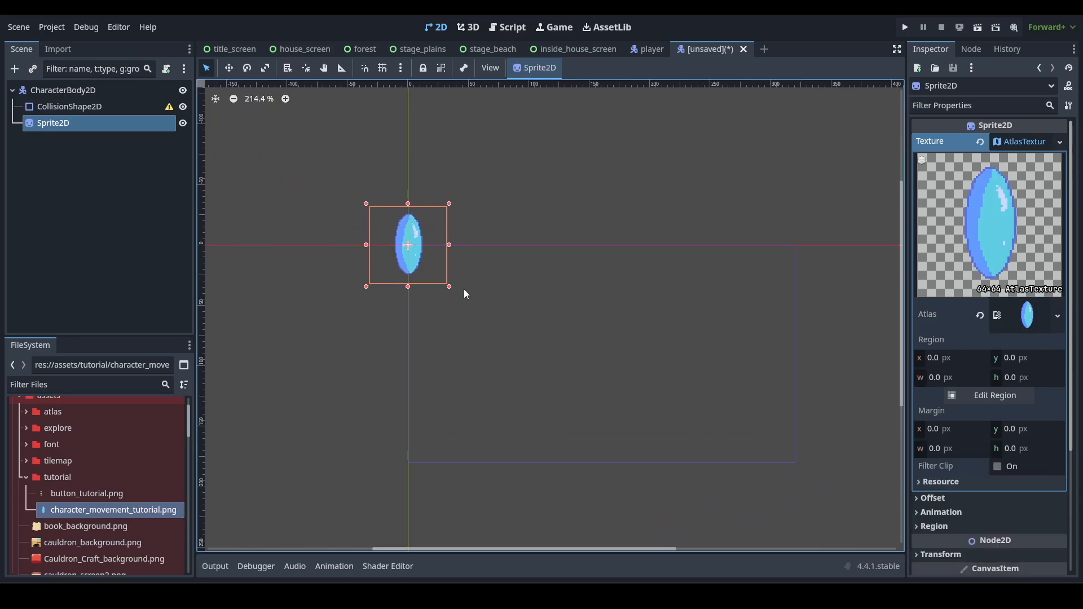
Crop the atlas texture region tightly around the blue crystal, 23 by 50 pixels.
{"action": "left_click", "coordinate": [995, 395]}
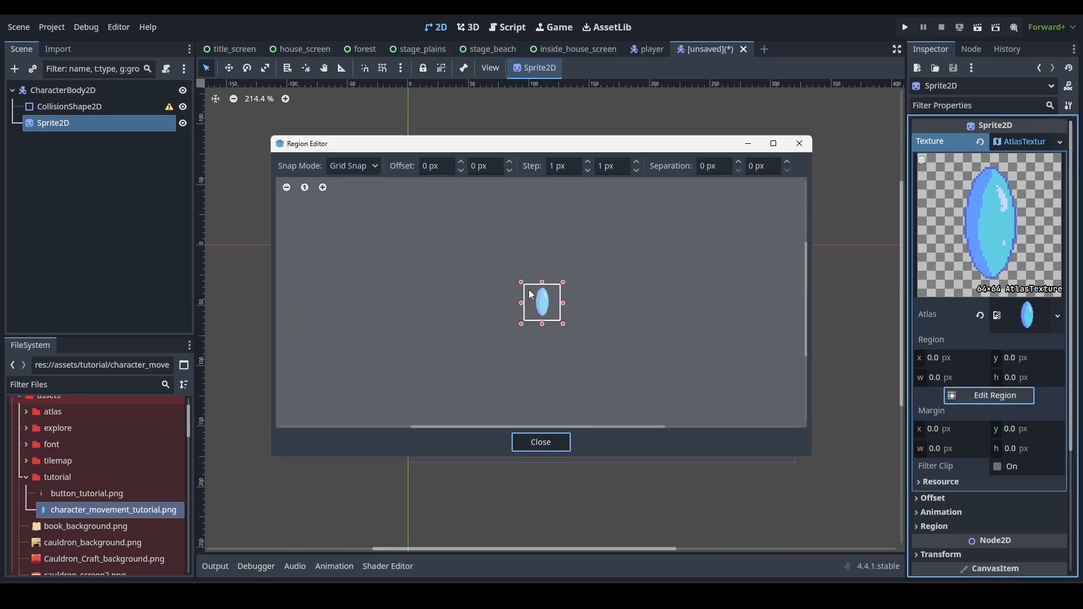
{"action": "left_click", "coordinate": [321, 188]}
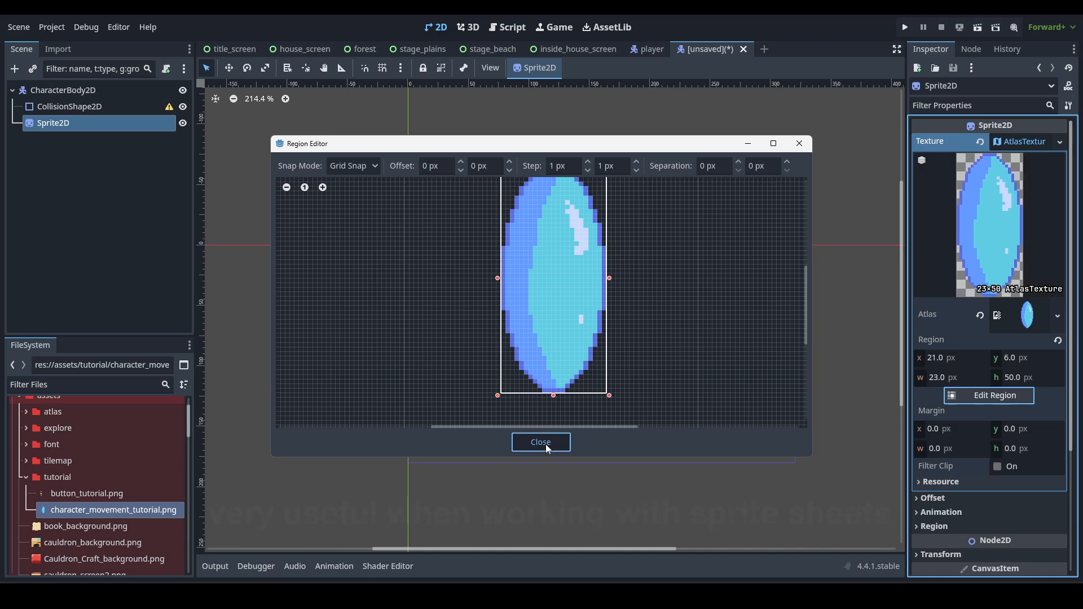
{"action": "left_click", "coordinate": [541, 442]}
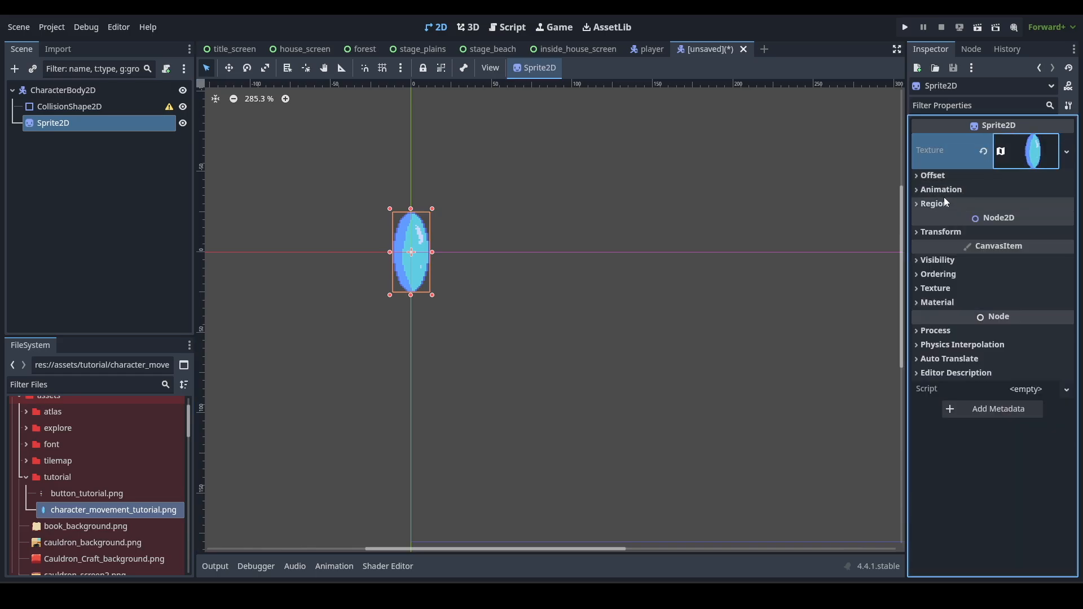
Select the Sprite2D, nudge it upward, and begin saving the scene.
{"action": "scroll", "scroll_direction": "up", "scroll_amount": 3}
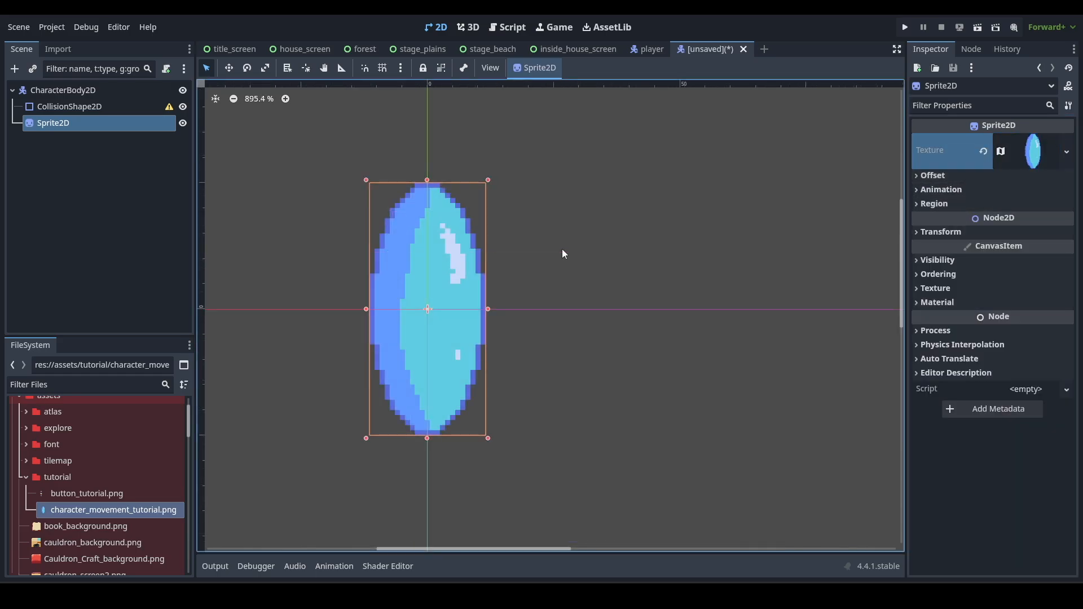
{"action": "left_click", "coordinate": [64, 90]}
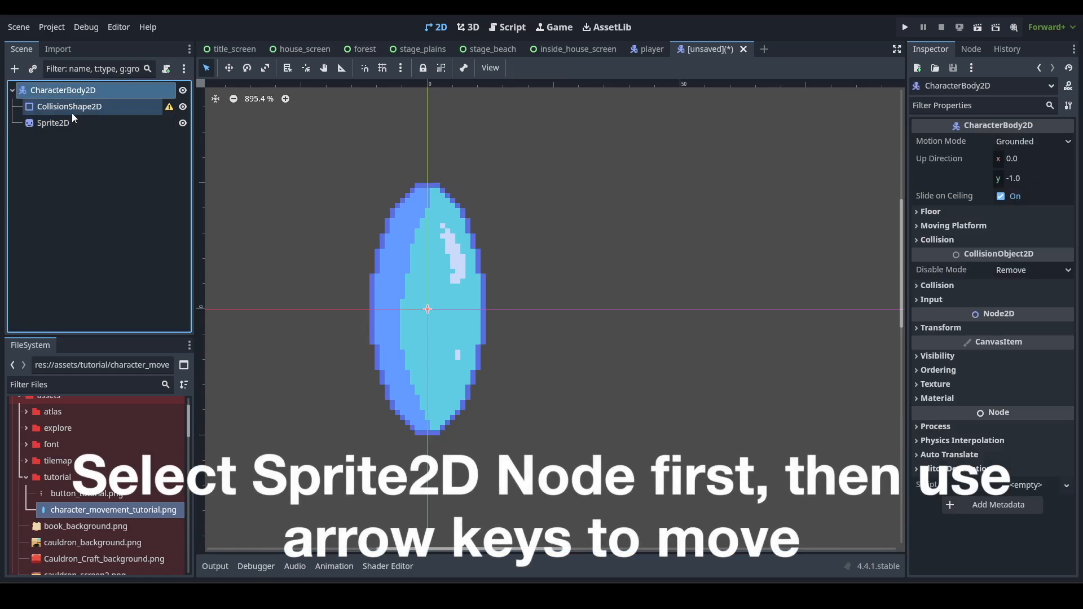
{"action": "left_click", "coordinate": [53, 122]}
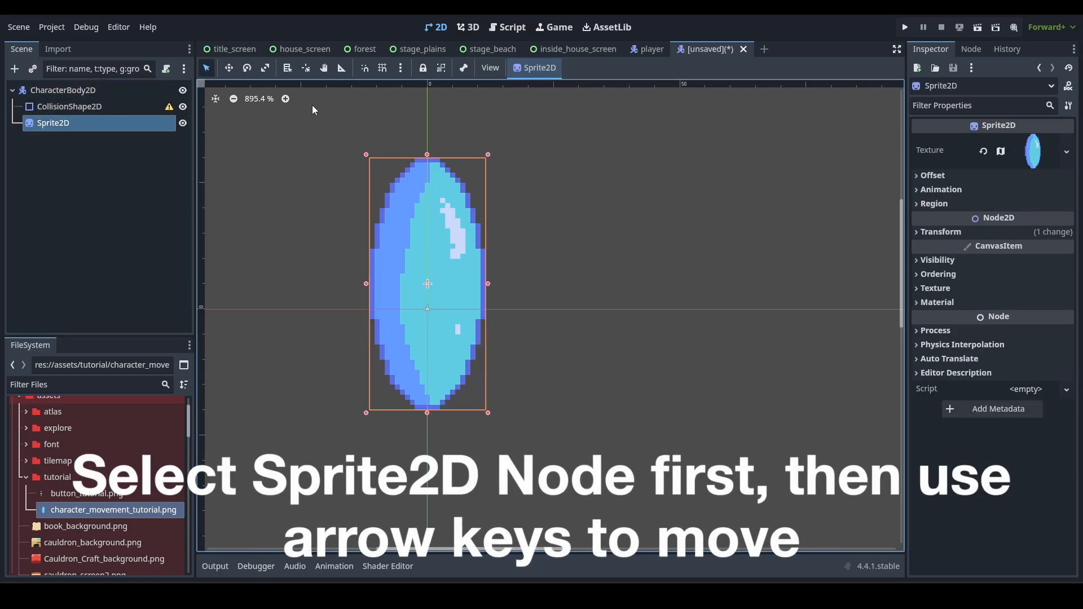
{"action": "key", "text": "Up"}
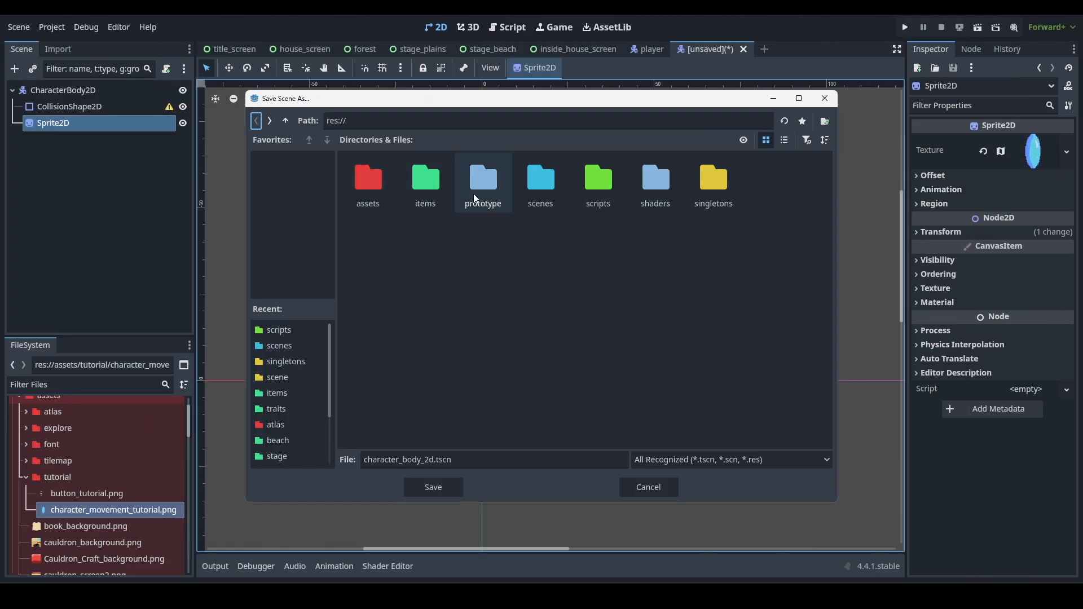
{"action": "mouse_move", "coordinate": [491, 177]}
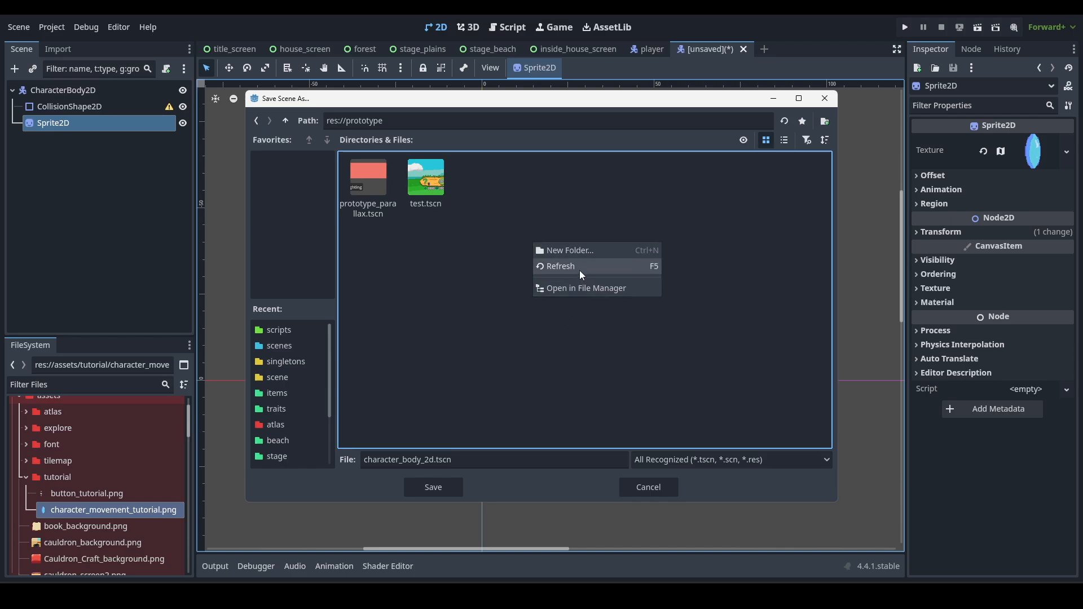
Create a new 'character movement tutorial' folder inside prototype.
{"action": "left_click", "coordinate": [568, 250]}
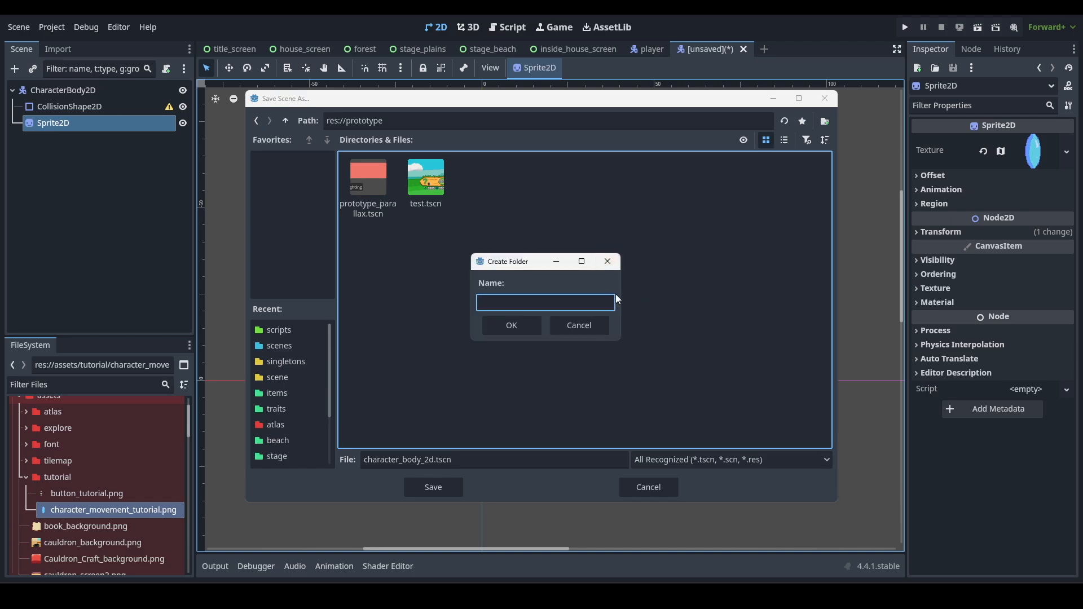
{"action": "type", "text": "character movement tuoti"}
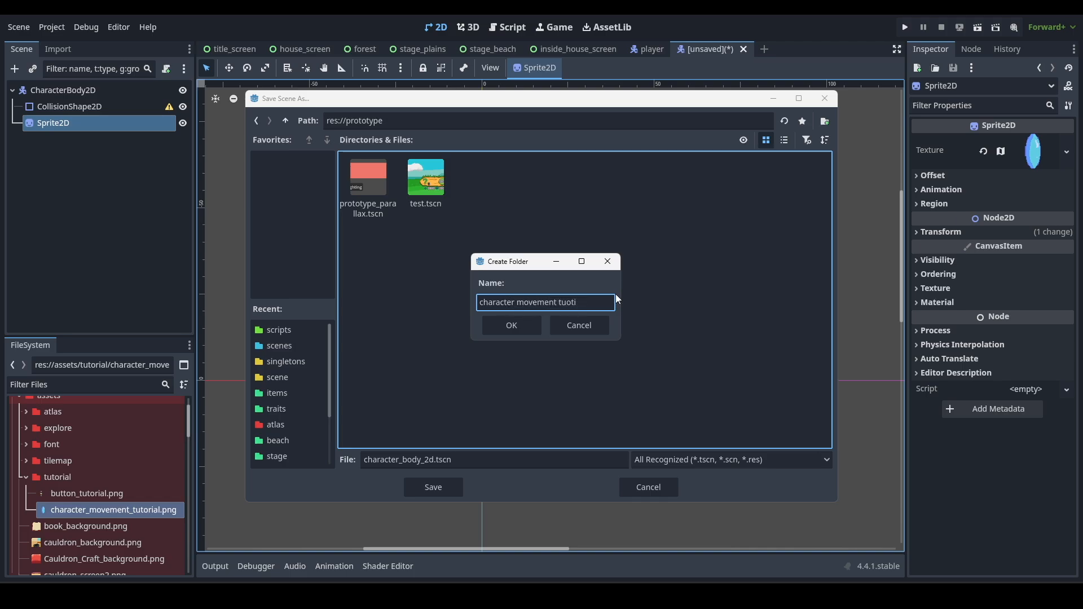
{"action": "type", "text": "rial"}
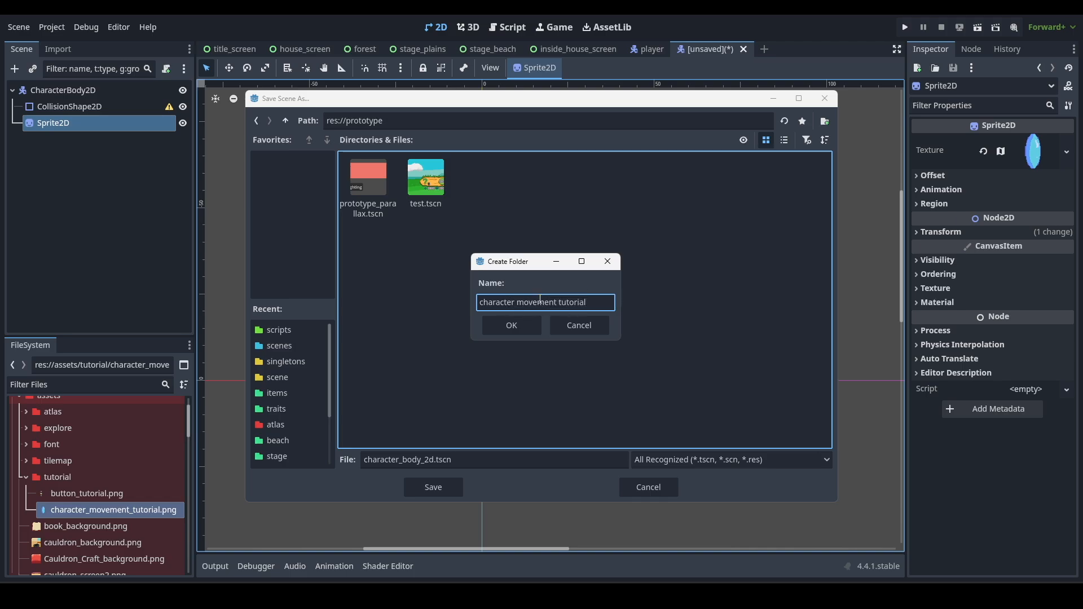
{"action": "left_click", "coordinate": [510, 325]}
{"action": "type", "text": "c"}
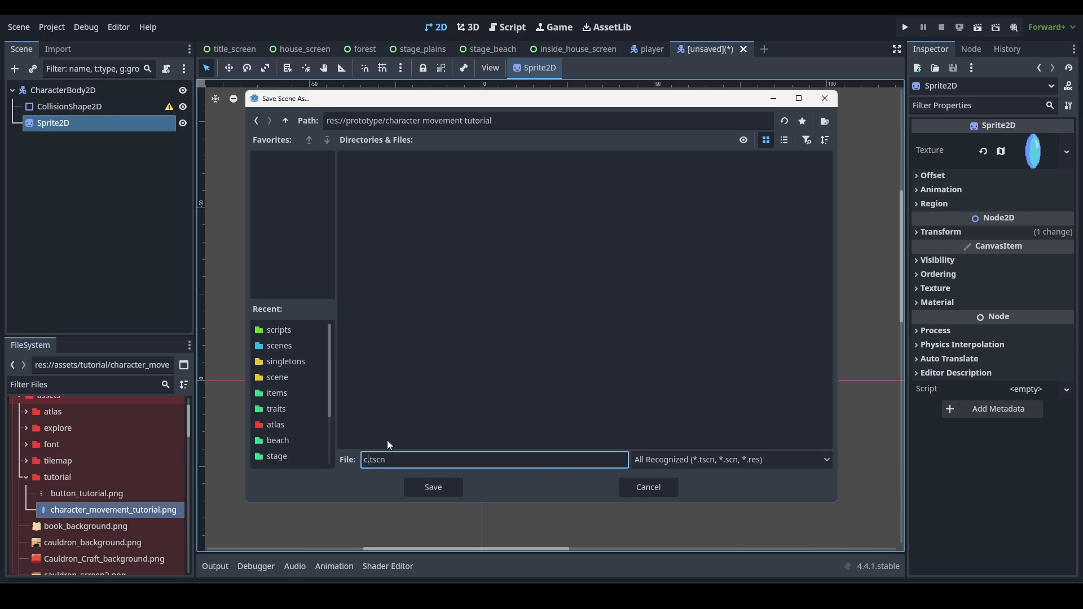
Save the scene as test_character.tscn in that folder.
{"action": "type", "text": "test_character"}
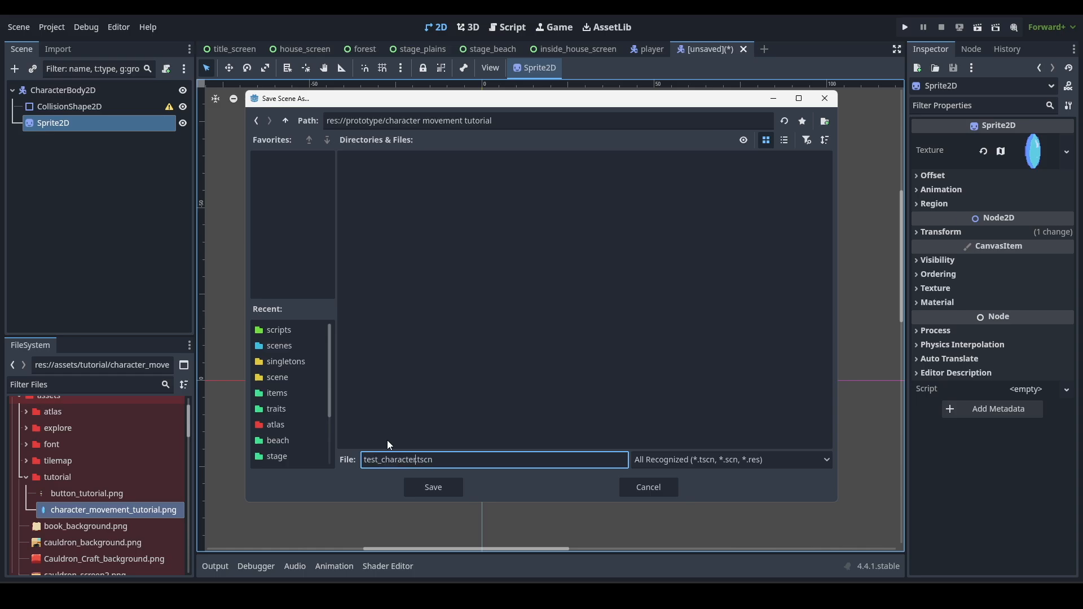
{"action": "left_click", "coordinate": [432, 487]}
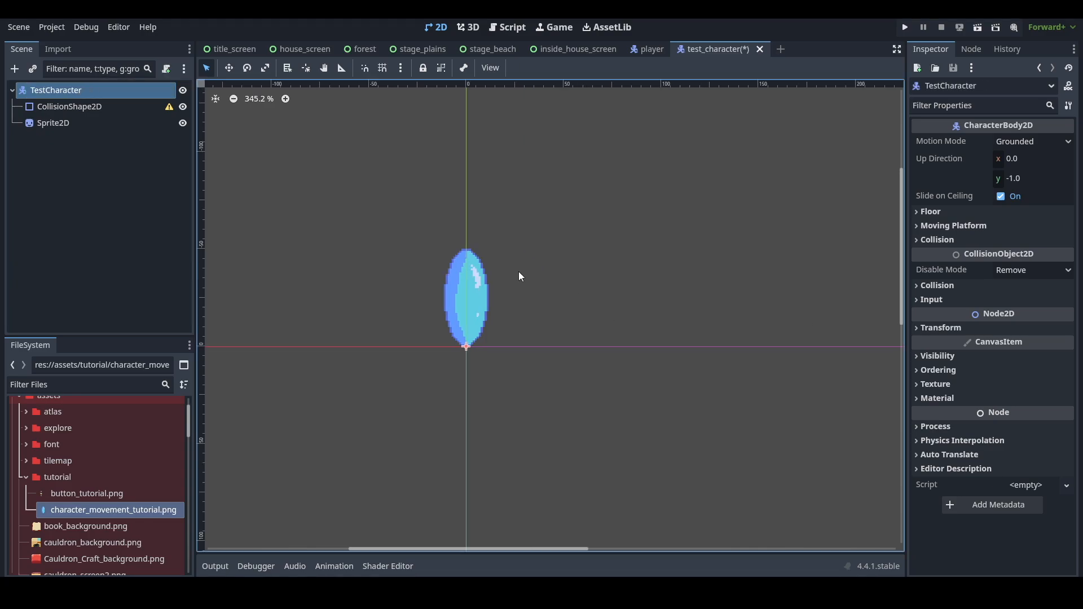
{"action": "scroll", "scroll_direction": "up", "scroll_amount": 3}
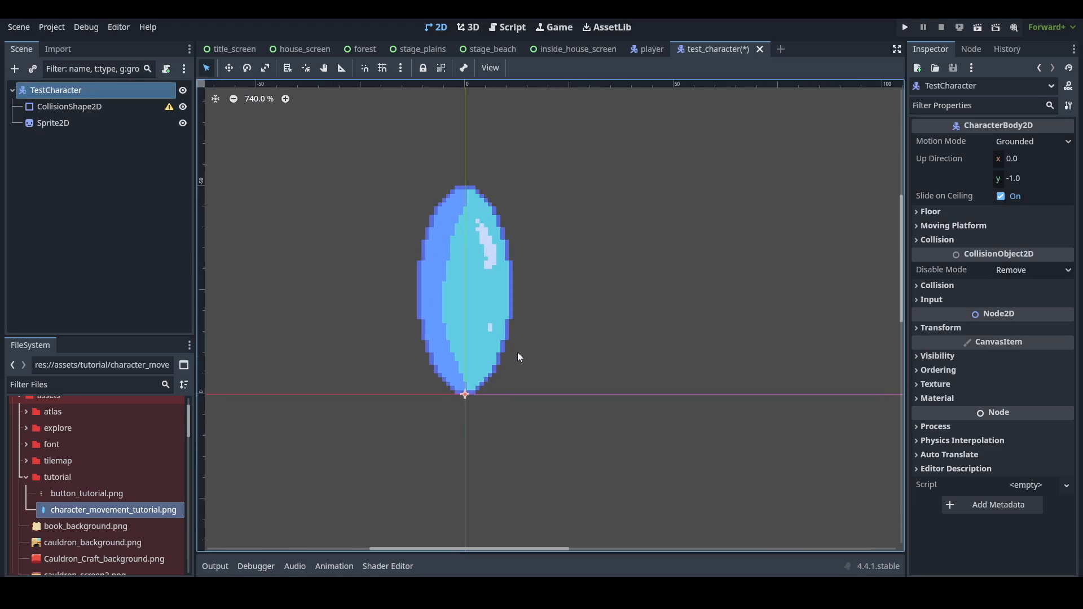
{"action": "scroll", "scroll_direction": "up", "scroll_amount": 3}
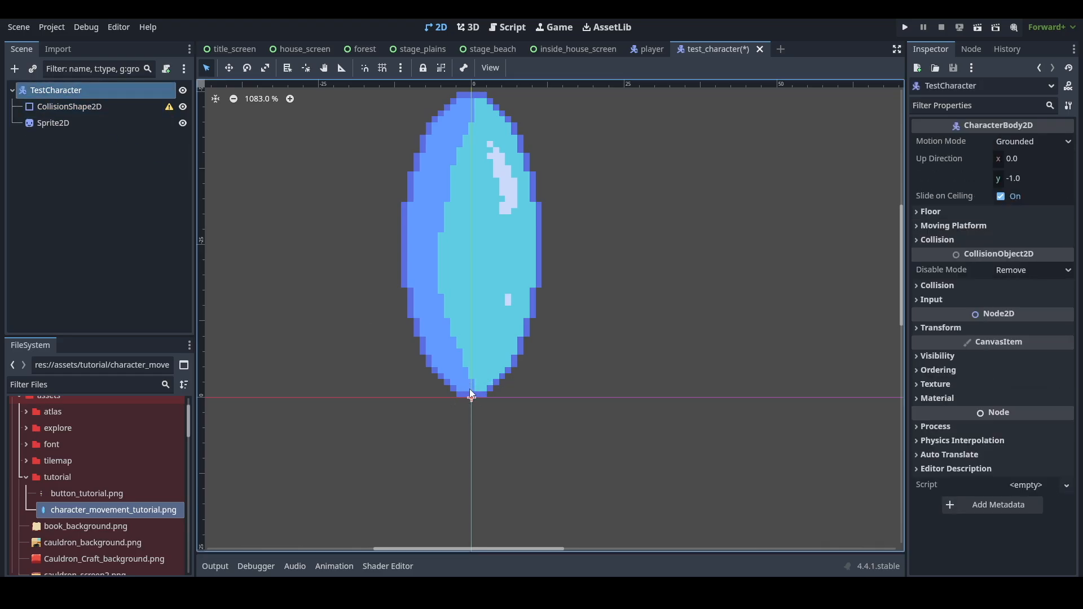
{"action": "left_click", "coordinate": [69, 106]}
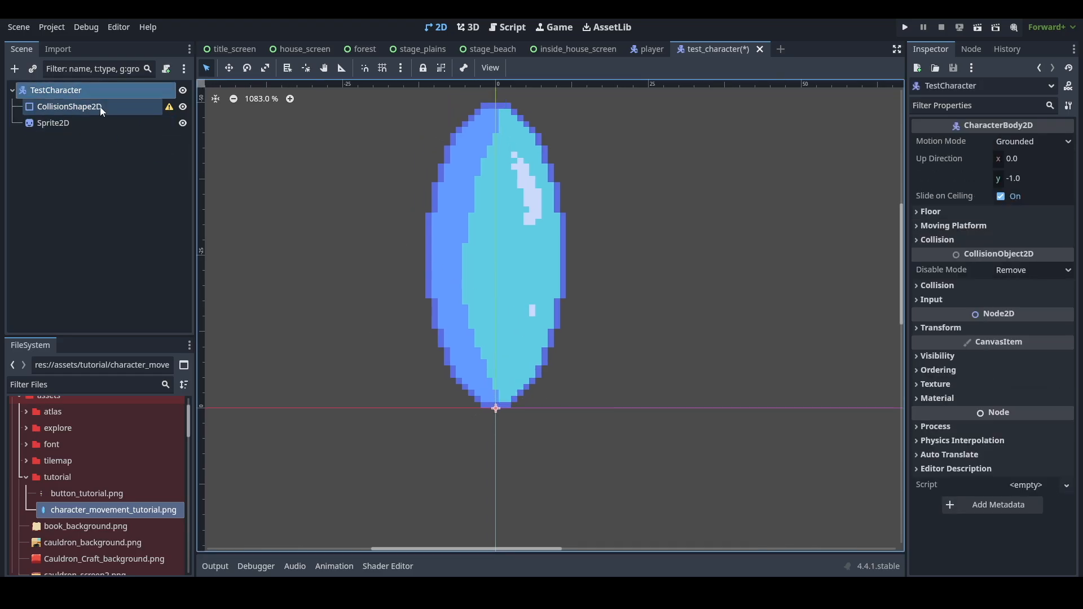
{"action": "left_click", "coordinate": [53, 122]}
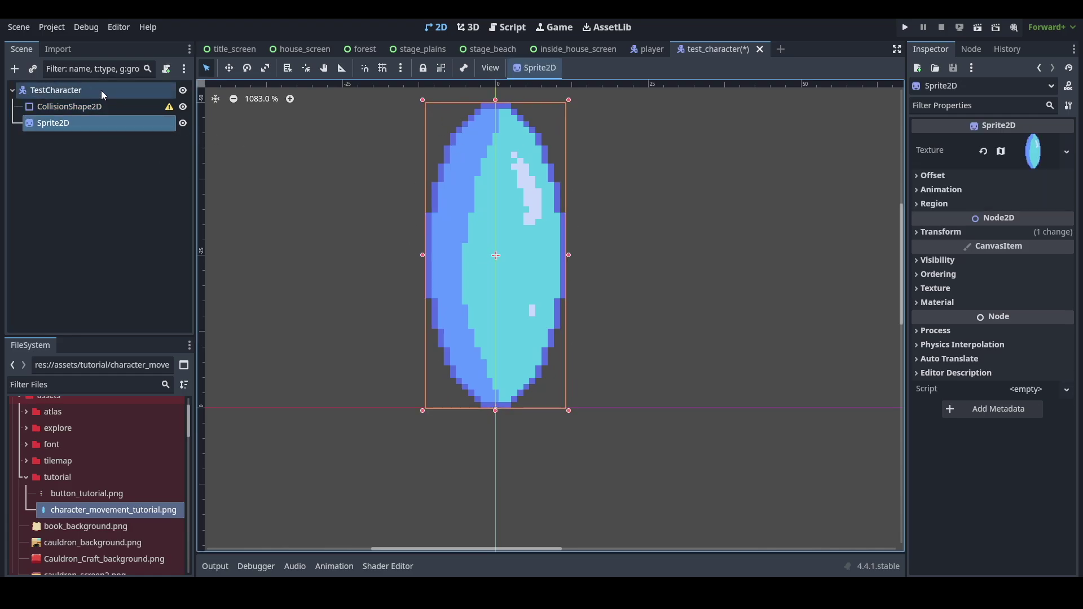
{"action": "left_click", "coordinate": [56, 90]}
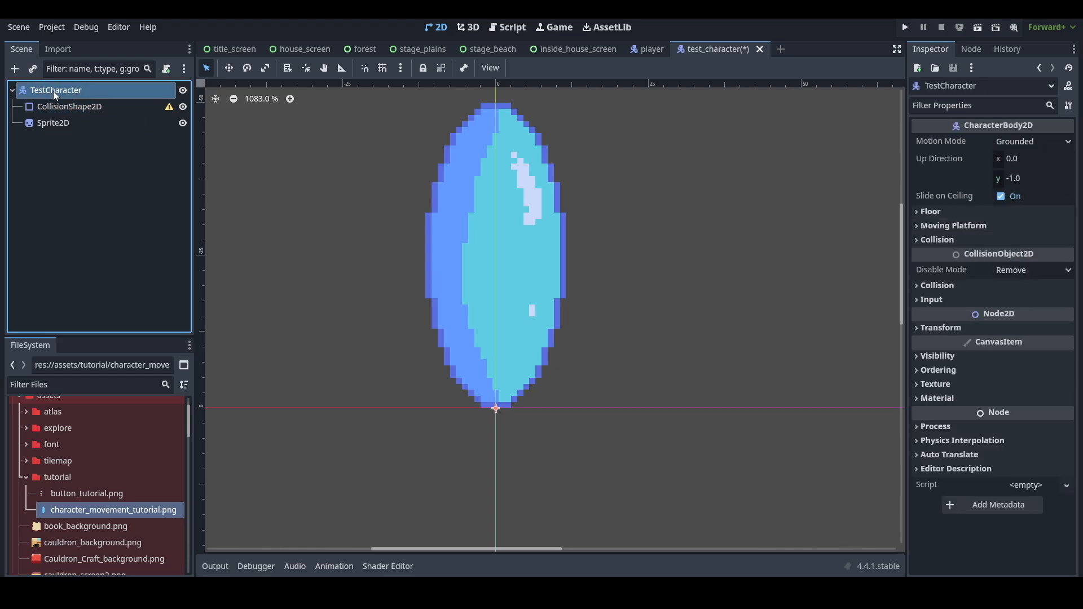
{"action": "mouse_move", "coordinate": [507, 387]}
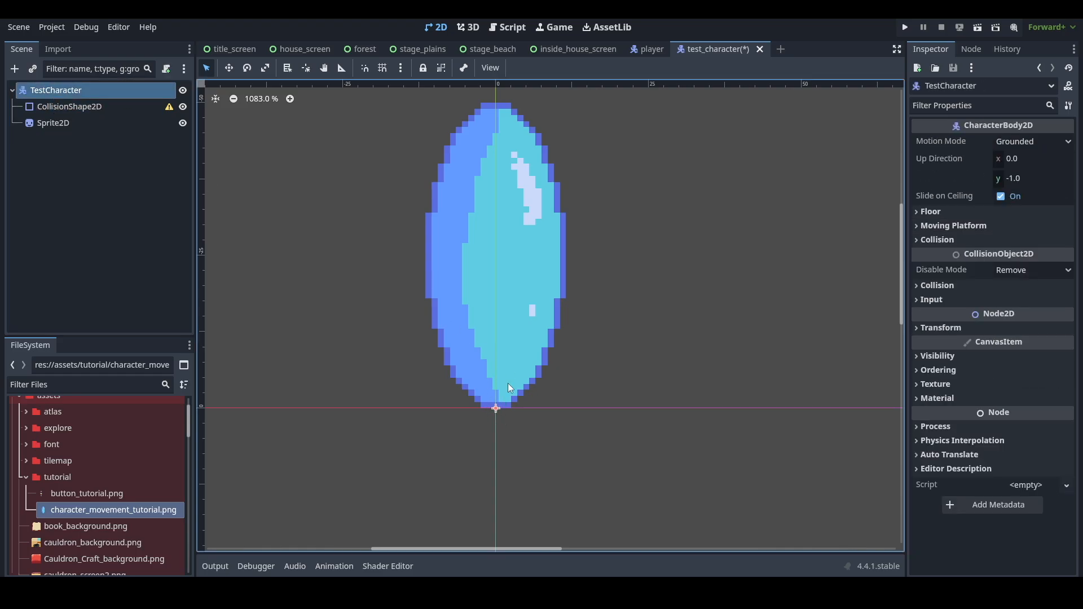
{"action": "scroll", "scroll_direction": "up", "scroll_amount": 3}
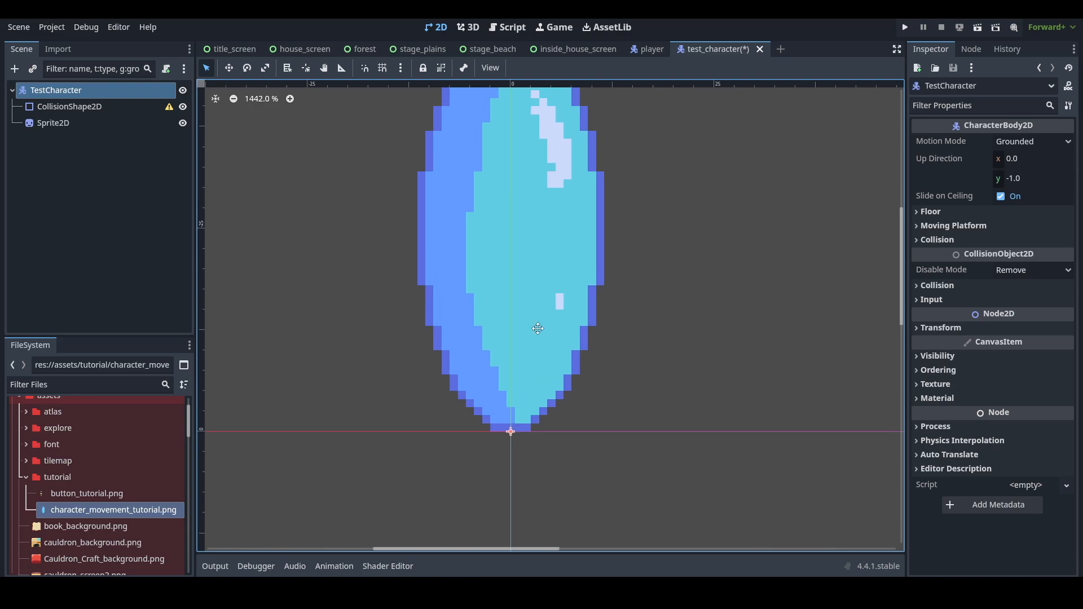
{"action": "scroll", "scroll_direction": "down", "scroll_amount": 3}
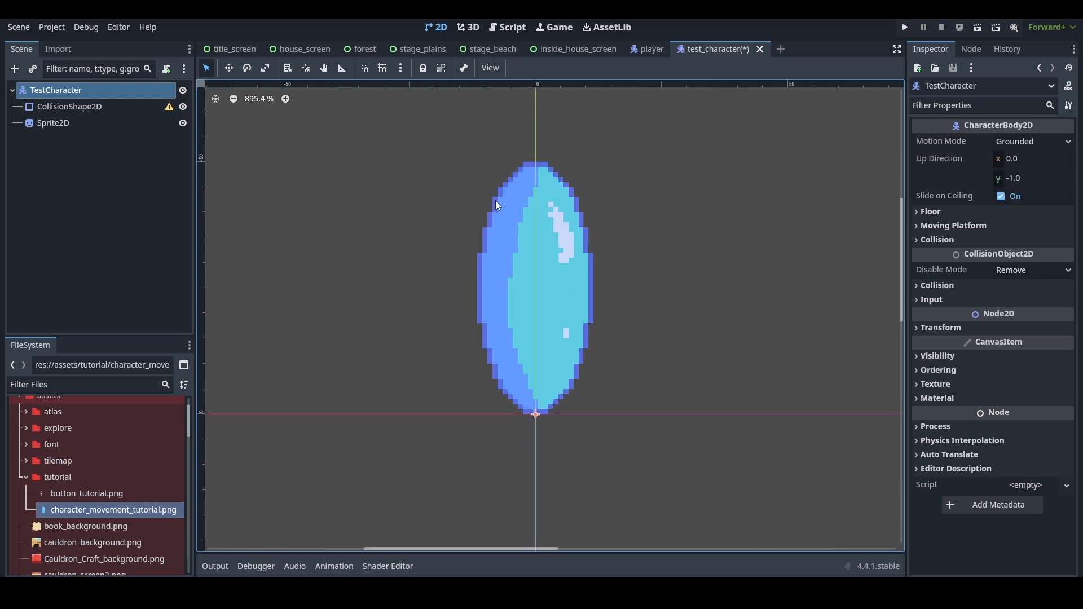
{"action": "scroll", "scroll_direction": "down", "scroll_amount": 3}
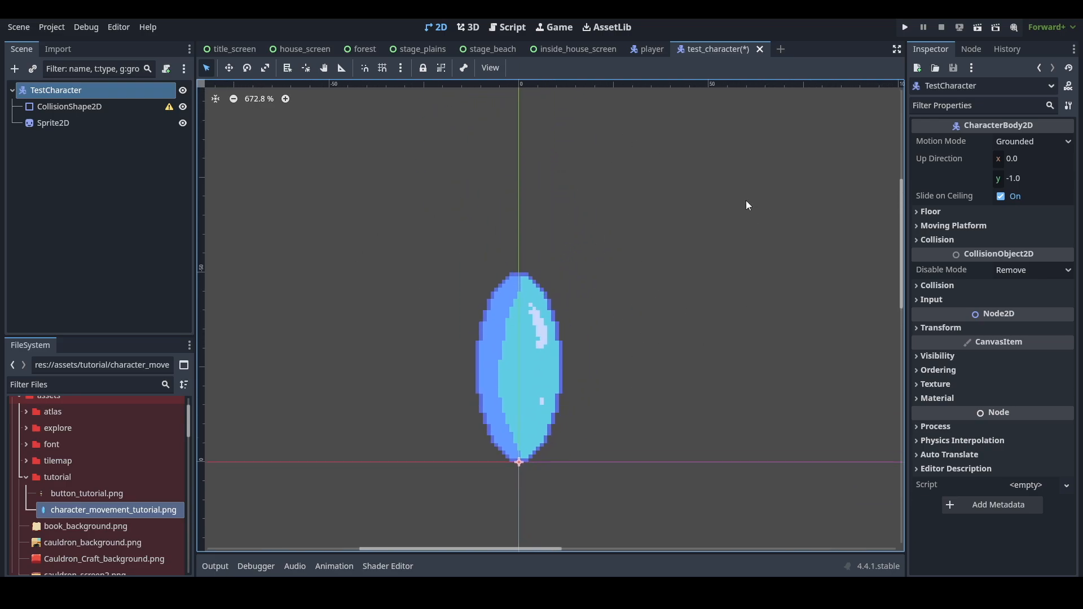
{"action": "mouse_move", "coordinate": [494, 270]}
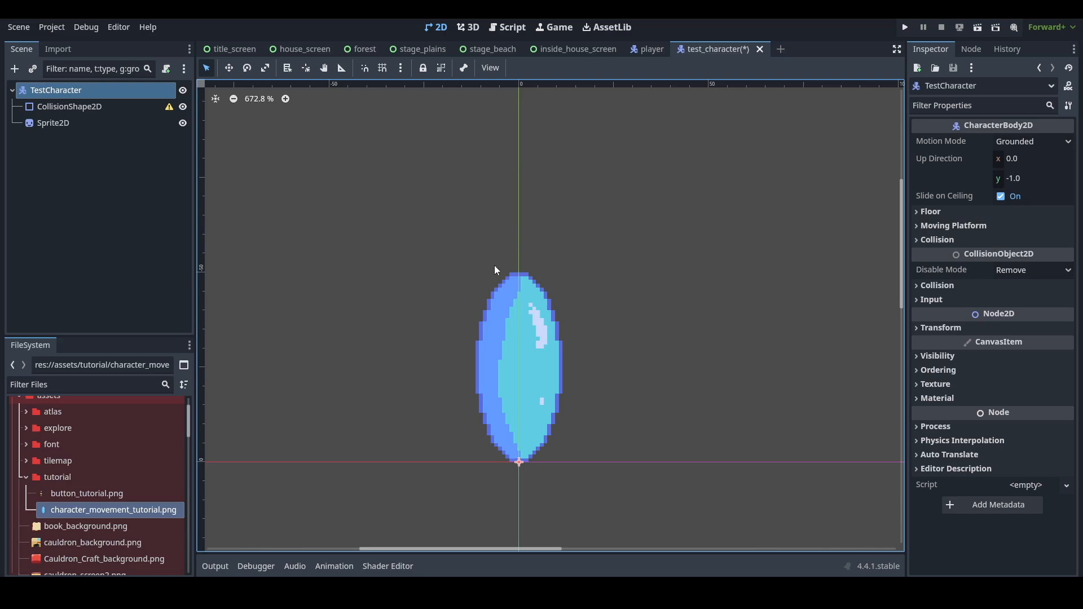
{"action": "mouse_move", "coordinate": [503, 289]}
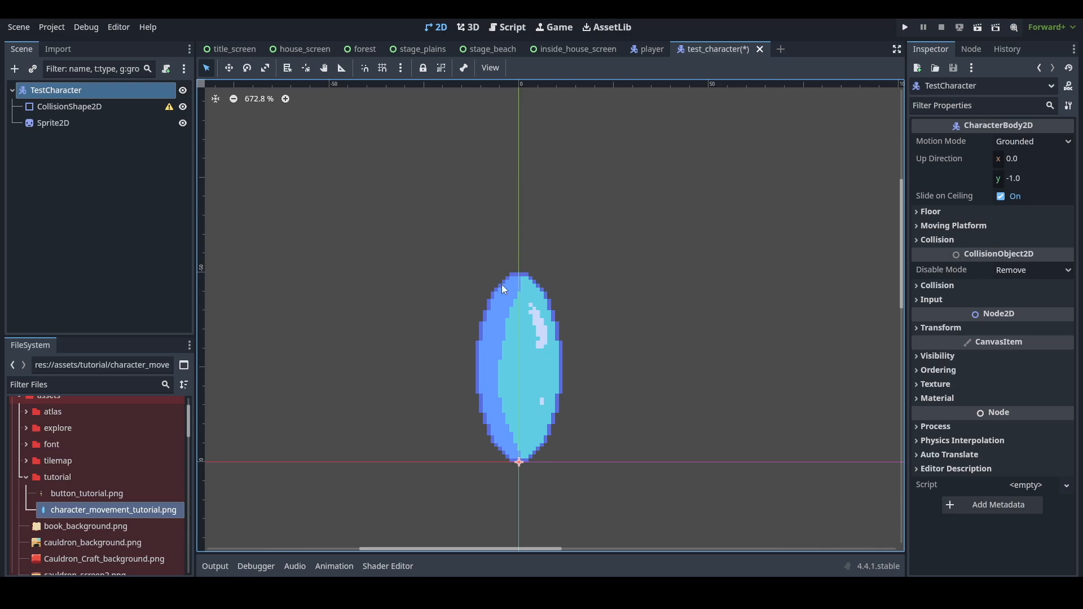
{"action": "mouse_move", "coordinate": [514, 288]}
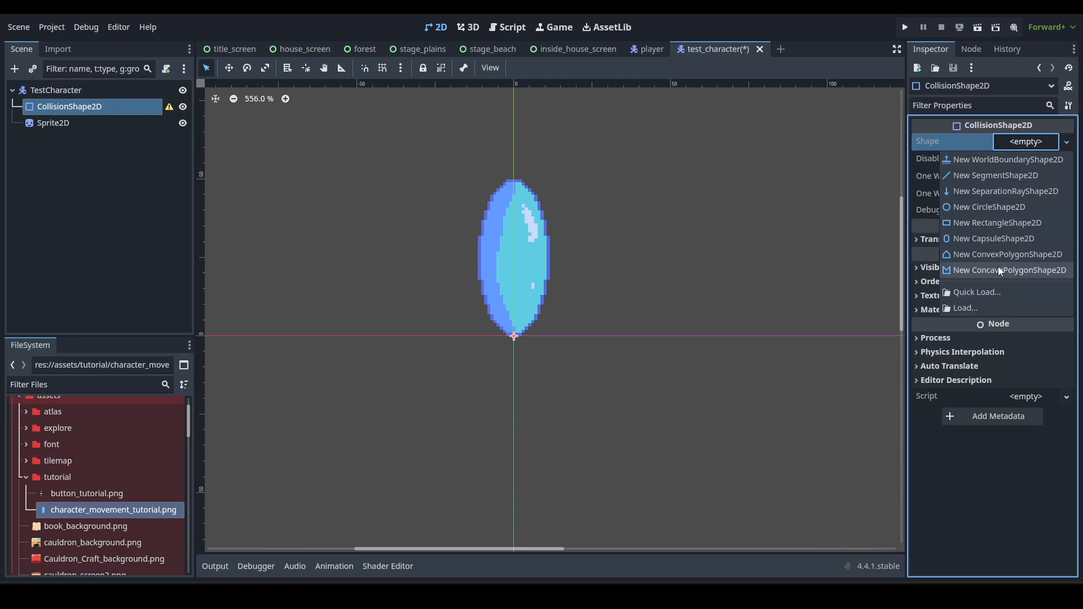
{"action": "mouse_move", "coordinate": [993, 238]}
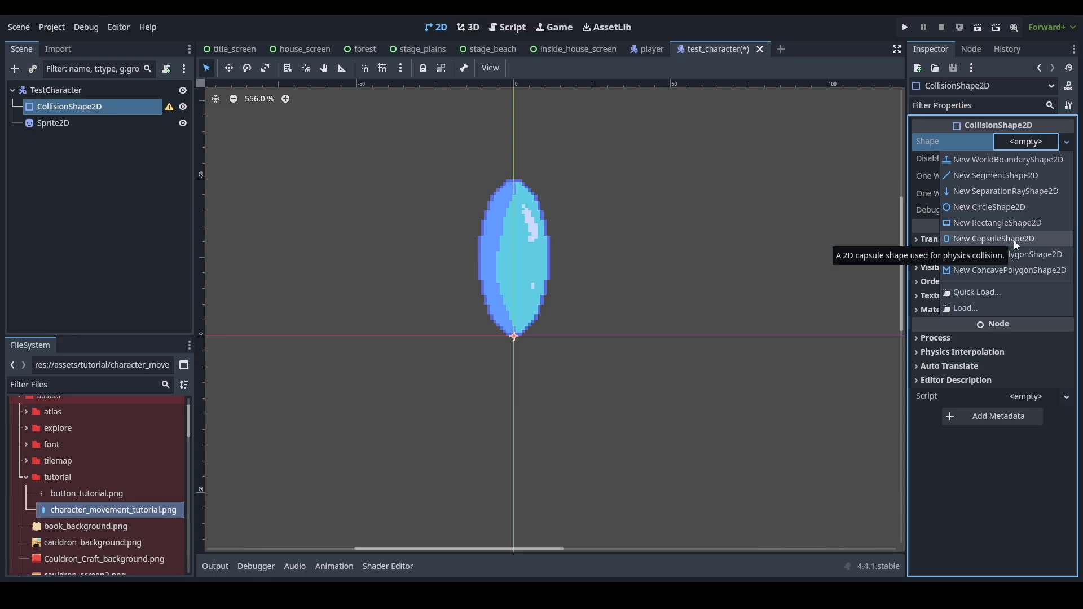
Give CollisionShape2D a CapsuleShape2D rotated -90° at position y -5, and save.
{"action": "left_click", "coordinate": [992, 238]}
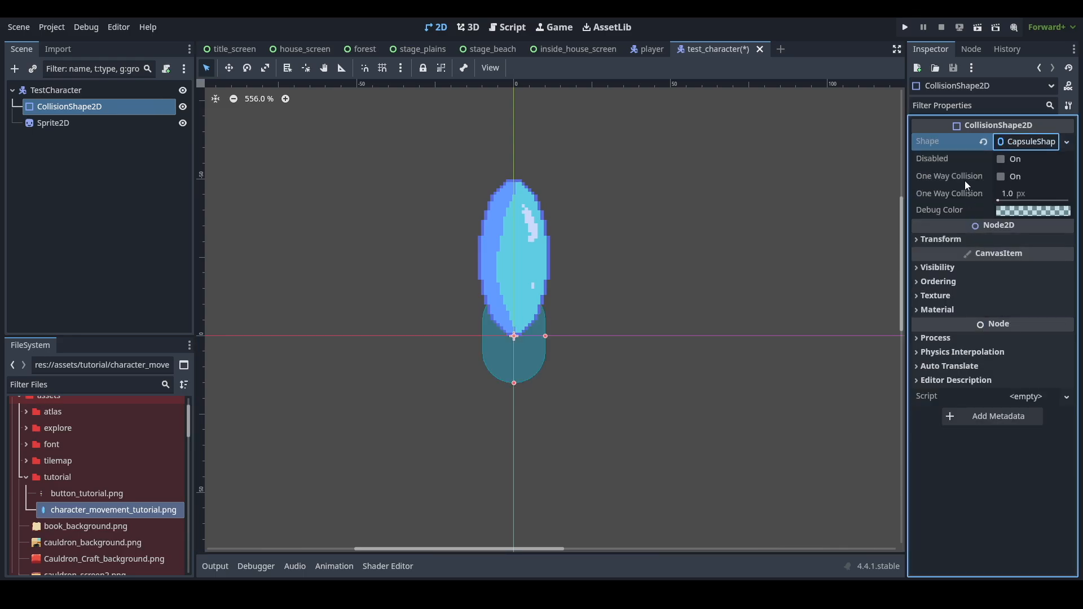
{"action": "left_click", "coordinate": [941, 239]}
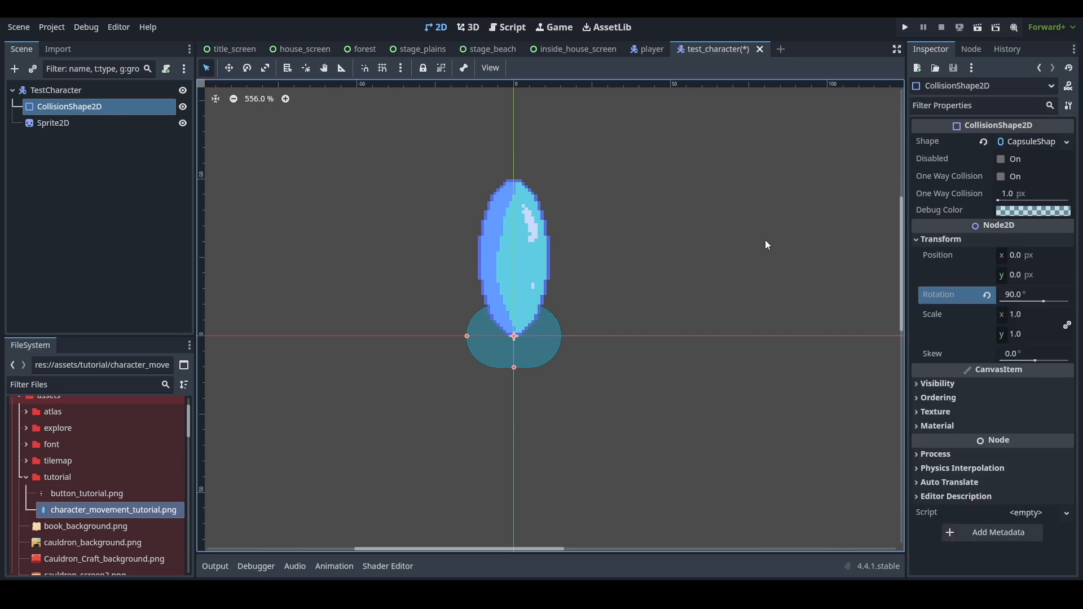
{"action": "scroll", "scroll_direction": "up", "scroll_amount": 3}
{"action": "type", "text": "-90"}
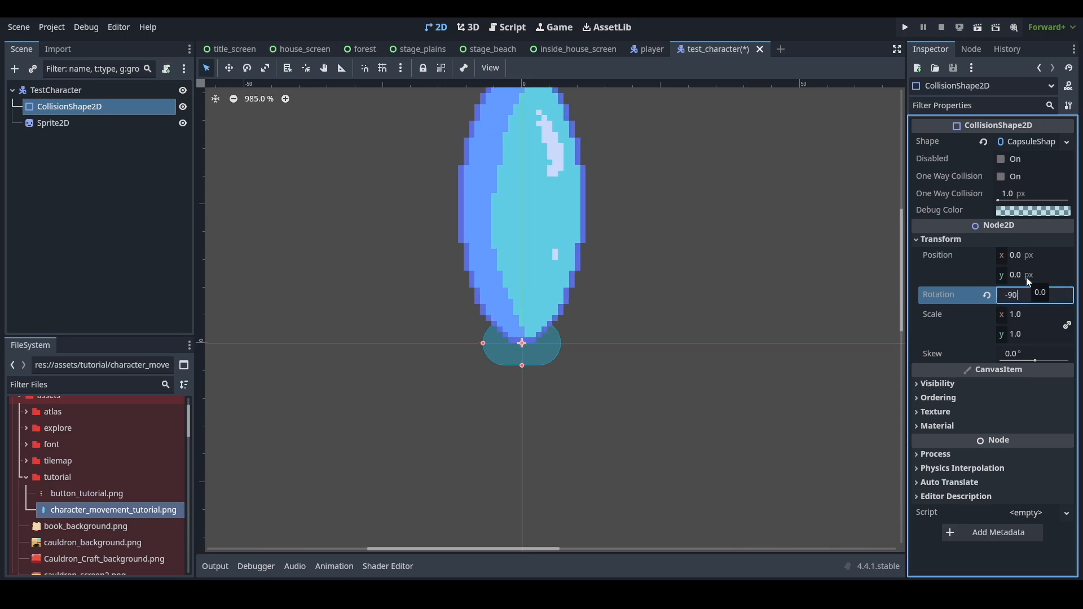
{"action": "key", "text": "Return"}
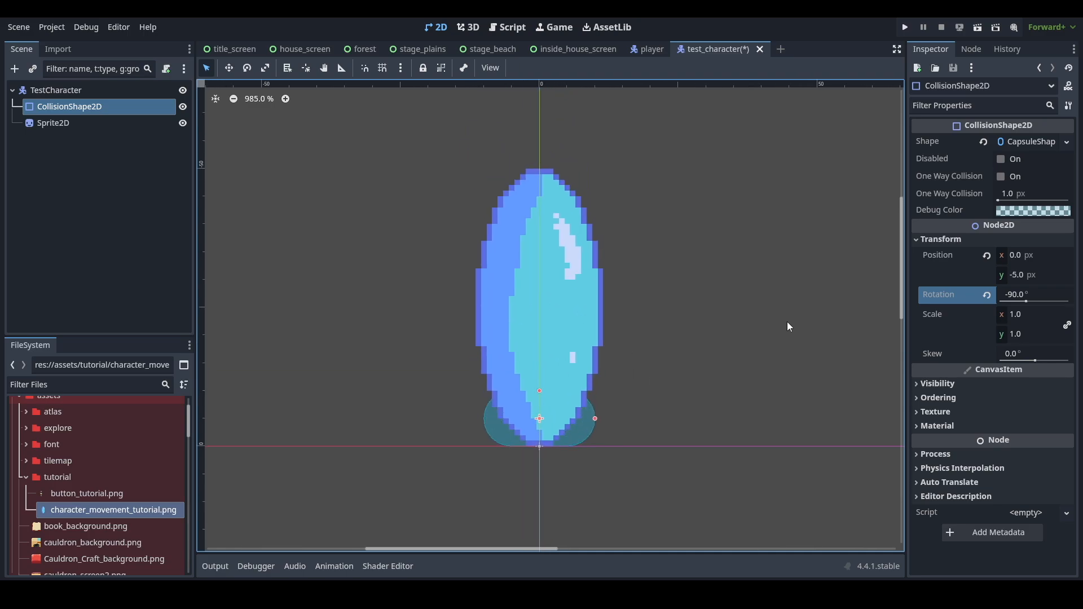
{"action": "key", "text": "ctrl+s"}
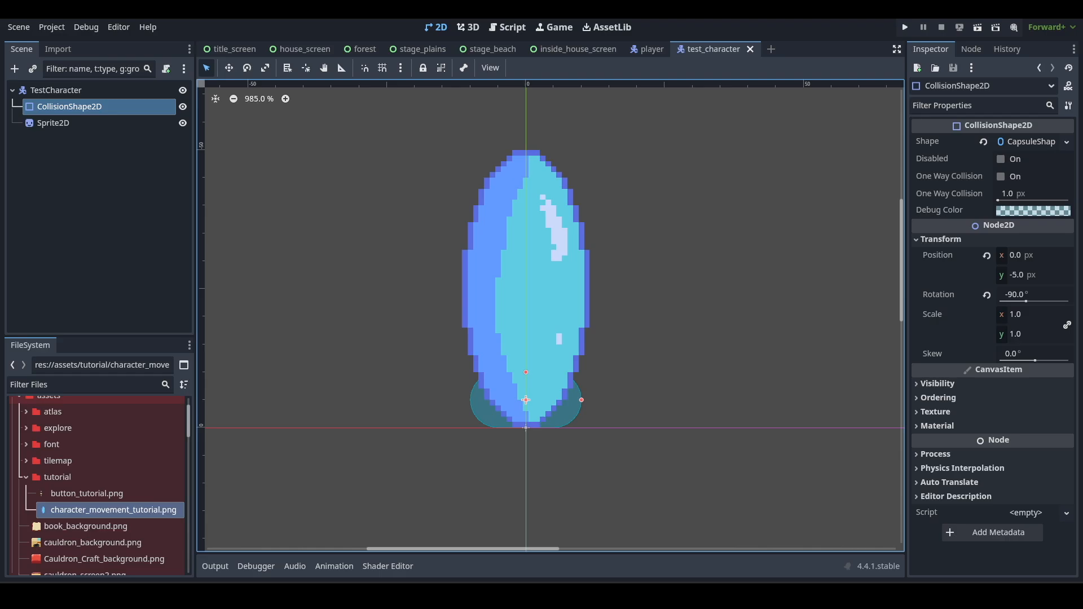
Attach a new test_character.gd script to TestCharacter and open it in the script editor.
{"action": "right_click", "coordinate": [57, 90]}
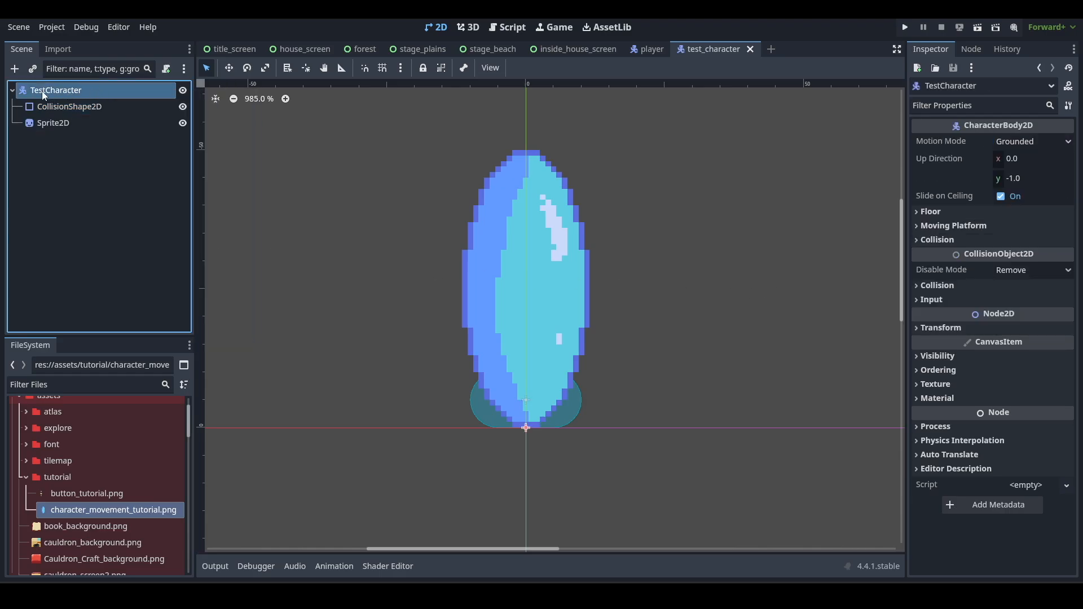
{"action": "mouse_move", "coordinate": [167, 69]}
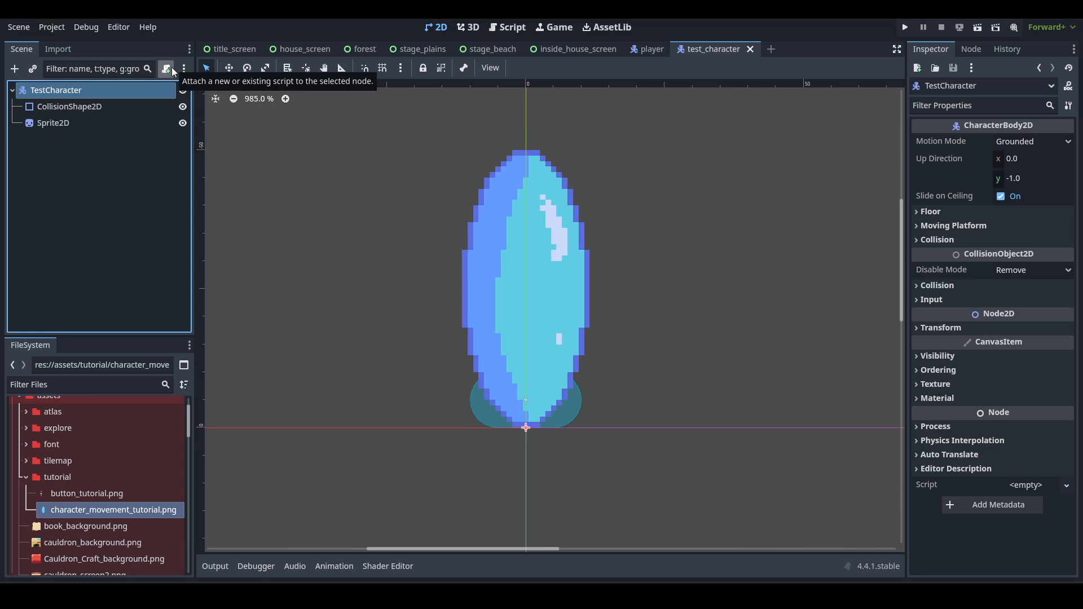
{"action": "left_click", "coordinate": [166, 69]}
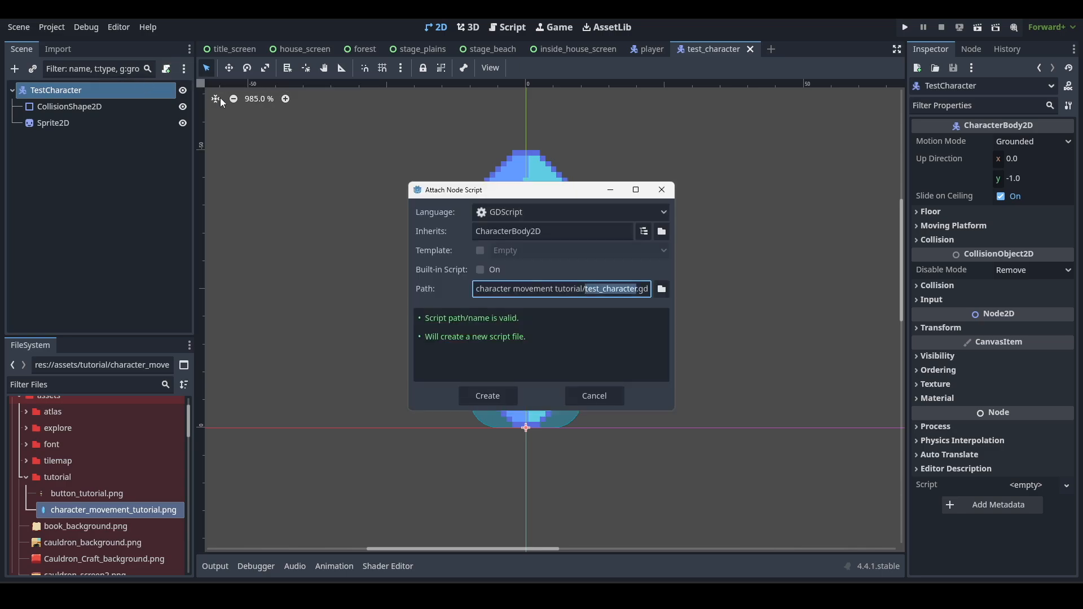
{"action": "mouse_move", "coordinate": [653, 296]}
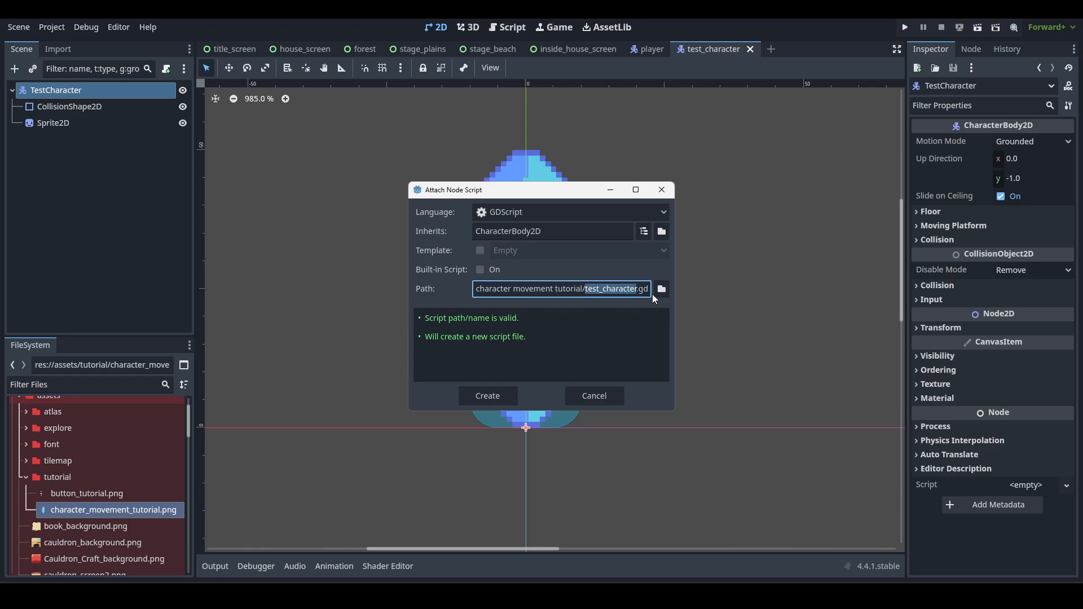
{"action": "left_click", "coordinate": [660, 287]}
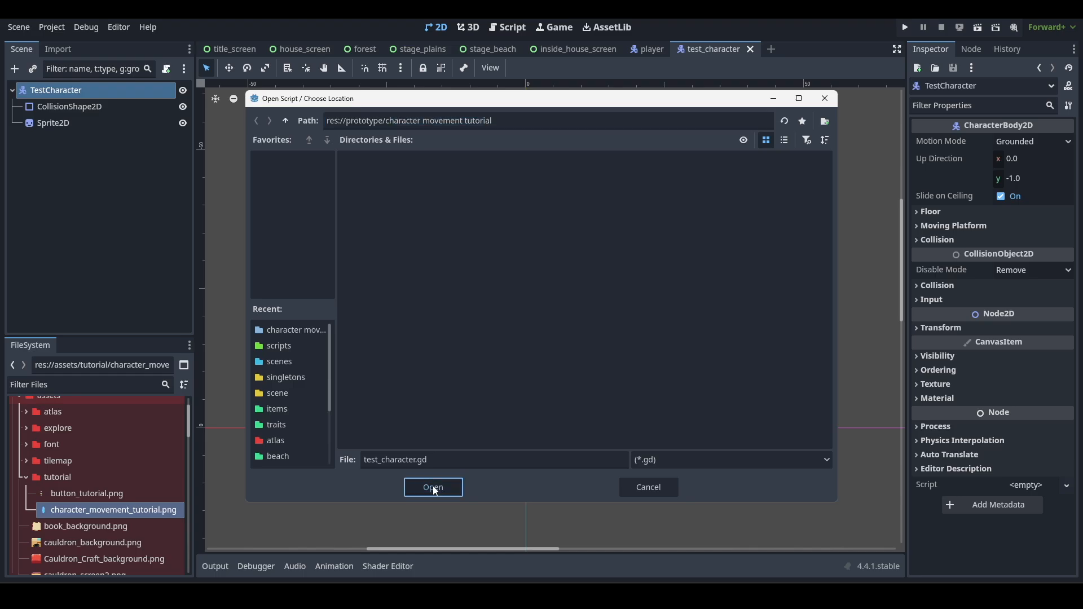
{"action": "left_click", "coordinate": [433, 487]}
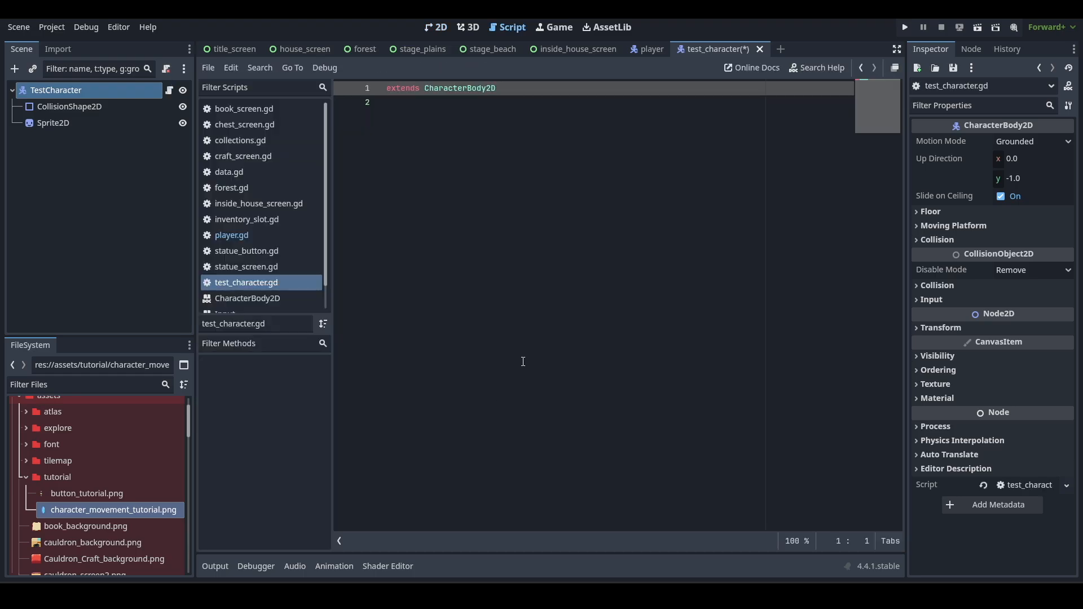
Give _ready a pass body and add a ## comment line below it.
{"action": "left_click", "coordinate": [453, 105]}
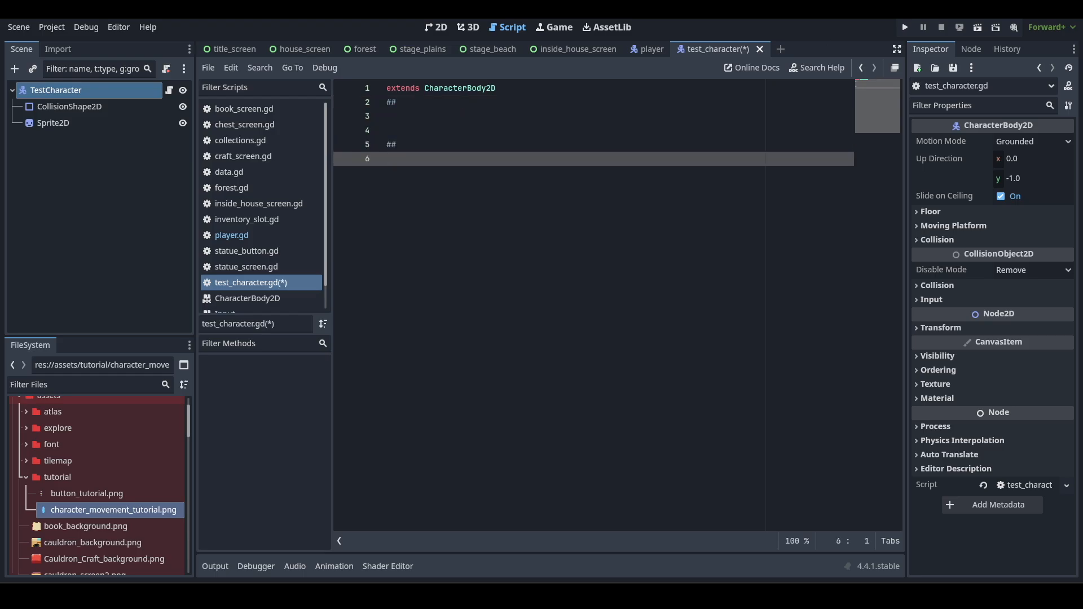
{"action": "mouse_move", "coordinate": [471, 168]}
{"action": "type", "text": "func _ready() -> void:"}
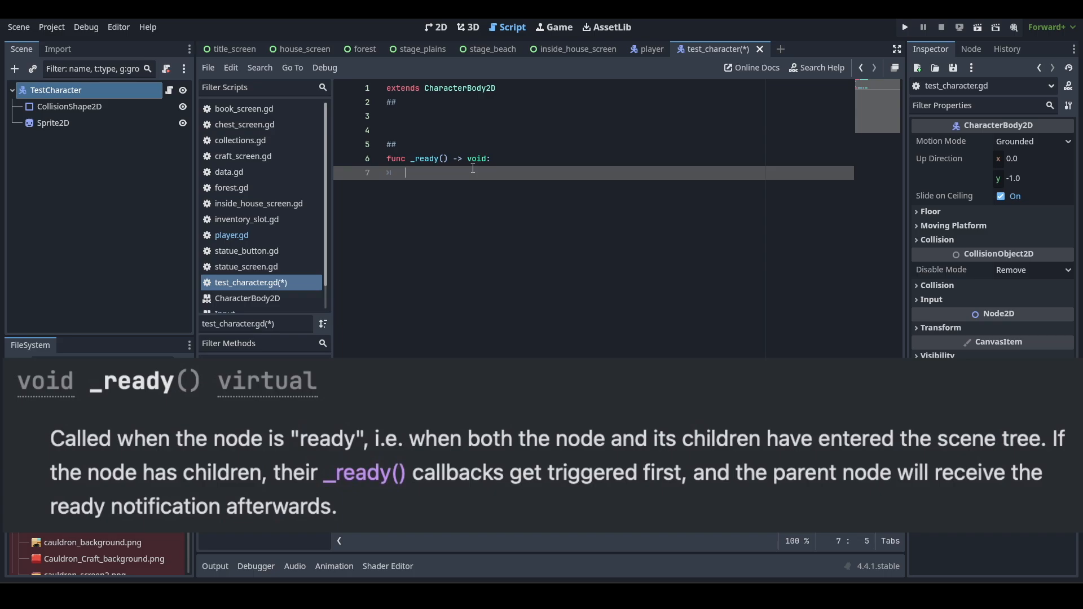
{"action": "type", "text": "pass"}
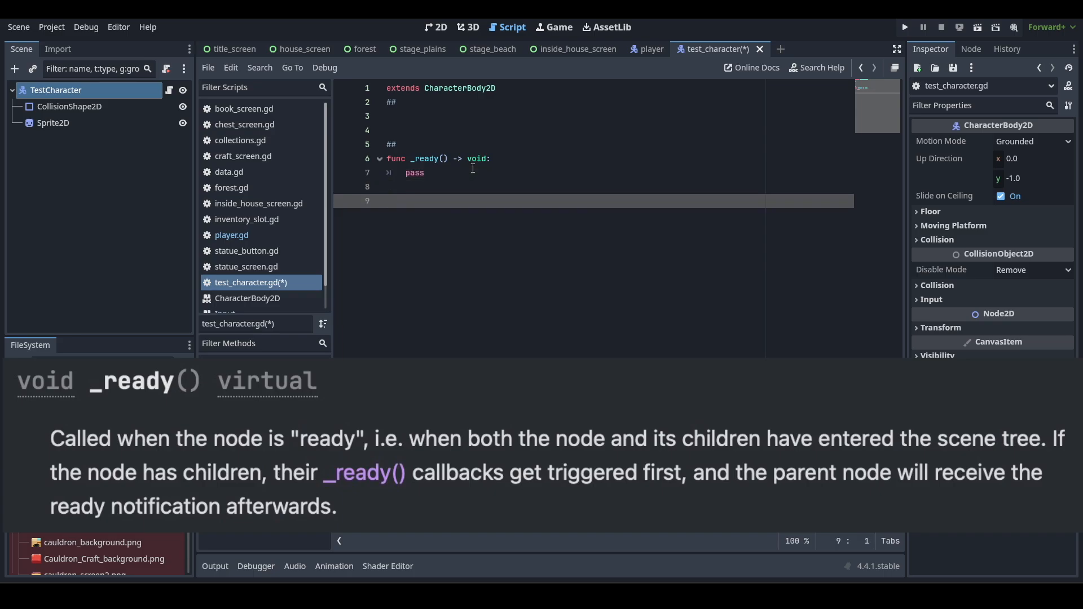
{"action": "type", "text": "##"}
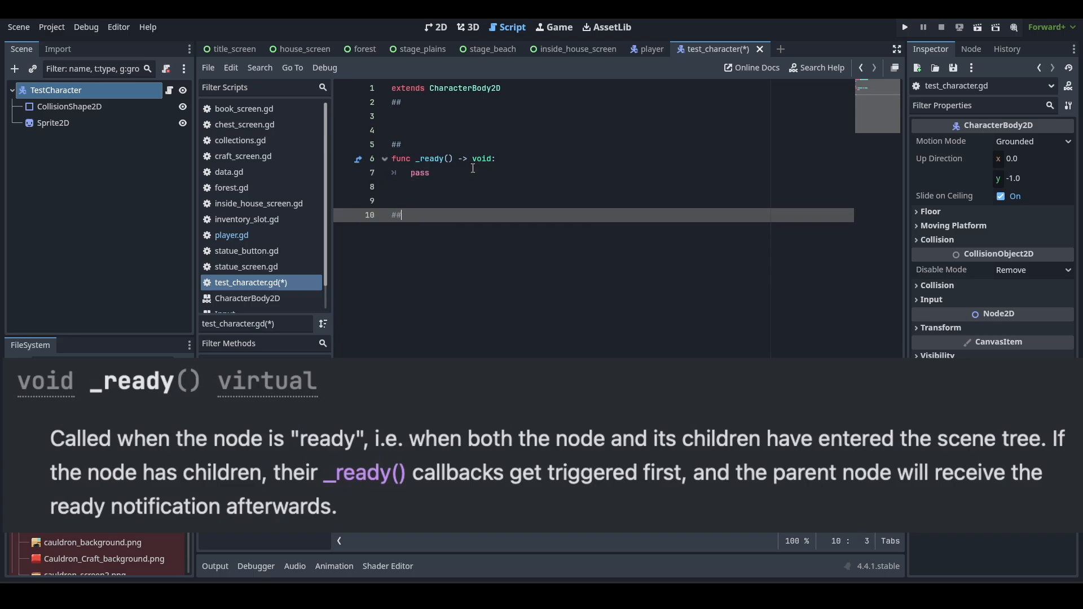
Add an empty func move_state() -> void with pass and save the script.
{"action": "type", "text": "f"}
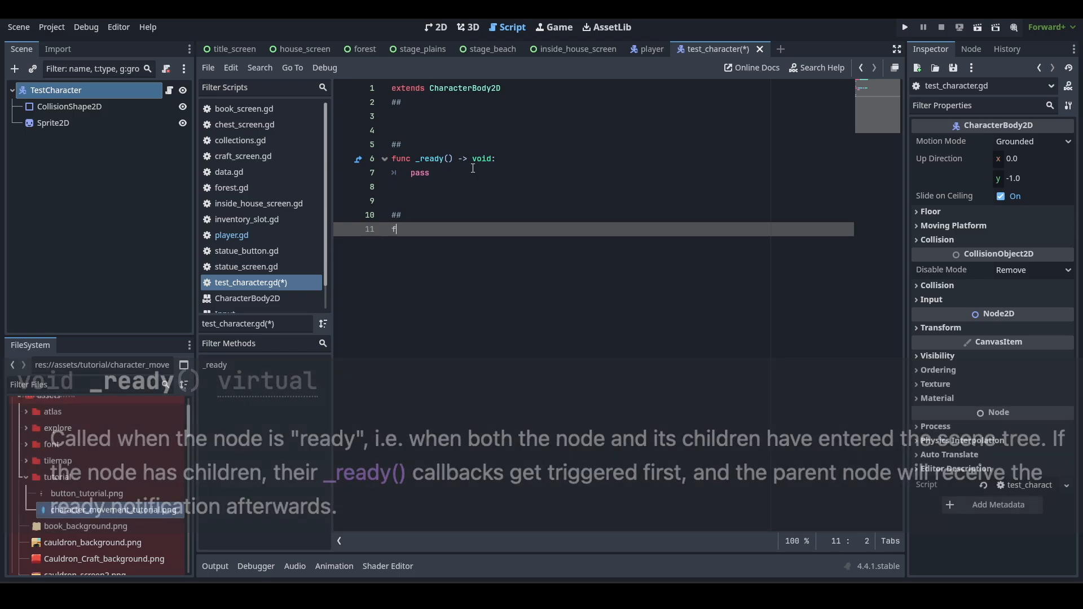
{"action": "type", "text": "unc move"}
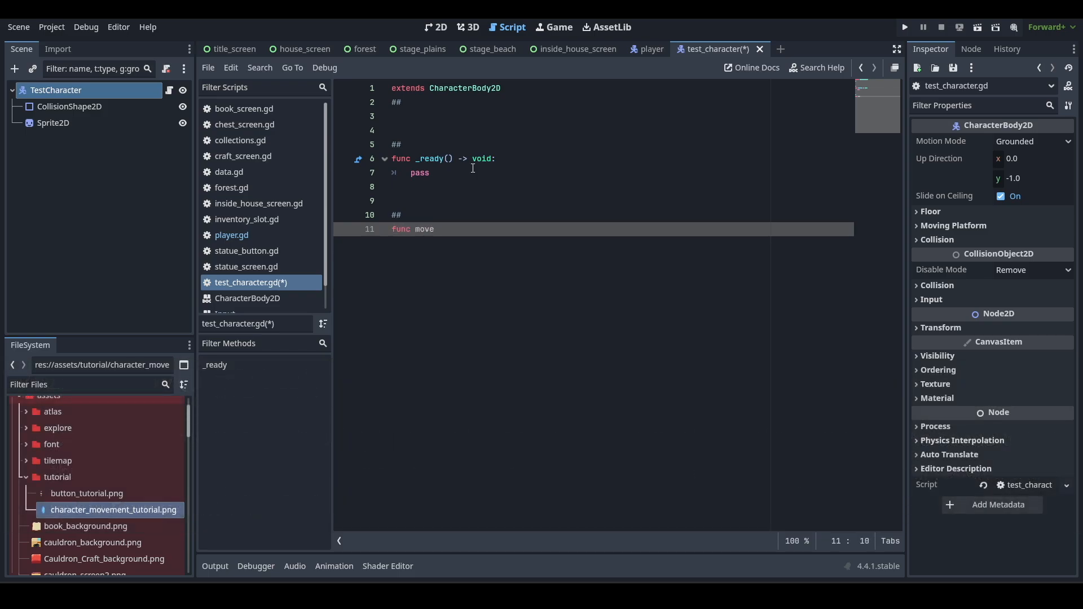
{"action": "type", "text": "_st"}
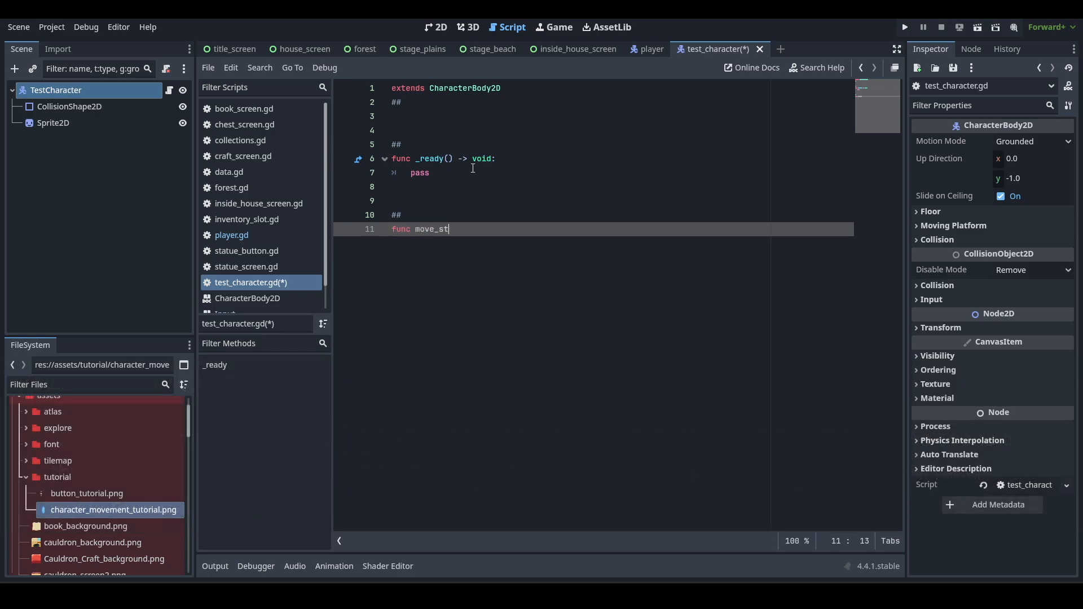
{"action": "type", "text": "ate() -> void:"}
{"action": "type", "text": "pass"}
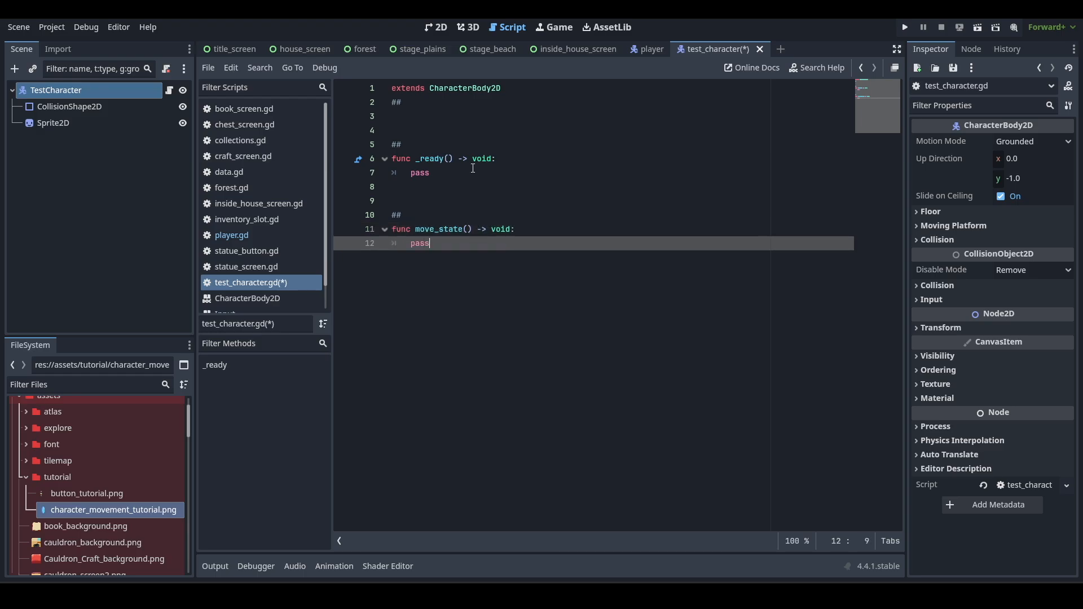
{"action": "key", "text": "ctrl+s"}
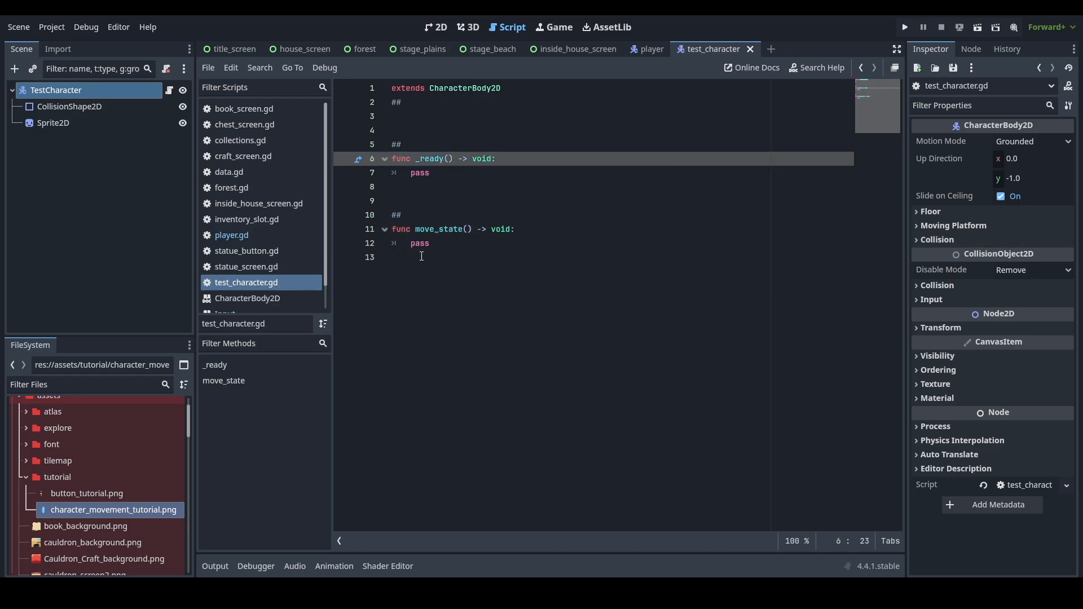
Replace pass in move_state with var move_vector : Vector2 = Vector2(1, 1).
{"action": "double_click", "coordinate": [419, 243]}
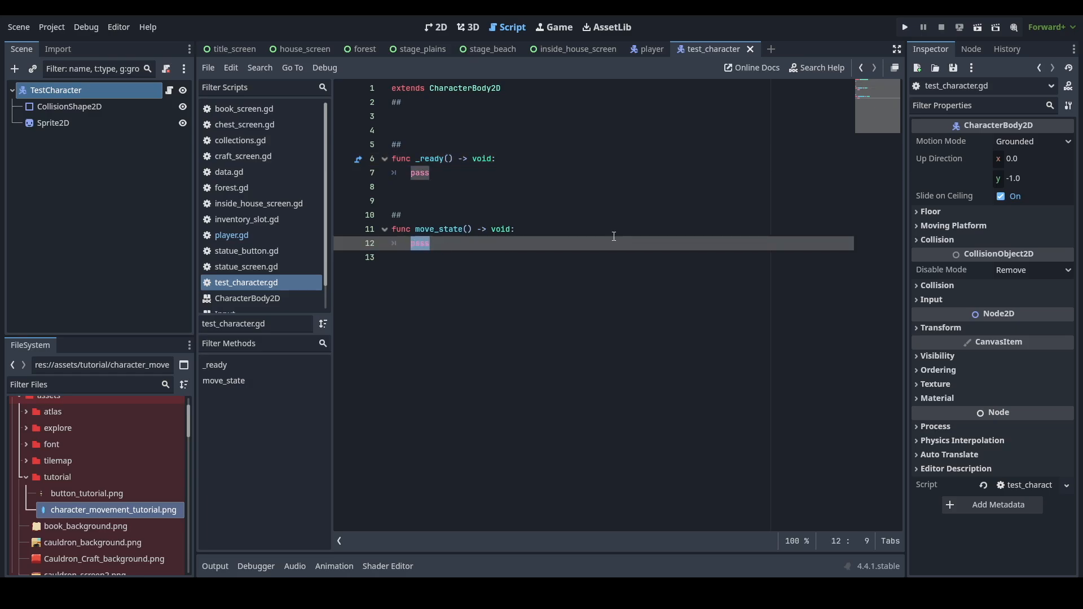
{"action": "type", "text": "var mov"}
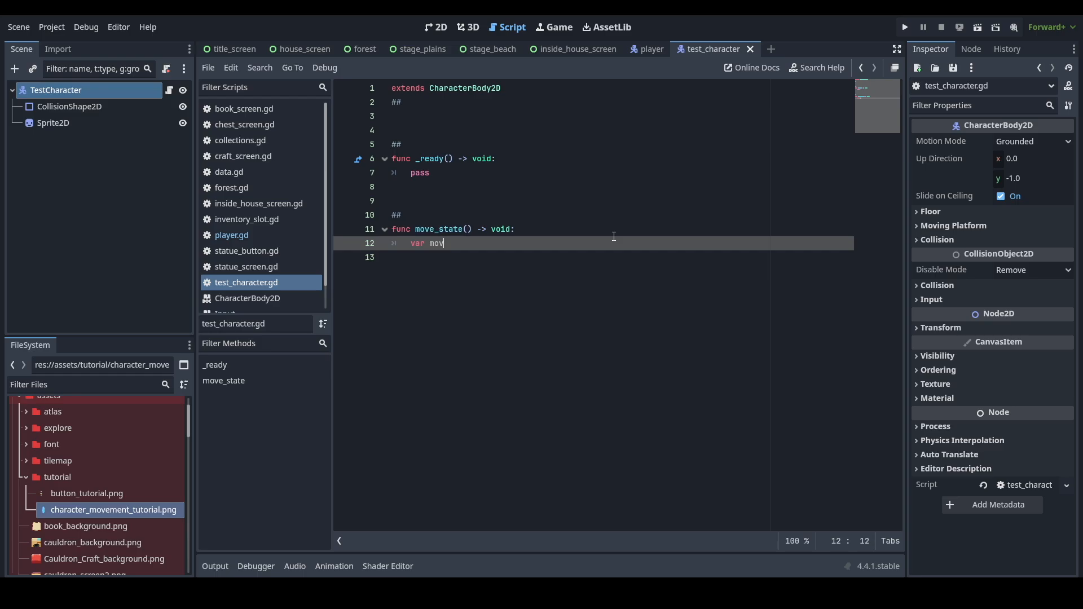
{"action": "type", "text": "e_vector"}
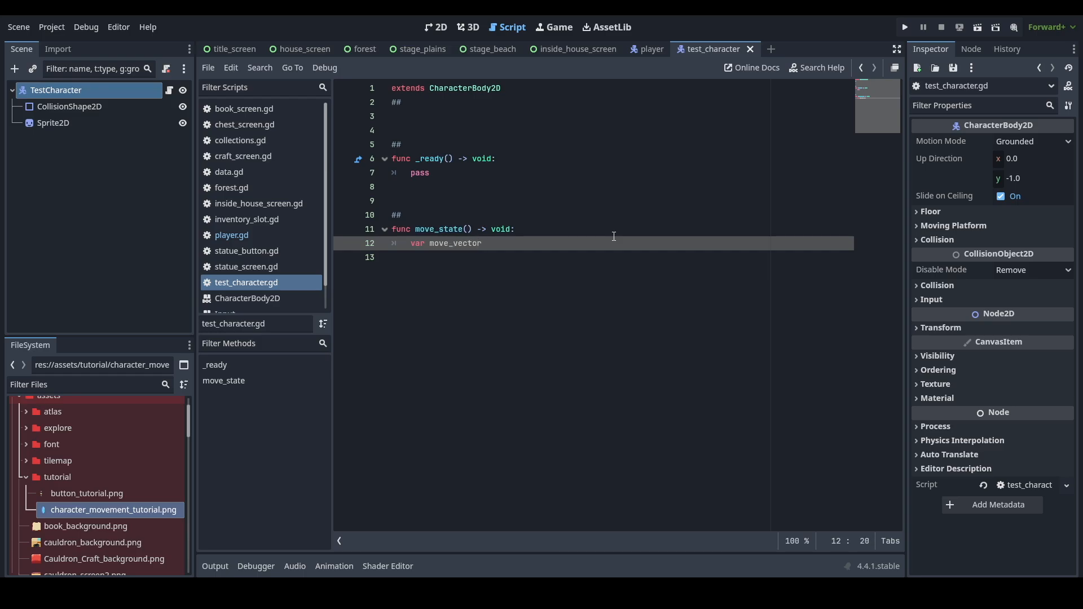
{"action": "type", "text": ":Vec"}
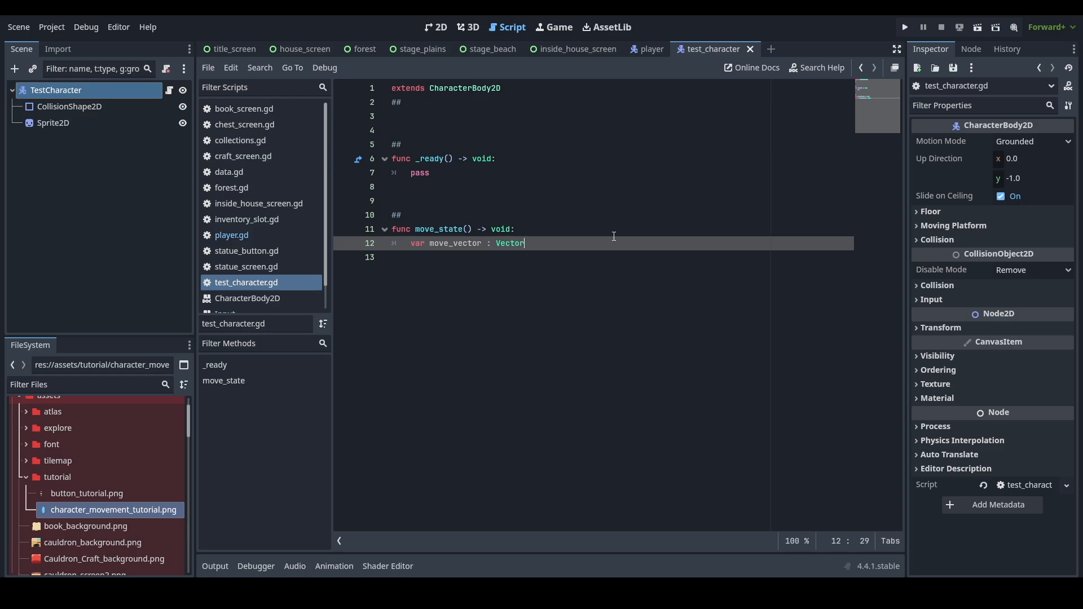
{"action": "type", "text": "2"}
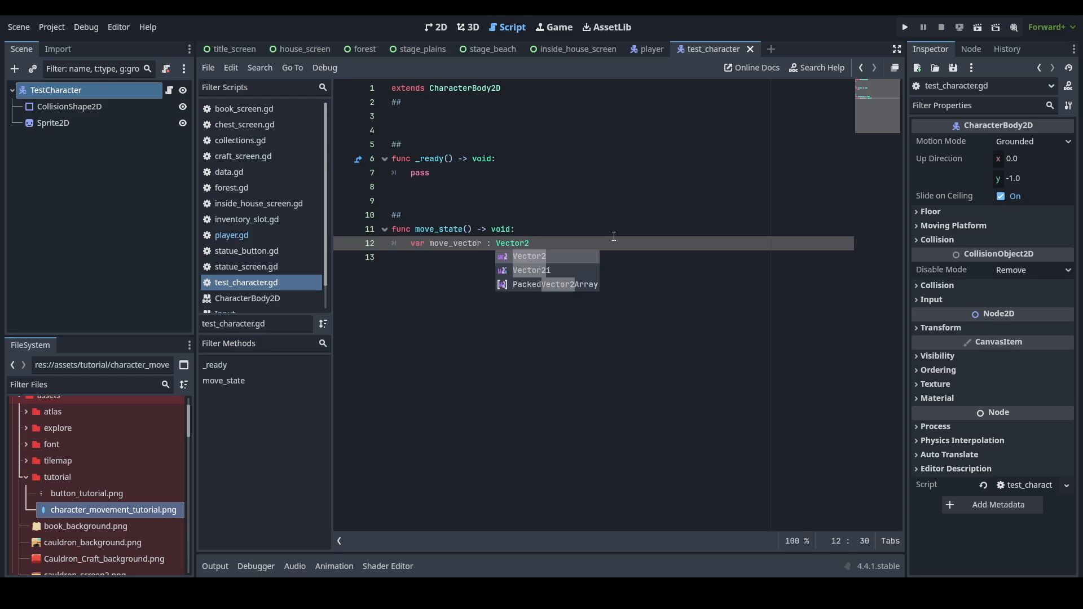
{"action": "type", "text": "= (1"}
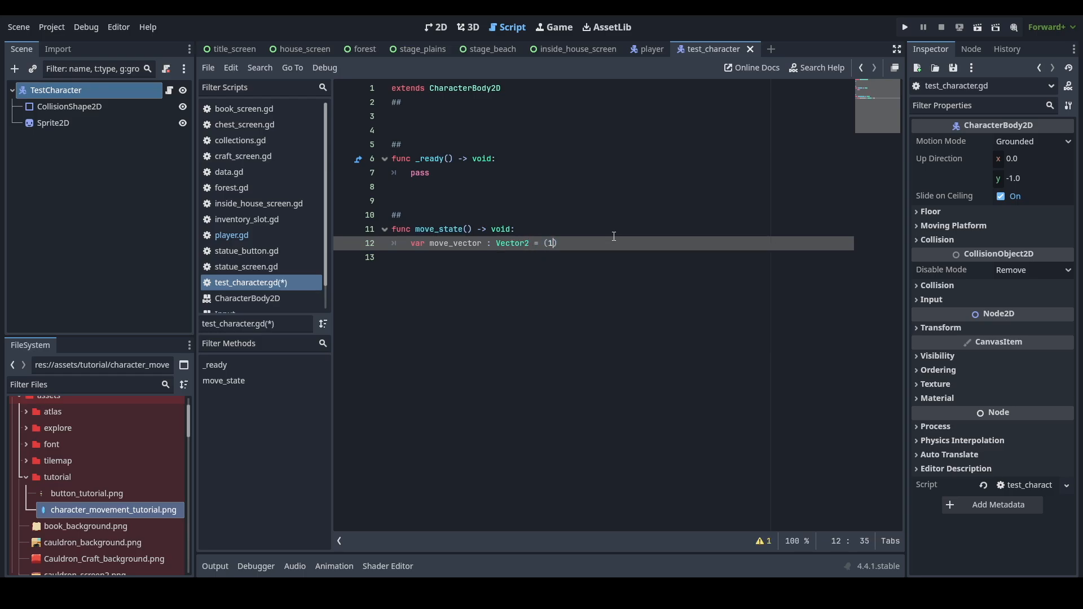
{"action": "type", "text": ", 1"}
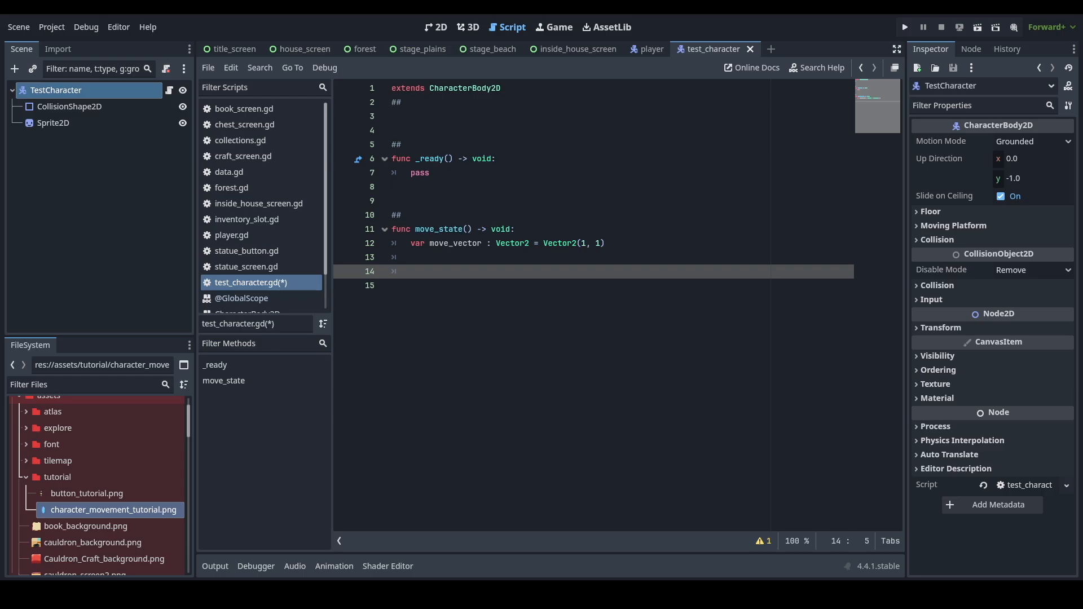
{"action": "mouse_move", "coordinate": [776, 401]}
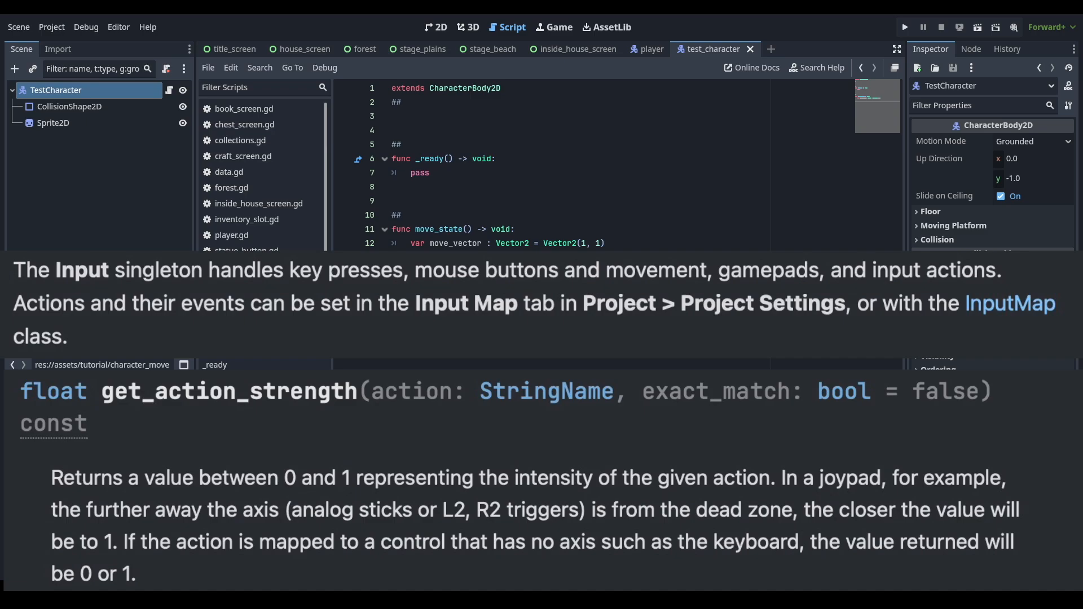
Write move_vector.x = Input.get_action_strength() on a new line in move_state.
{"action": "type", "text": "inp"}
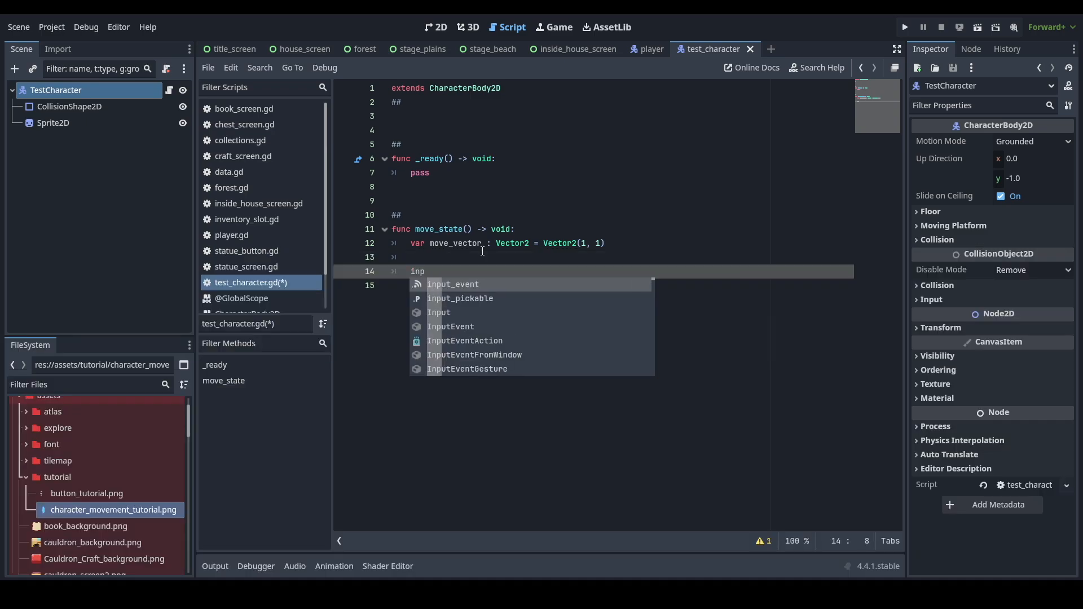
{"action": "type", "text": "move_vector."}
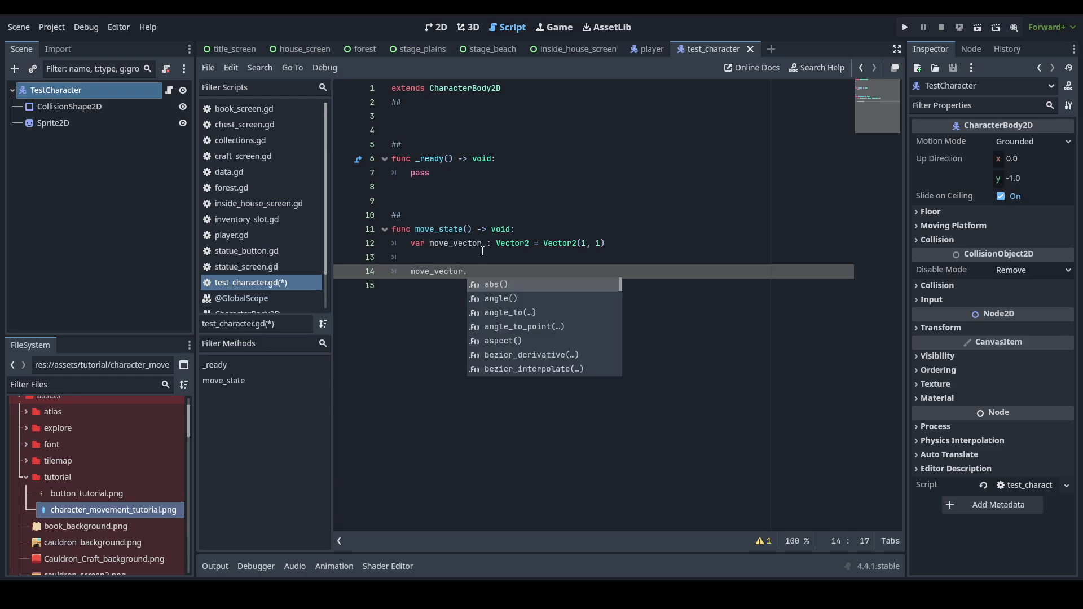
{"action": "type", "text": "x"}
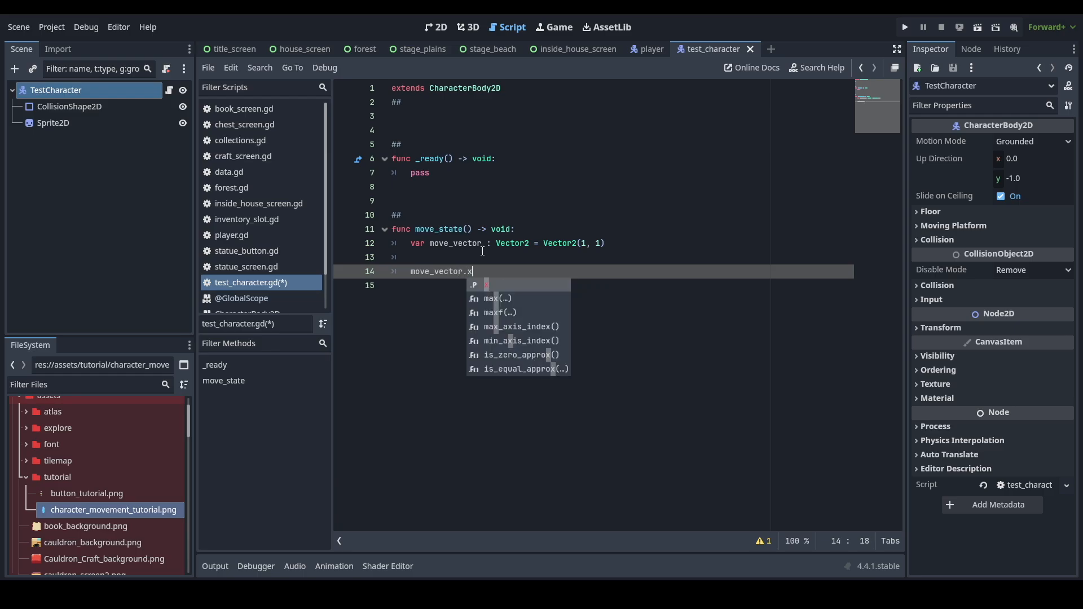
{"action": "key", "text": "Escape"}
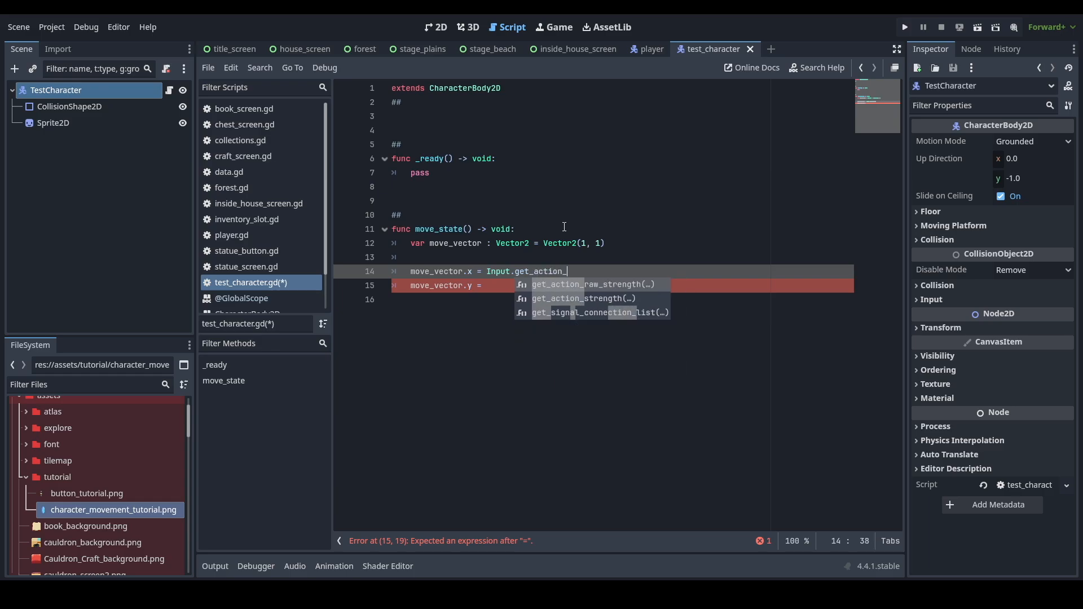
Start the move_vector.y line with Input.get_action_strength().
{"action": "left_click", "coordinate": [582, 298]}
{"action": "type", "text": " I"}
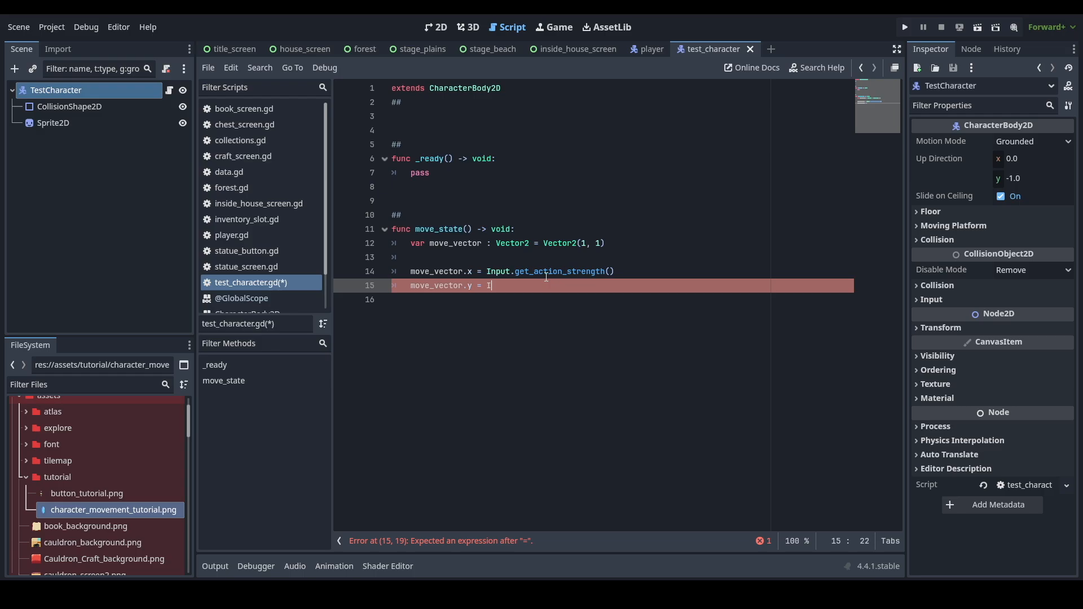
{"action": "type", "text": "nput.get_action_strength("}
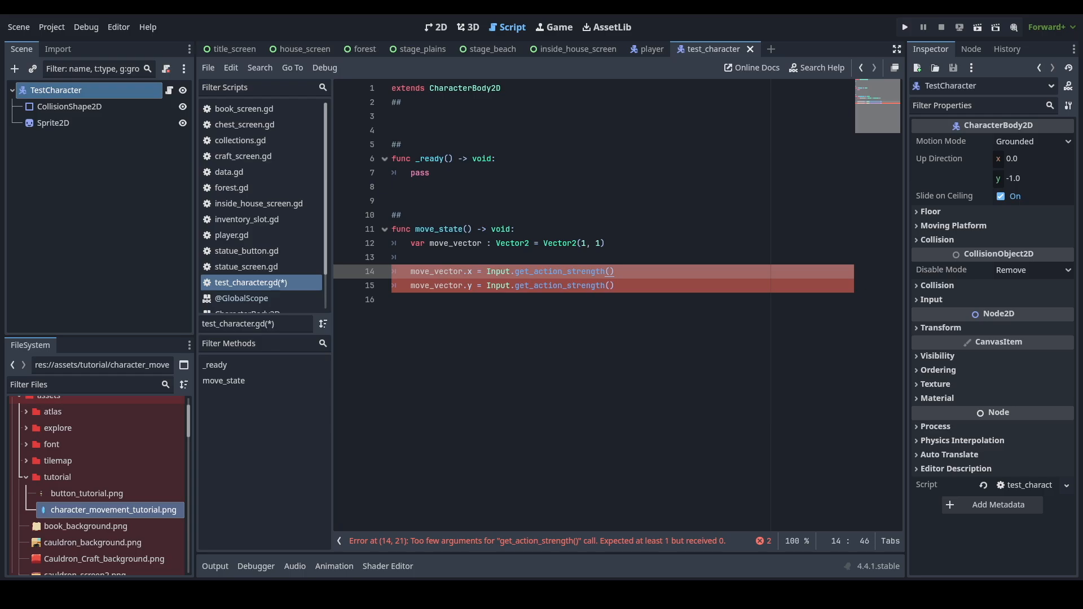
{"action": "mouse_move", "coordinate": [503, 222]}
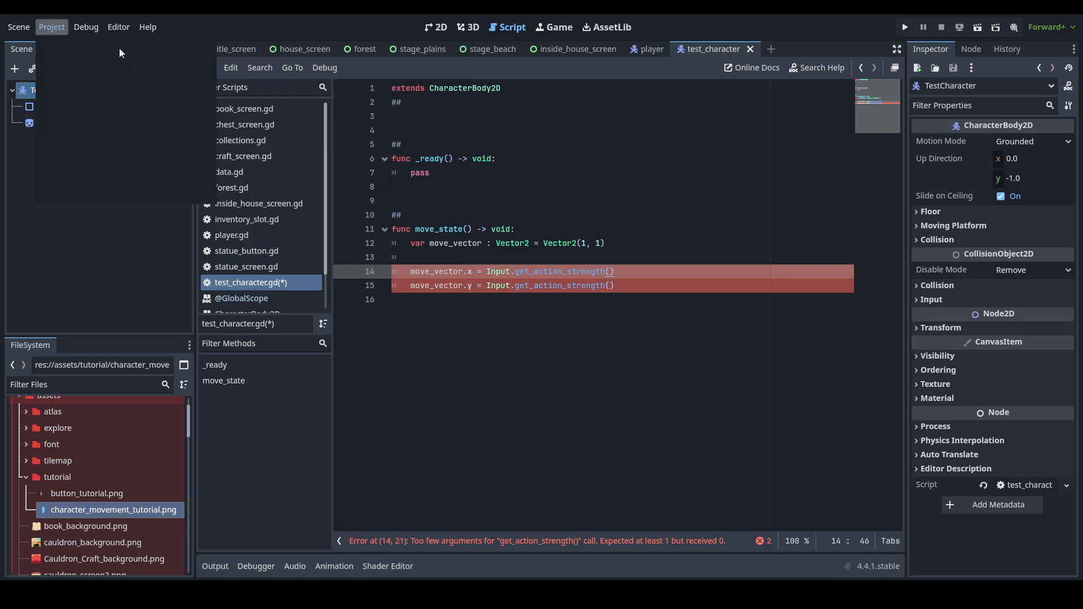
Set move_vector.x from ui_right strength minus ui_left strength.
{"action": "left_click", "coordinate": [51, 27]}
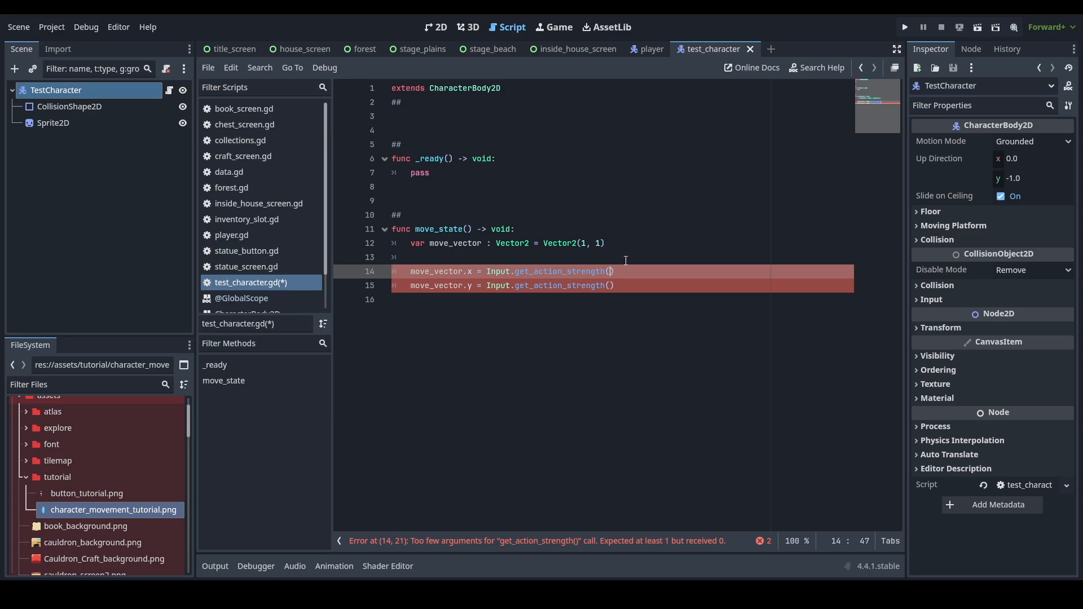
{"action": "mouse_move", "coordinate": [692, 196]}
{"action": "type", "text": "\"ui"}
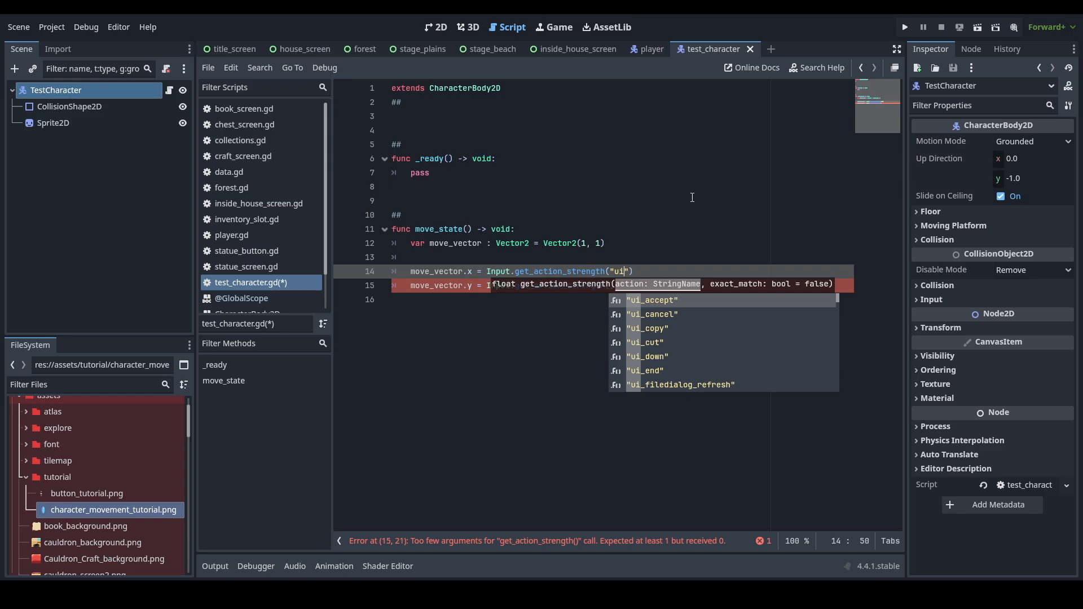
{"action": "type", "text": "_right"}
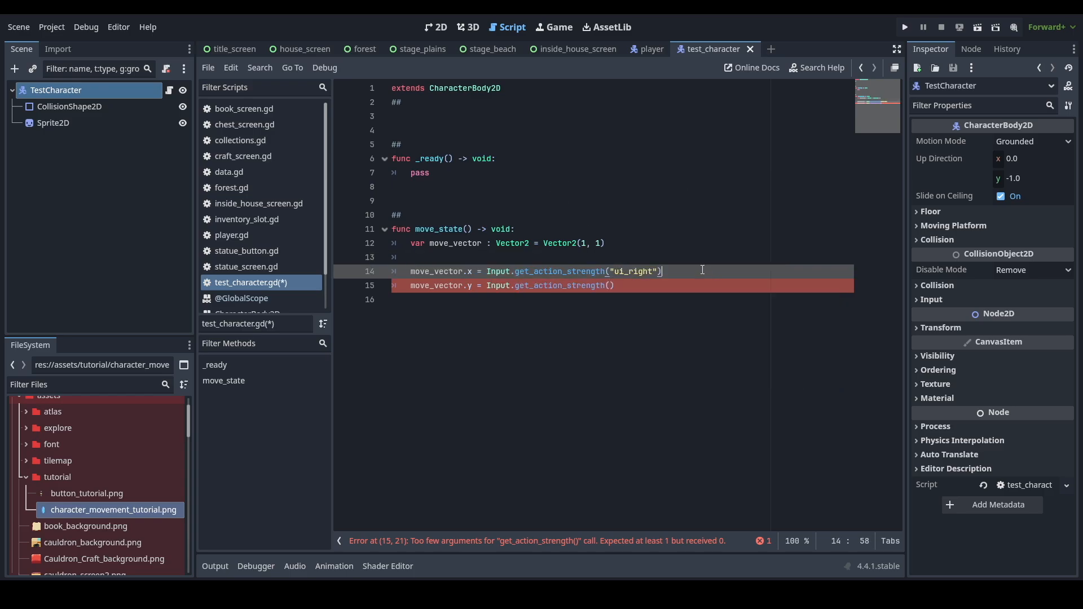
{"action": "type", "text": "- Input.get_action_strength(\"ui_left"}
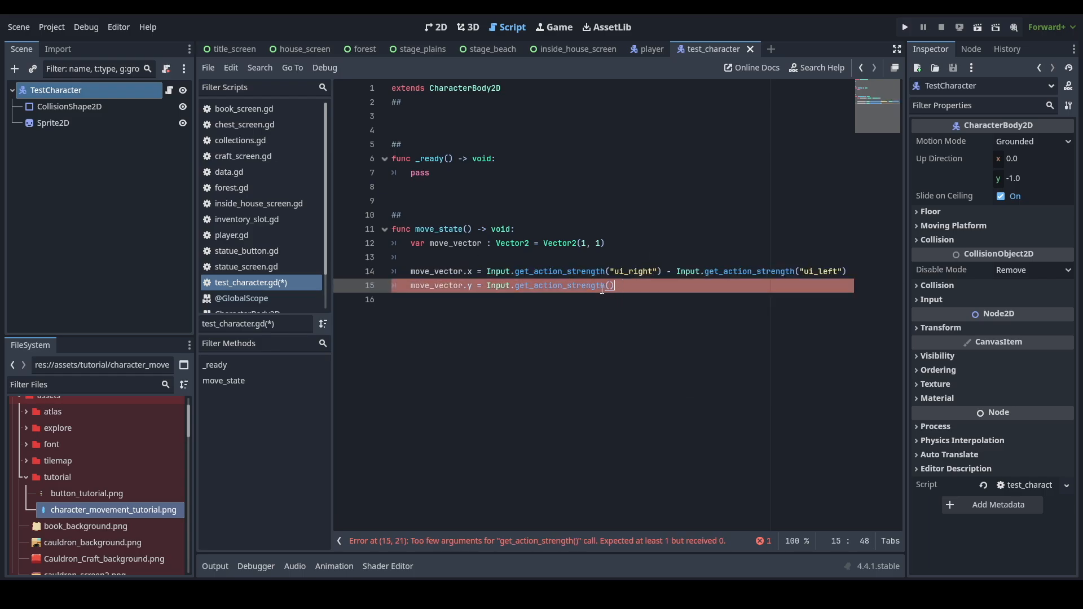
{"action": "type", "text": ":"}
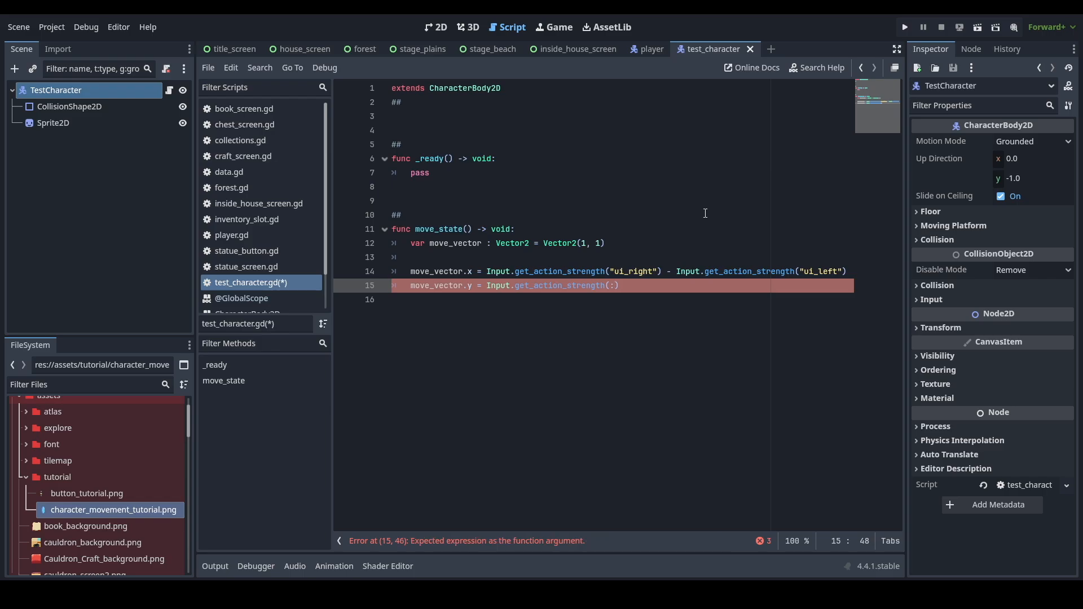
Set move_vector.y from ui_down strength minus ui_up strength.
{"action": "type", "text": "ui_do\""}
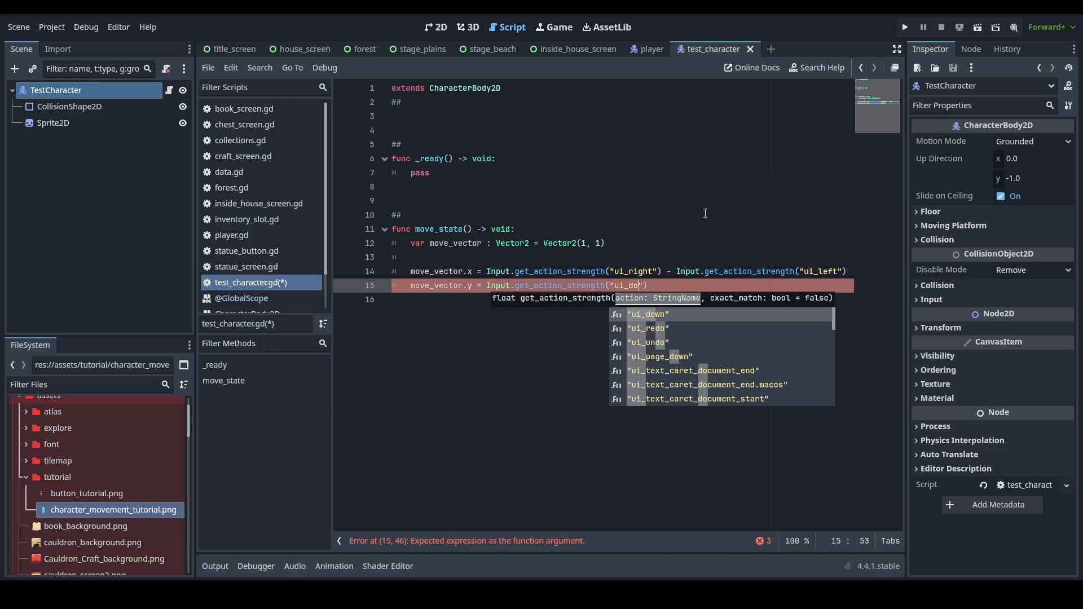
{"action": "left_click", "coordinate": [648, 314]}
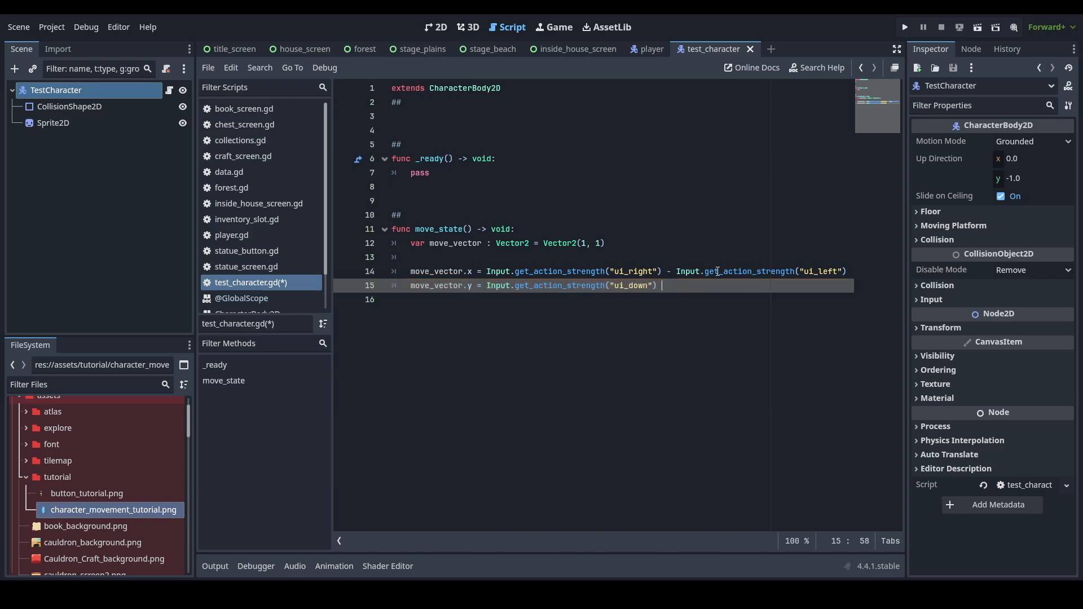
{"action": "type", "text": "- Input.g"}
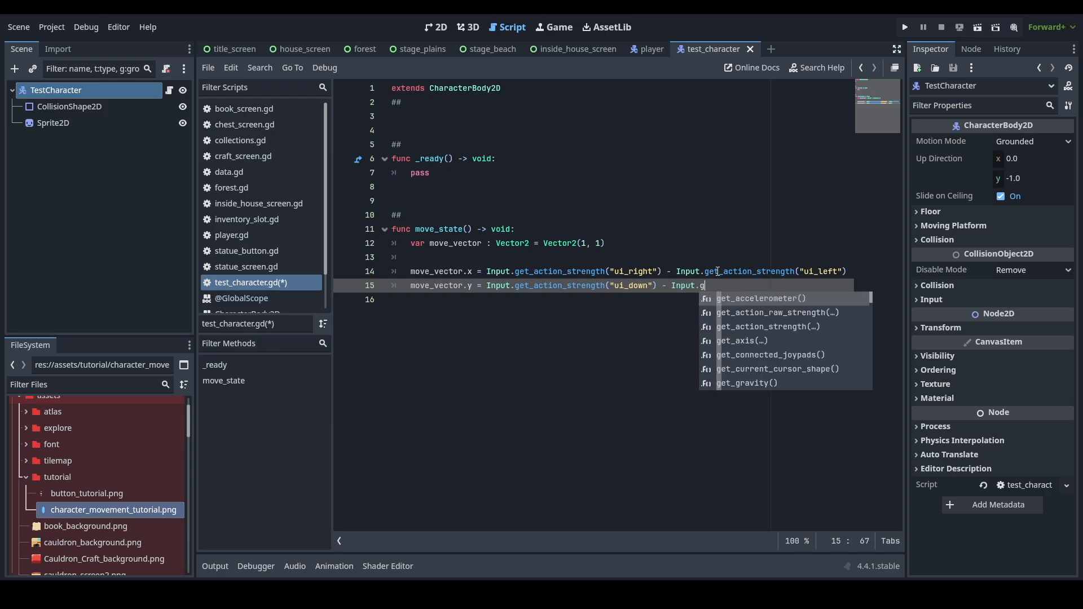
{"action": "type", "text": "et_action_strength(\"ui_up"}
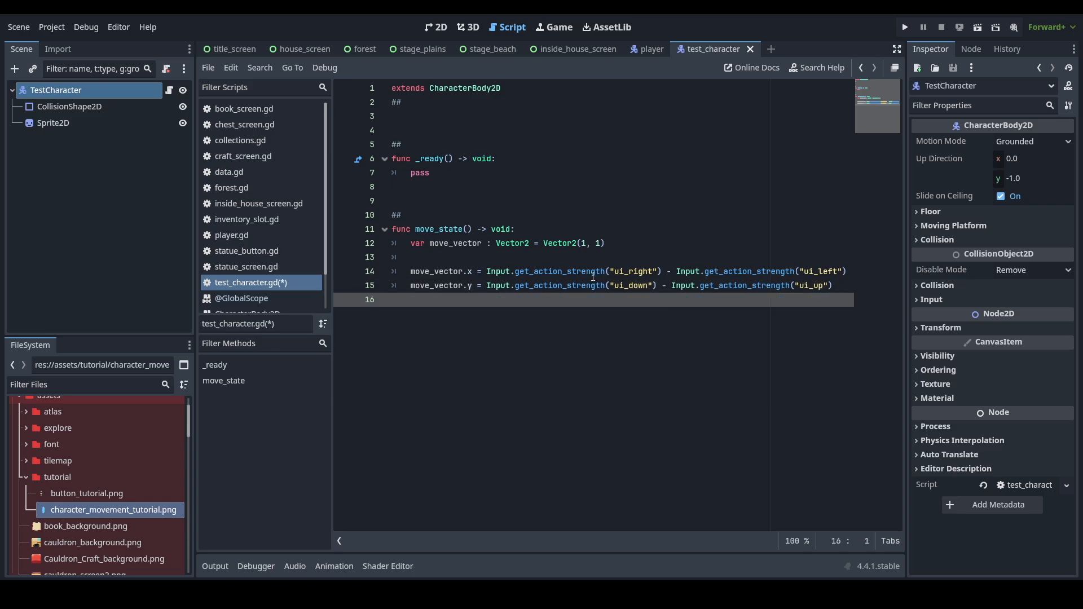
{"action": "mouse_move", "coordinate": [457, 269]}
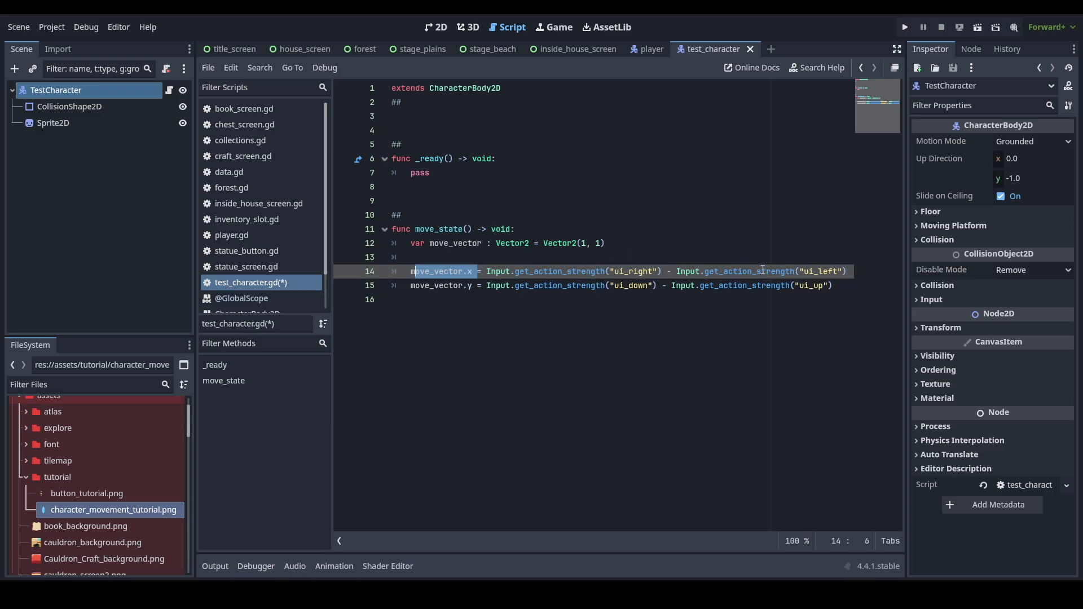
{"action": "mouse_move", "coordinate": [698, 247]}
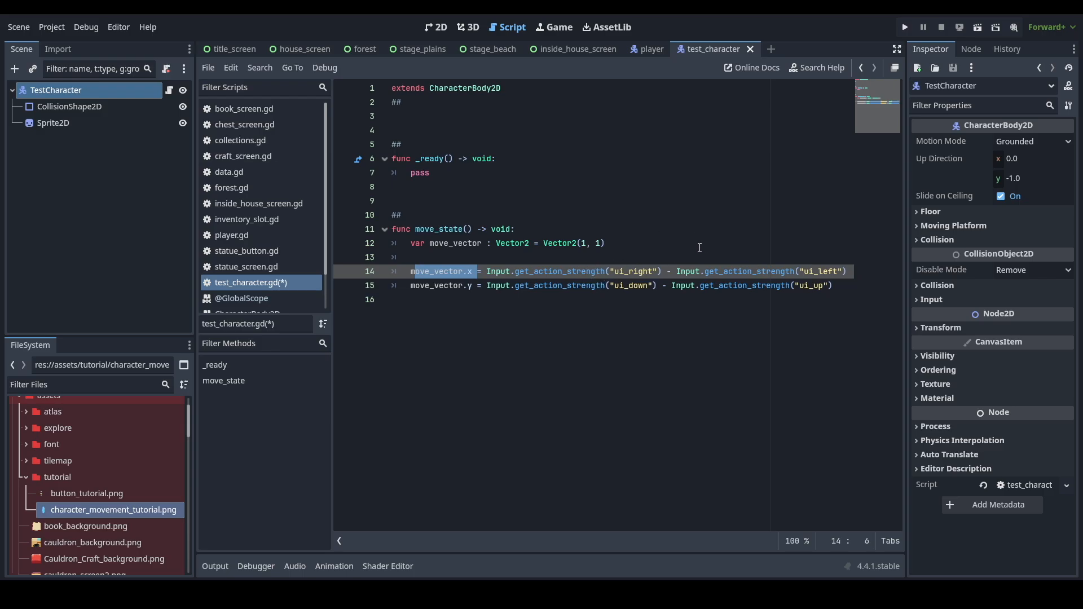
Highlight move_vector.y and the ui_left action name on lines 14–15 while reviewing.
{"action": "left_click", "coordinate": [851, 271]}
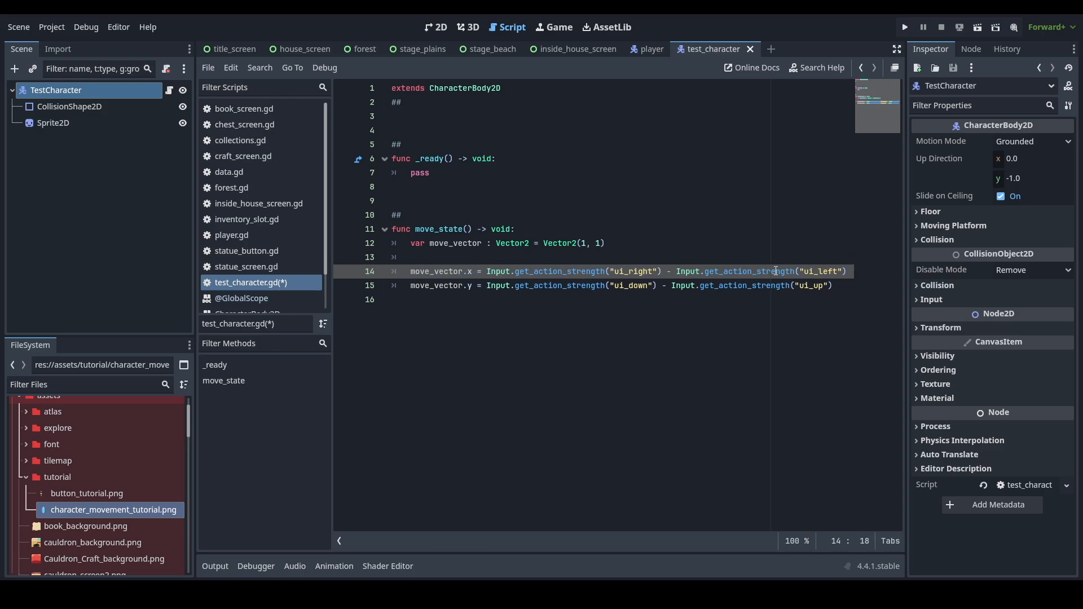
{"action": "double_click", "coordinate": [439, 270]}
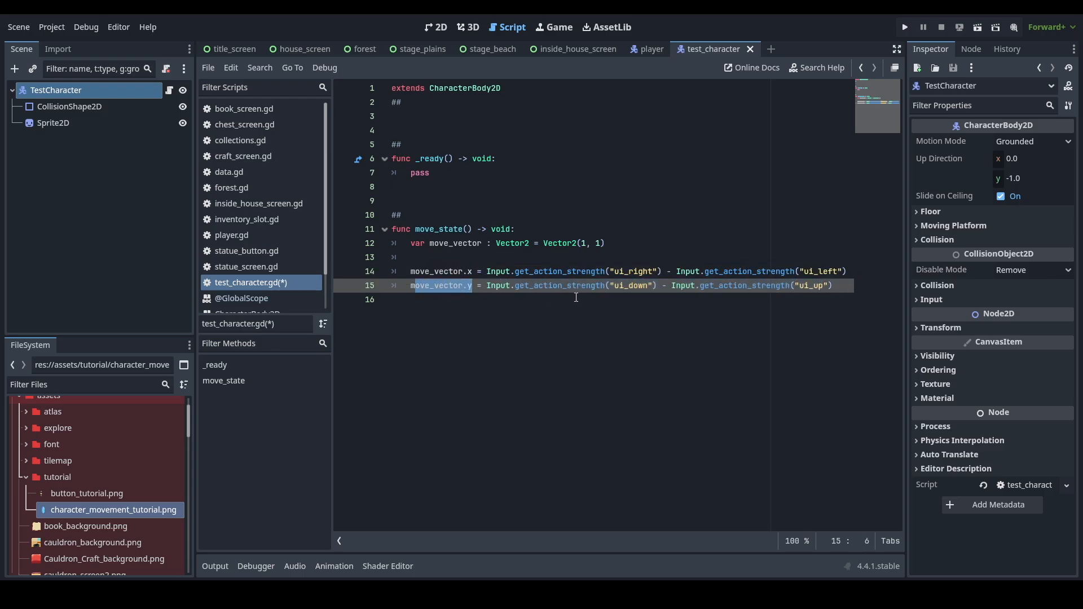
{"action": "left_click", "coordinate": [658, 271]}
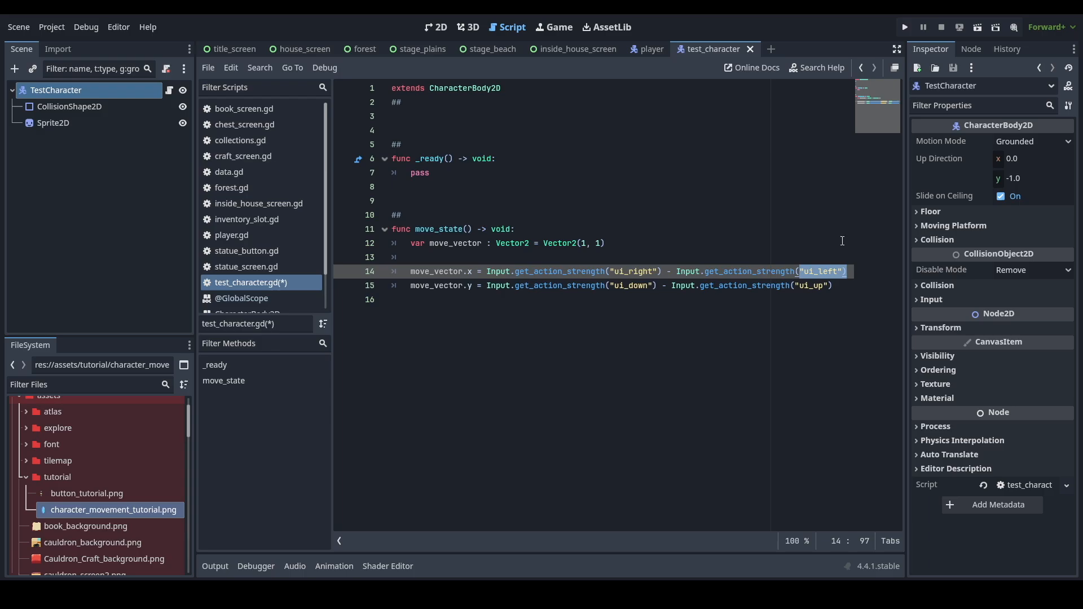
{"action": "mouse_move", "coordinate": [749, 180]}
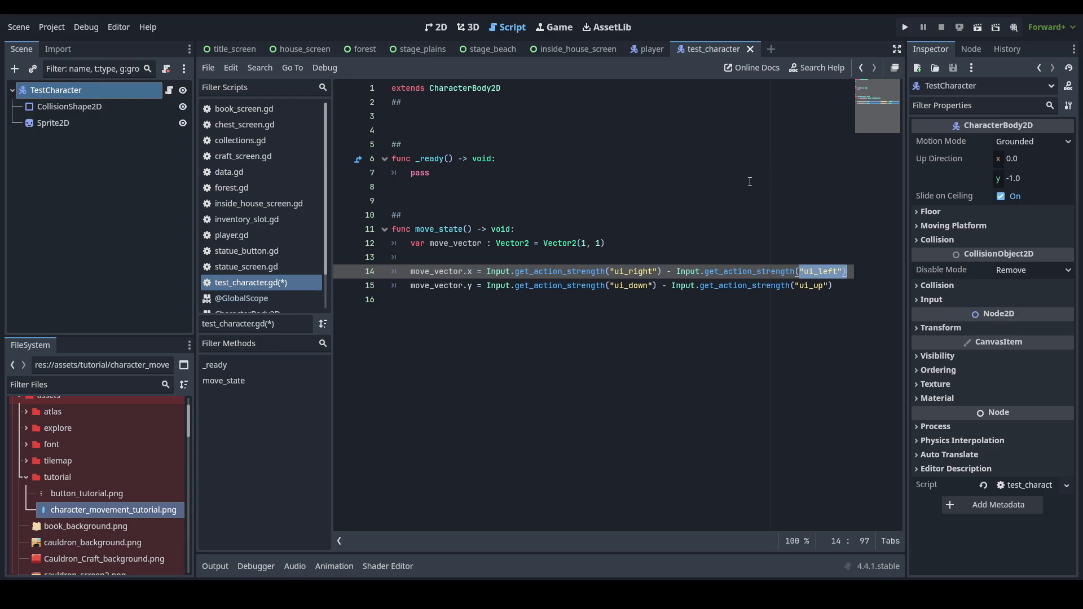
{"action": "mouse_move", "coordinate": [740, 222]}
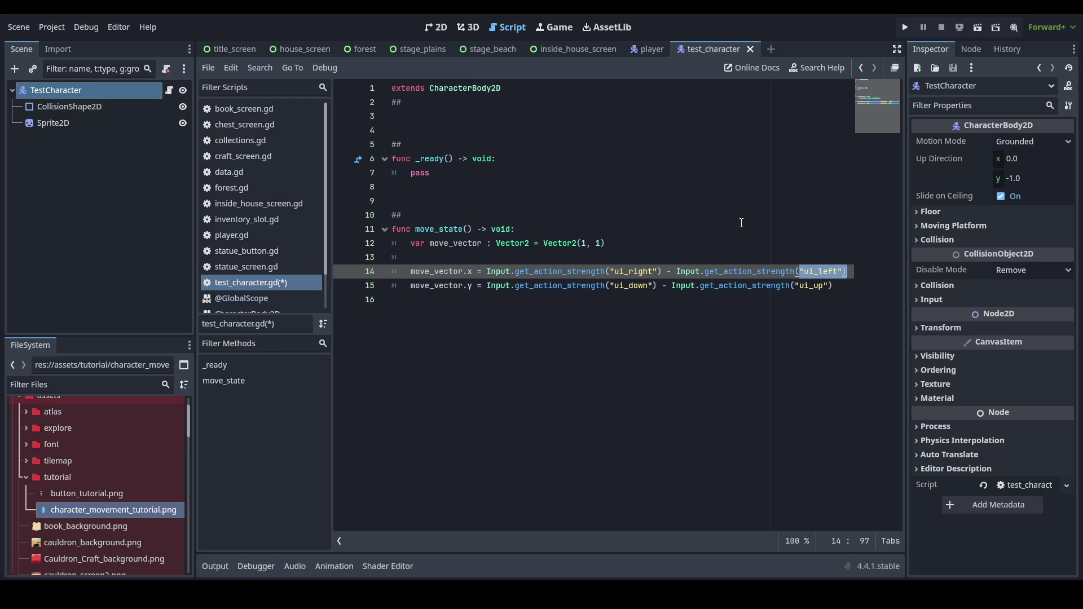
{"action": "mouse_move", "coordinate": [751, 210]}
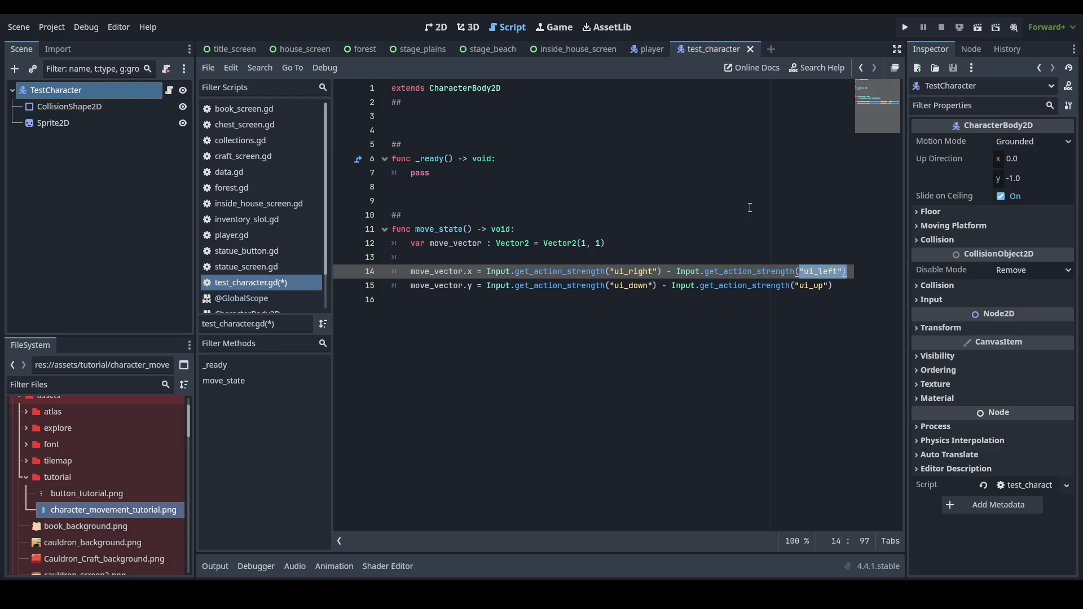
{"action": "mouse_move", "coordinate": [743, 204]}
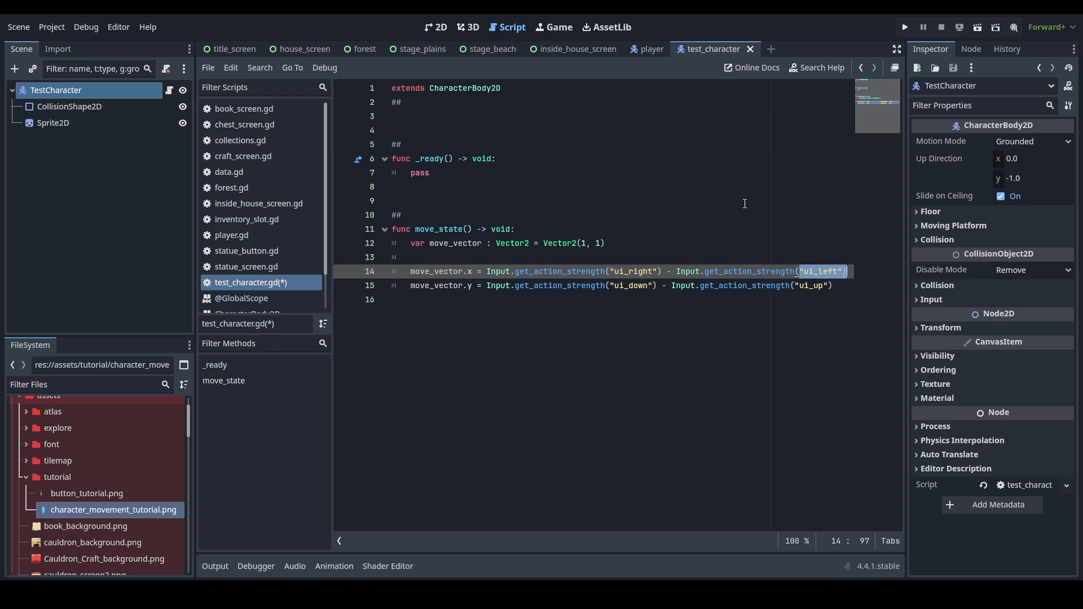
{"action": "mouse_move", "coordinate": [668, 171]}
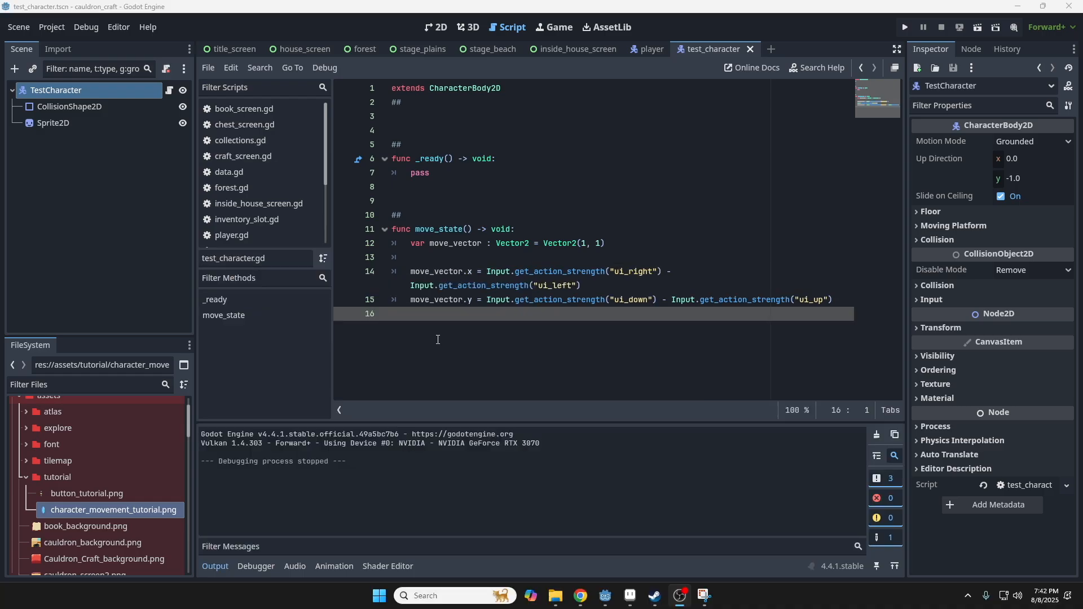
Add func _physics_process(delta: float) -> void with a pass body.
{"action": "key", "text": "Enter"}
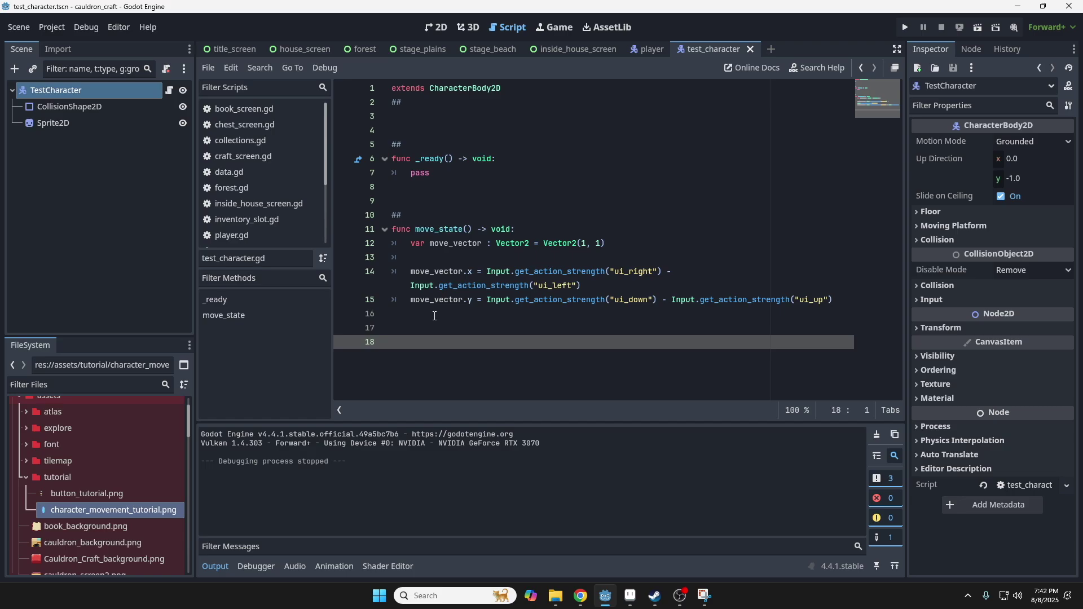
{"action": "type", "text": "func"}
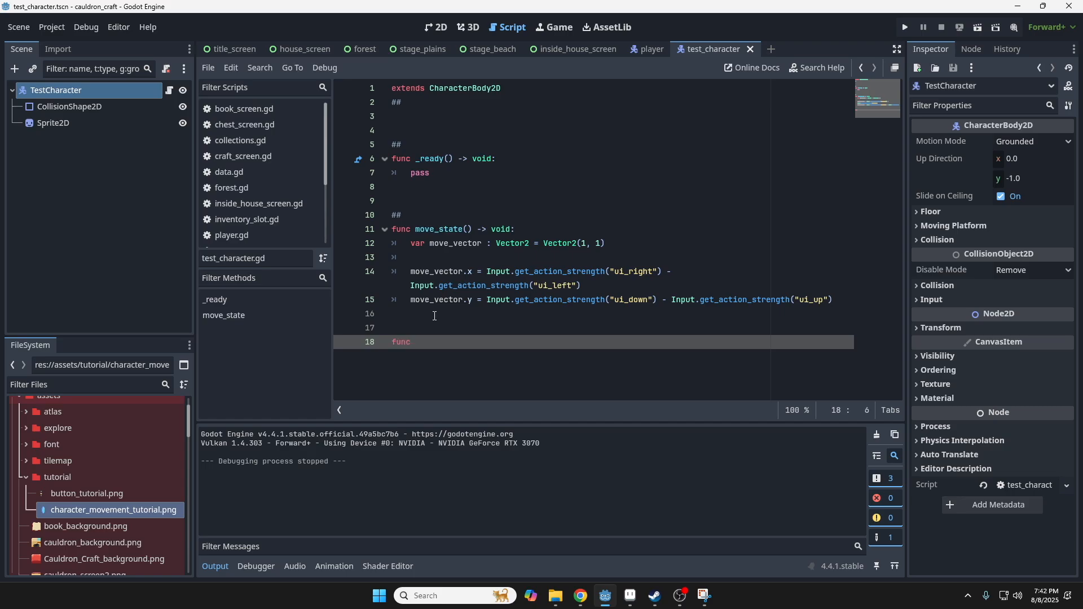
{"action": "type", "text": "_ph"}
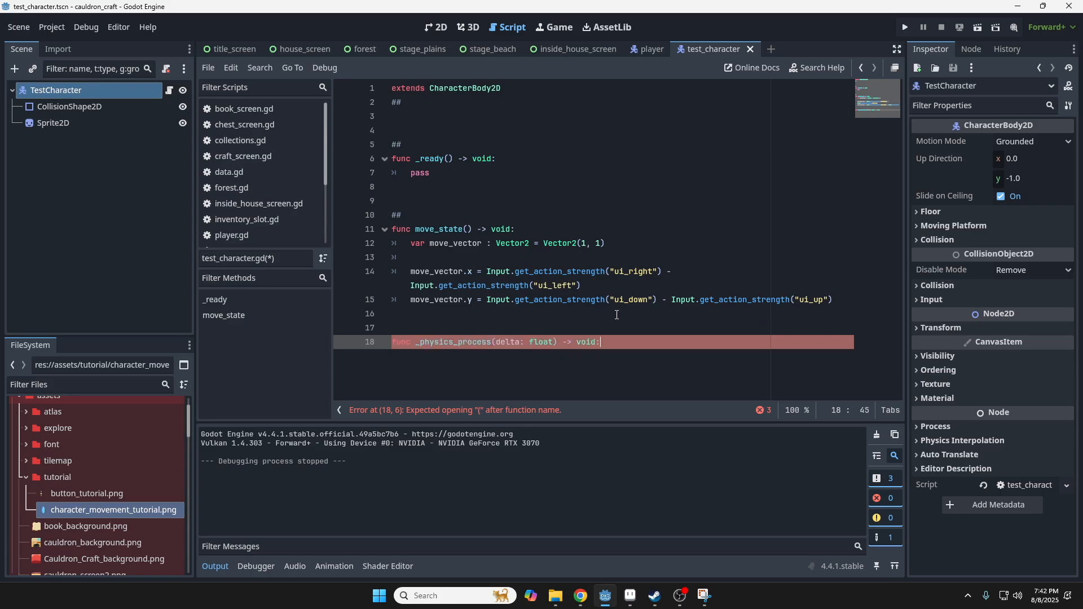
{"action": "key", "text": "Return"}
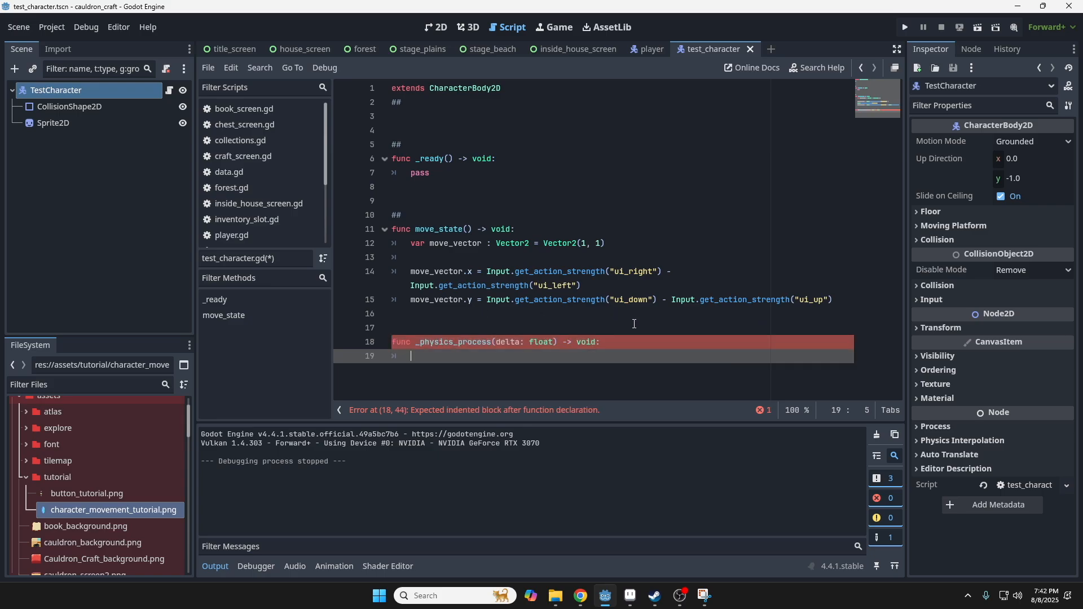
{"action": "type", "text": "pass"}
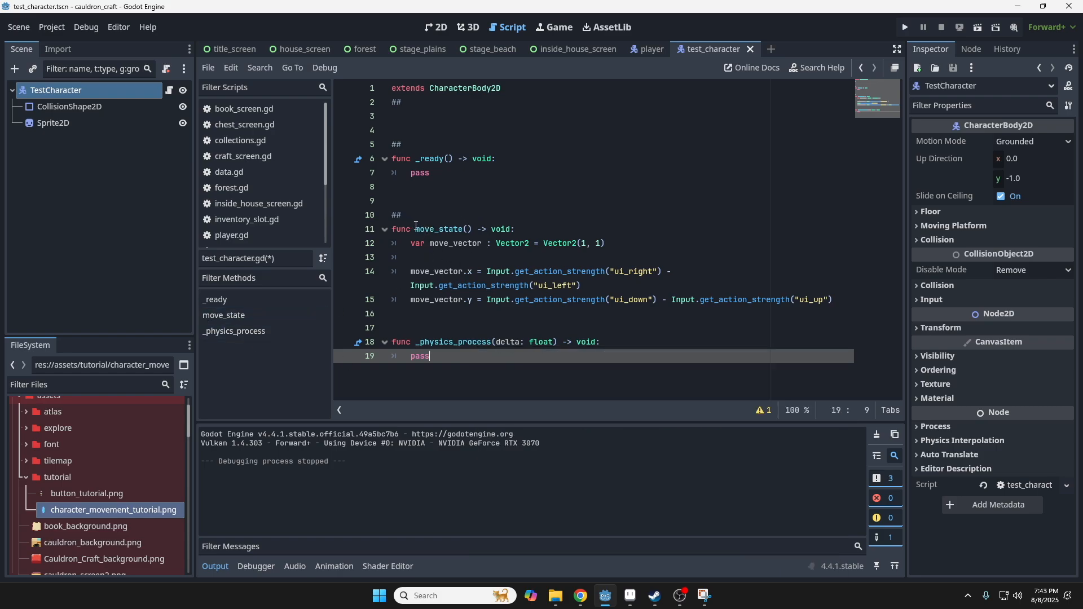
Replace pass with a move_state() call in _physics_process.
{"action": "double_click", "coordinate": [441, 229]}
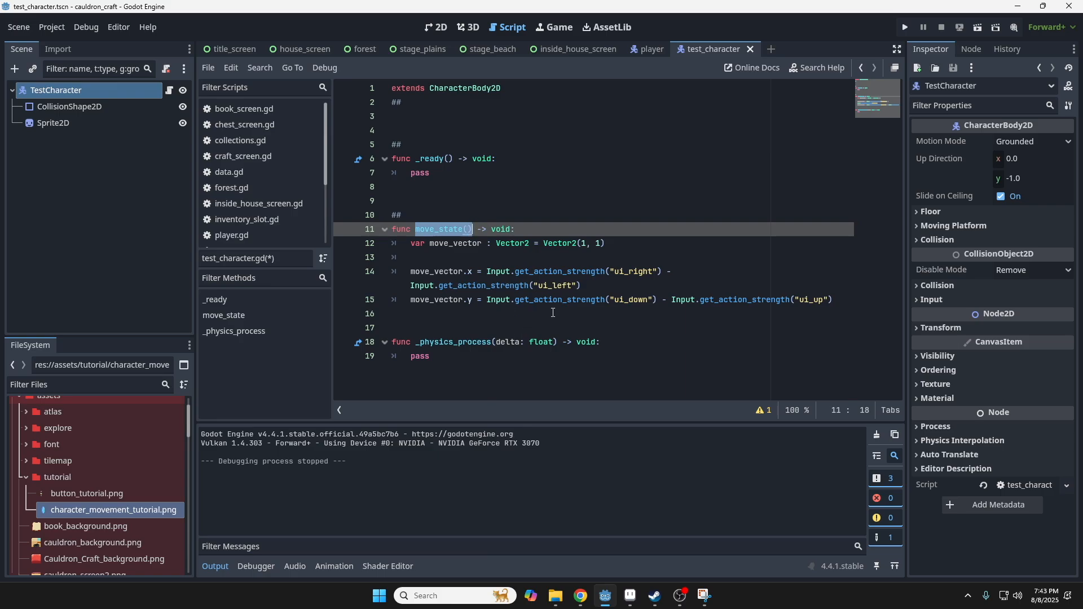
{"action": "mouse_move", "coordinate": [446, 348]}
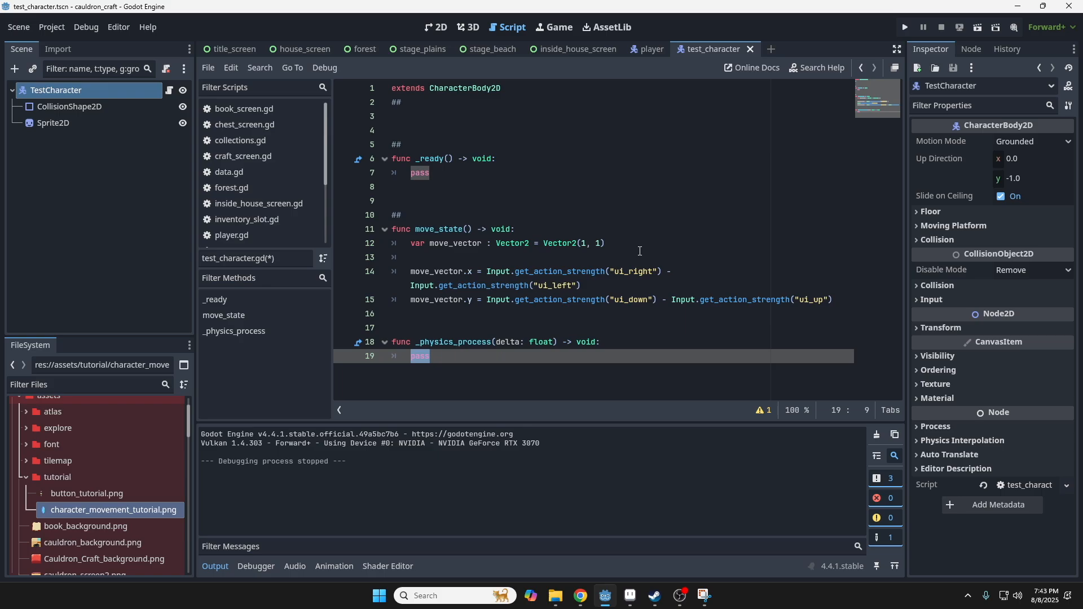
{"action": "type", "text": "move_state("}
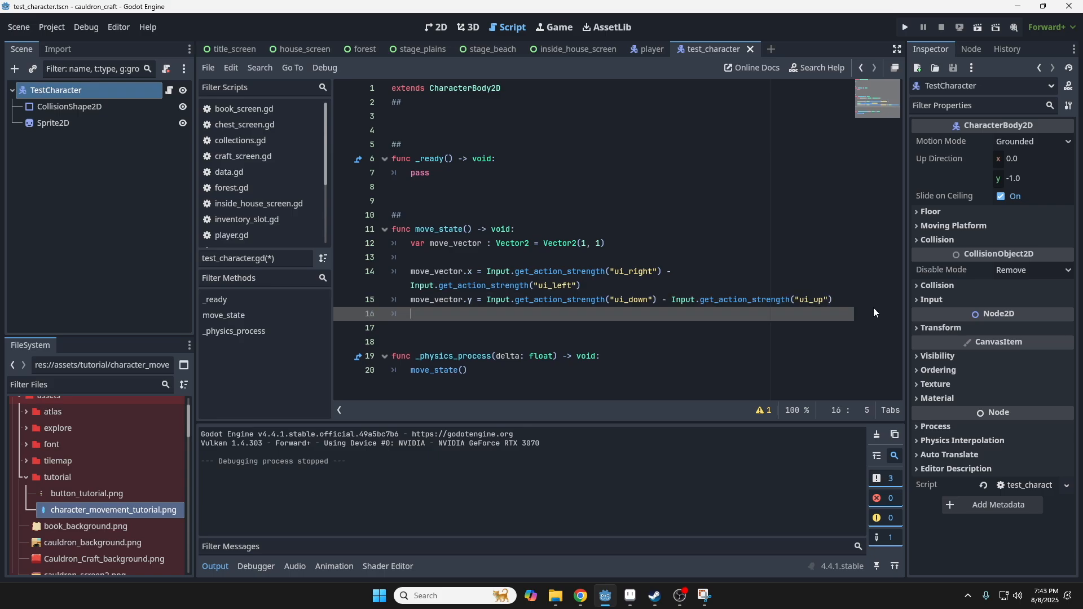
Add print(move_vector) on a new line in move_state.
{"action": "key", "text": "enter"}
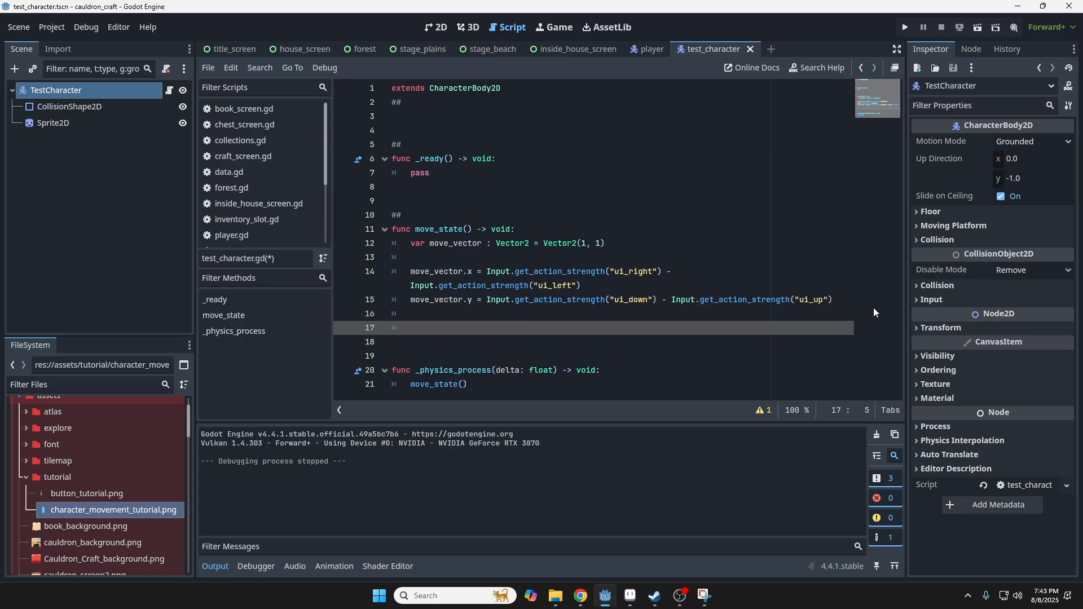
{"action": "type", "text": "print("}
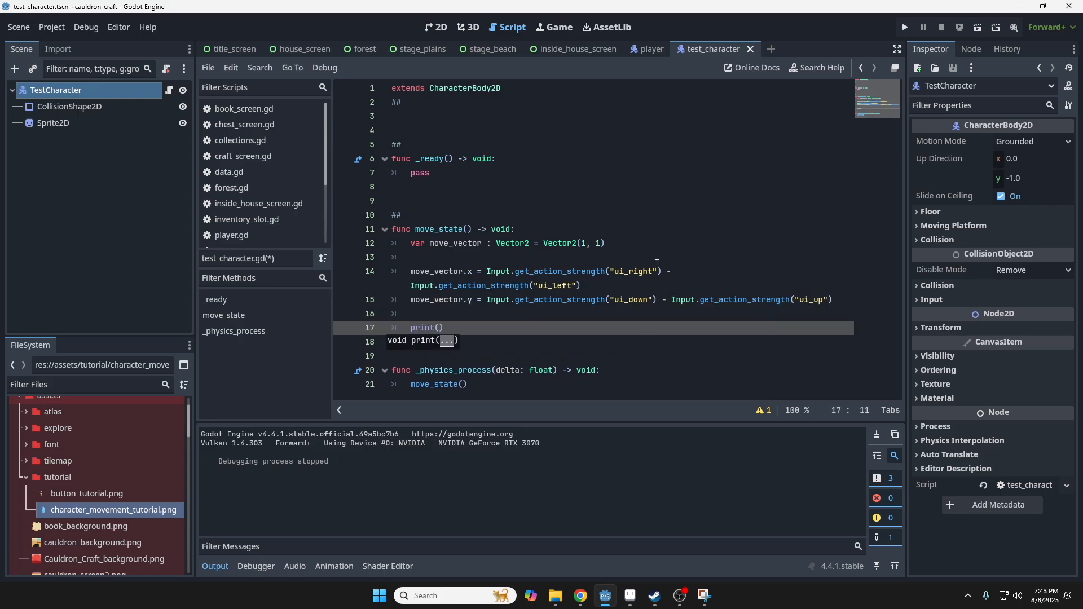
{"action": "type", "text": "move_vector"}
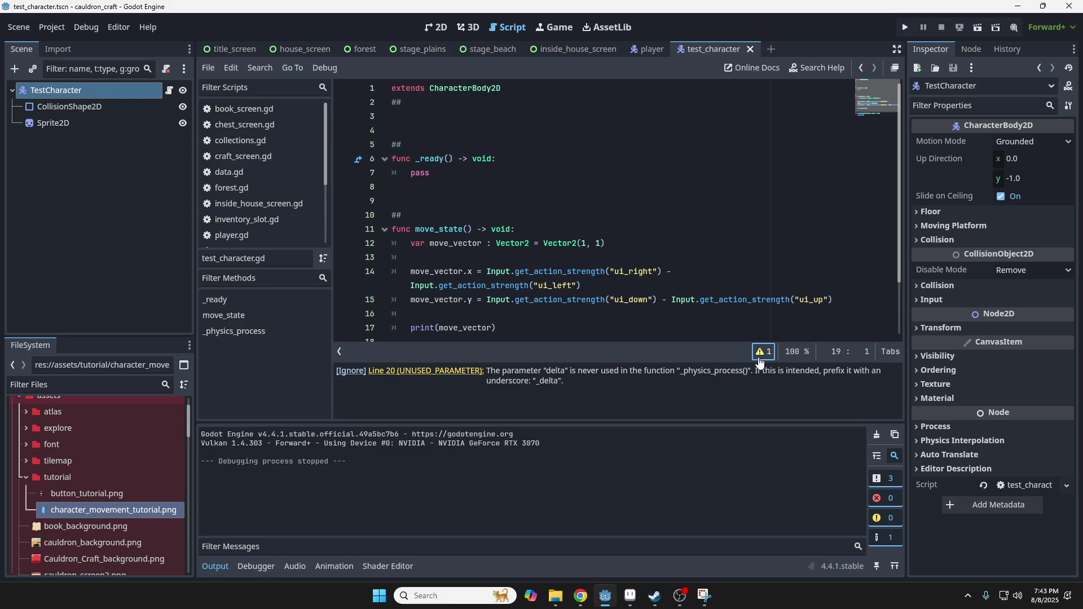
Rename the delta parameter of _physics_process to _delta.
{"action": "scroll", "scroll_direction": "down", "scroll_amount": 3}
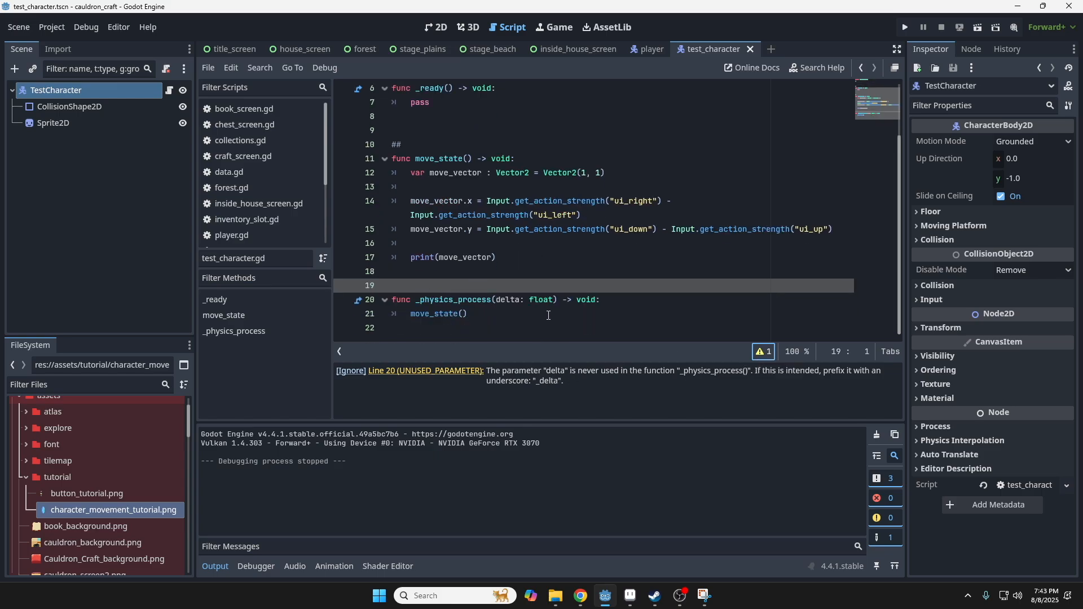
{"action": "mouse_move", "coordinate": [507, 391]}
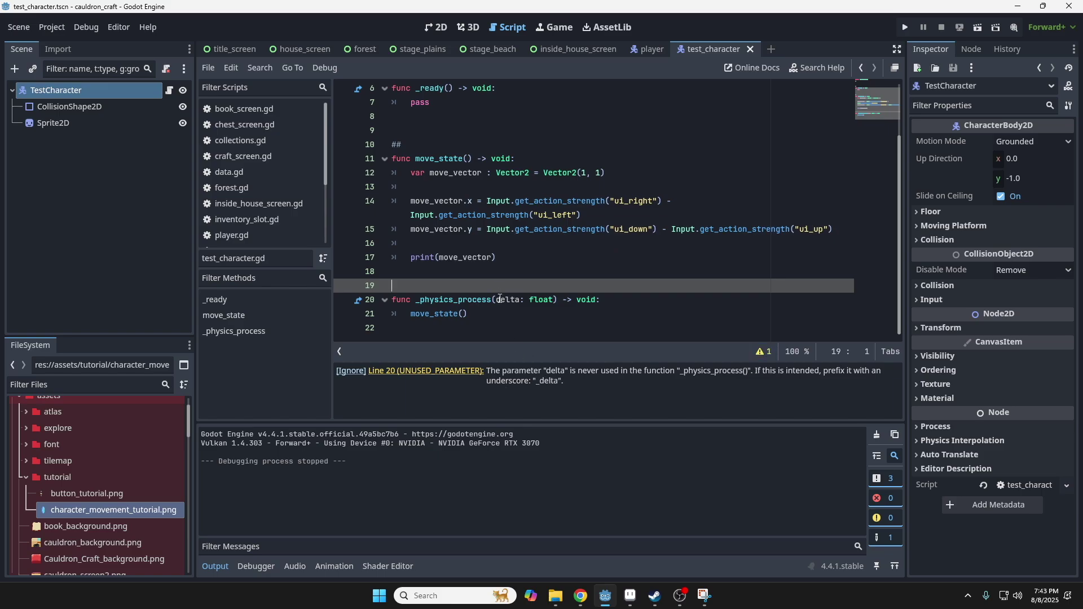
{"action": "left_click", "coordinate": [616, 299]}
{"action": "type", "text": "_"}
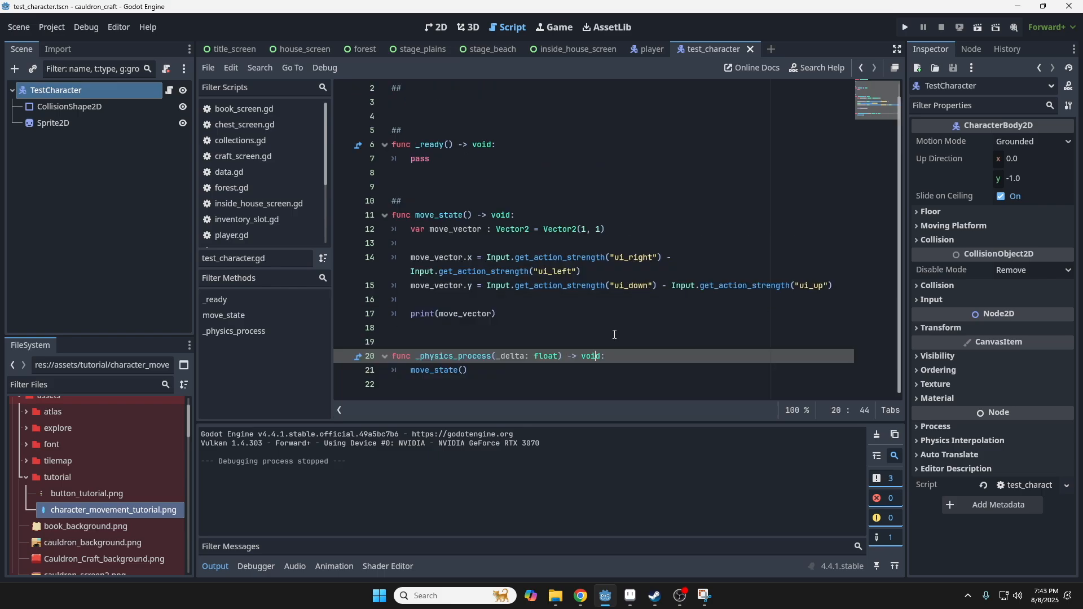
{"action": "mouse_move", "coordinate": [490, 49]}
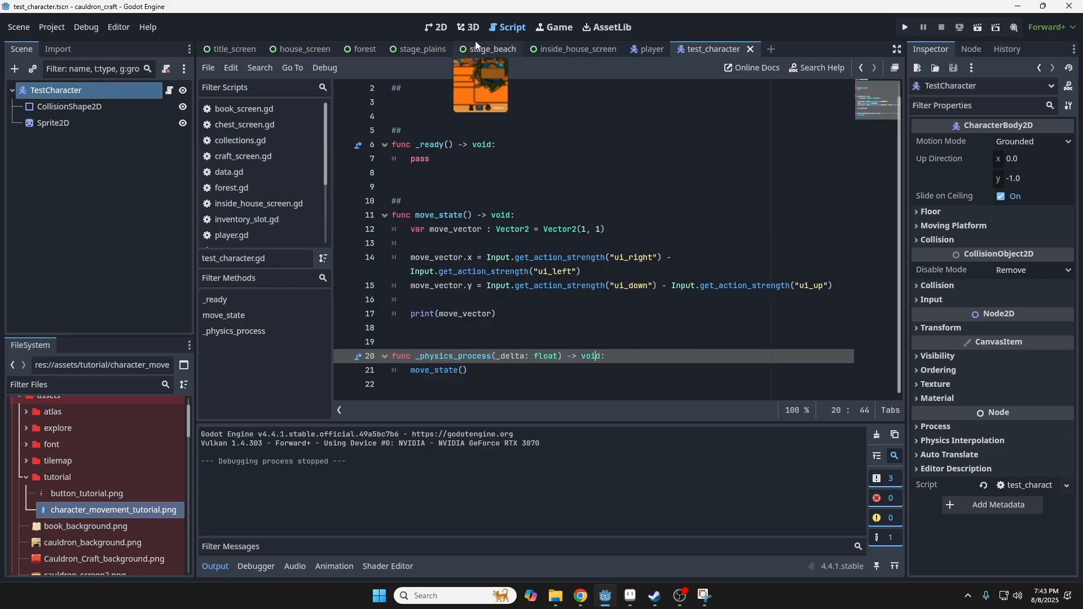
{"action": "left_click", "coordinate": [439, 27]}
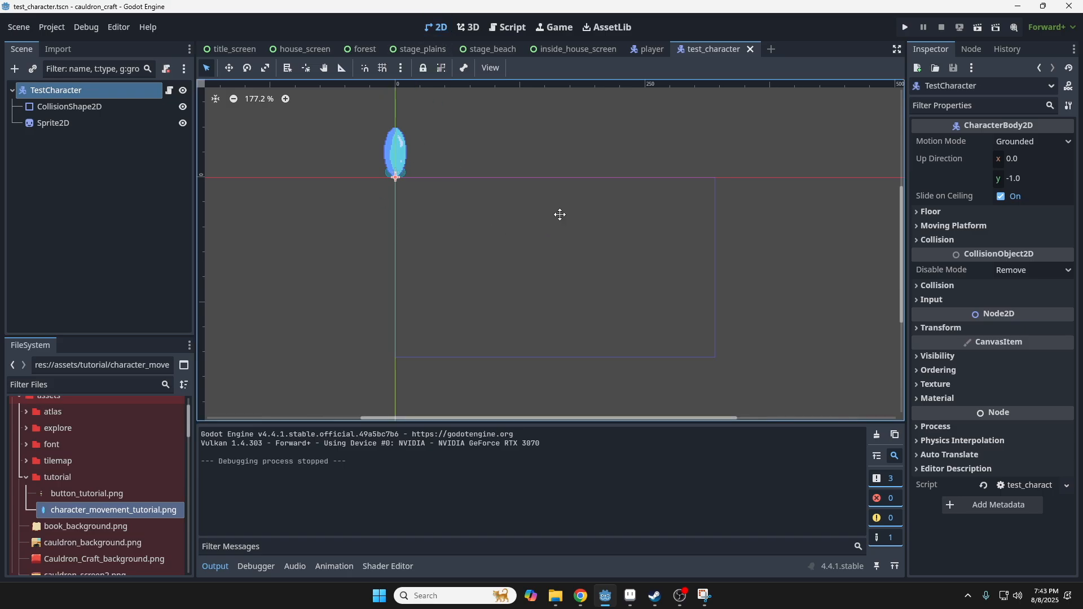
{"action": "scroll", "scroll_direction": "up", "scroll_amount": 3}
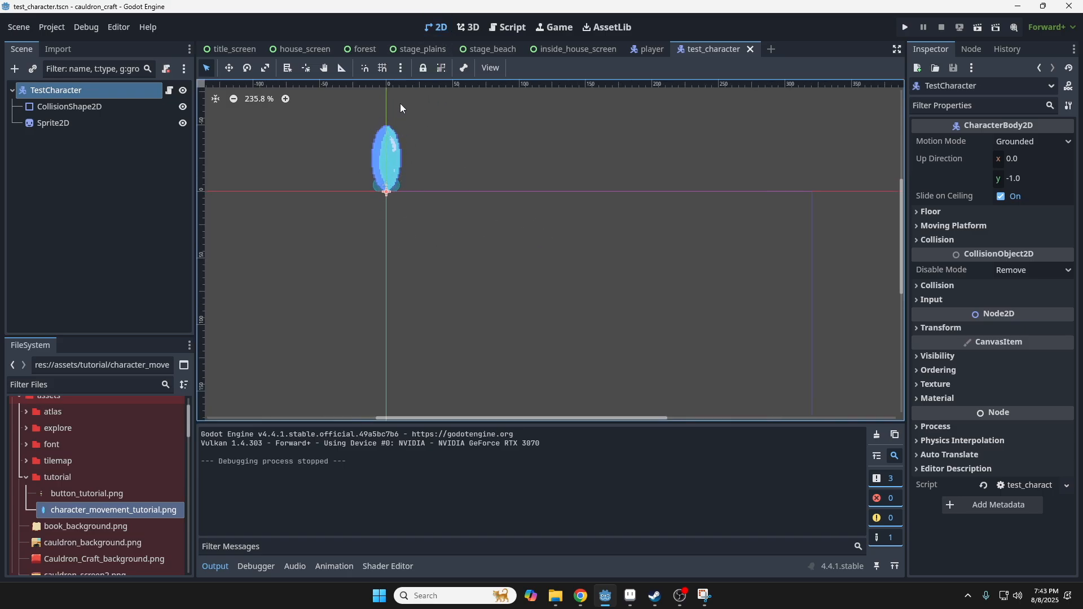
{"action": "scroll", "scroll_direction": "down", "scroll_amount": 3}
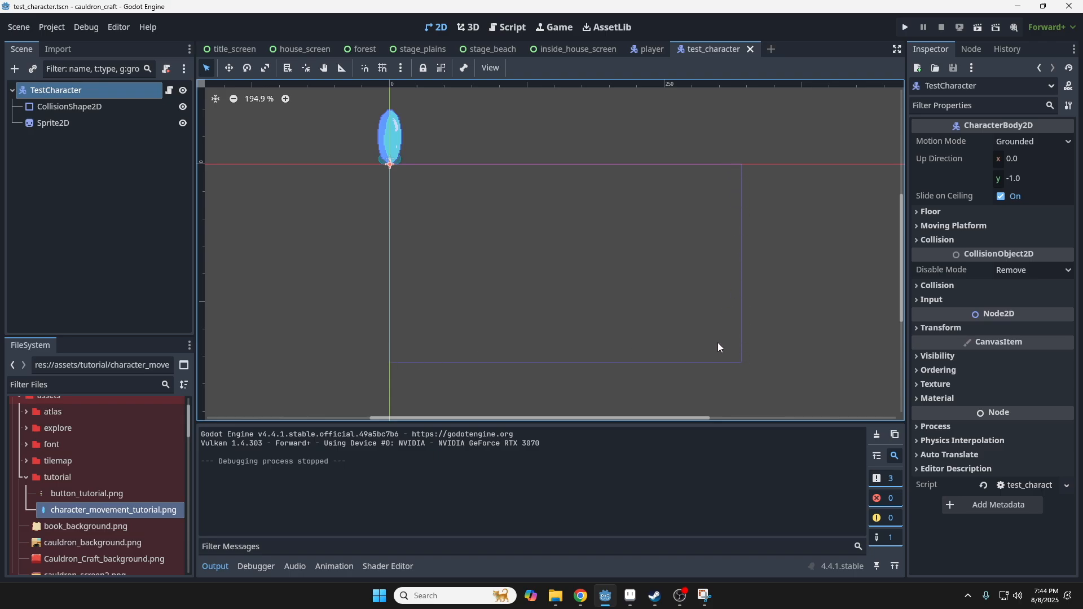
{"action": "mouse_move", "coordinate": [392, 358]}
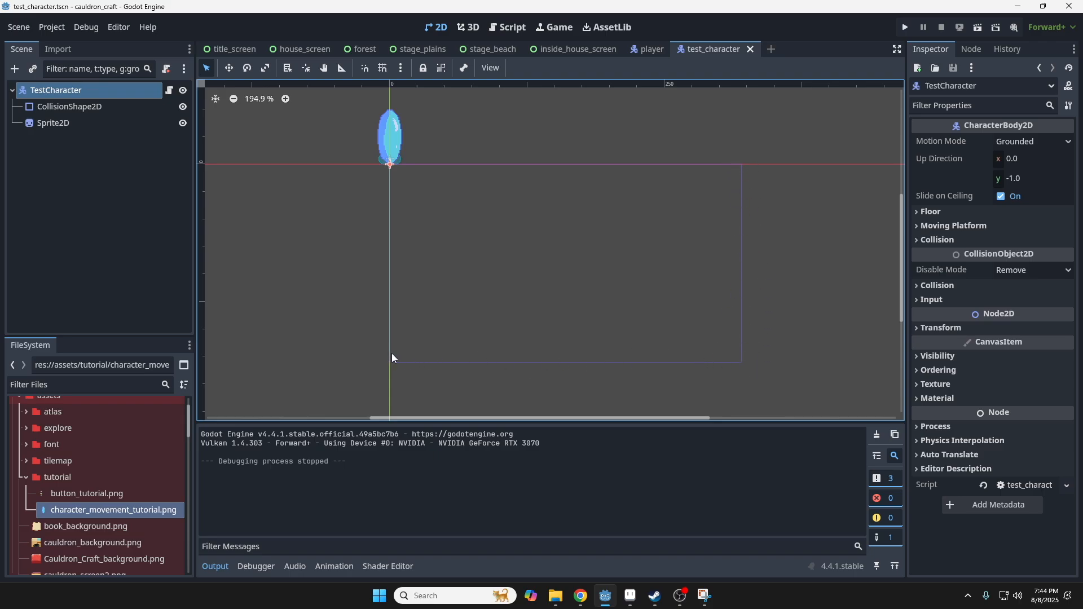
{"action": "mouse_move", "coordinate": [375, 159]}
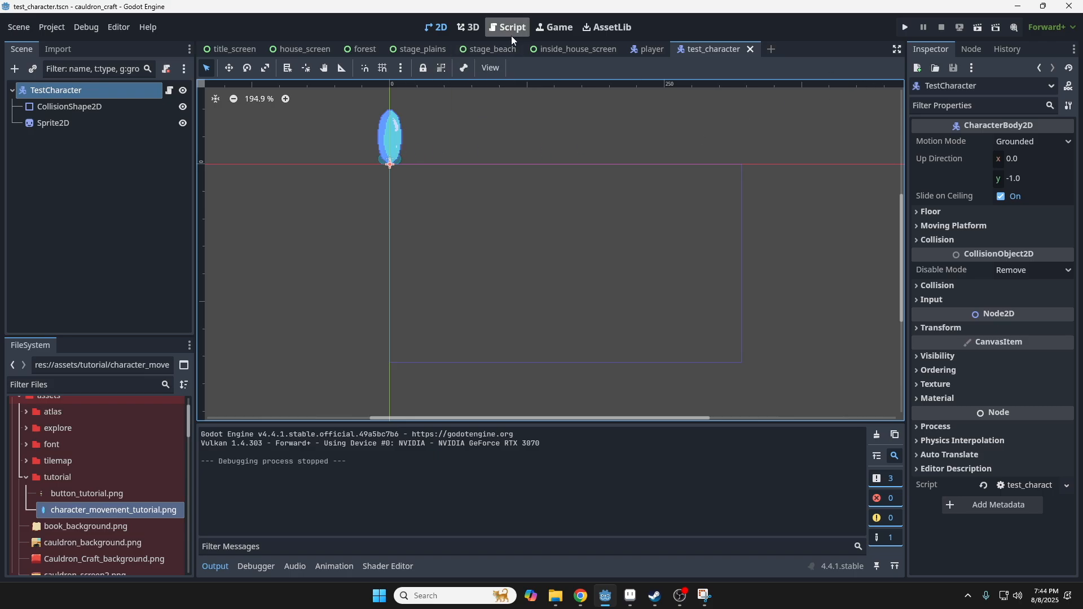
{"action": "left_click", "coordinate": [509, 27]}
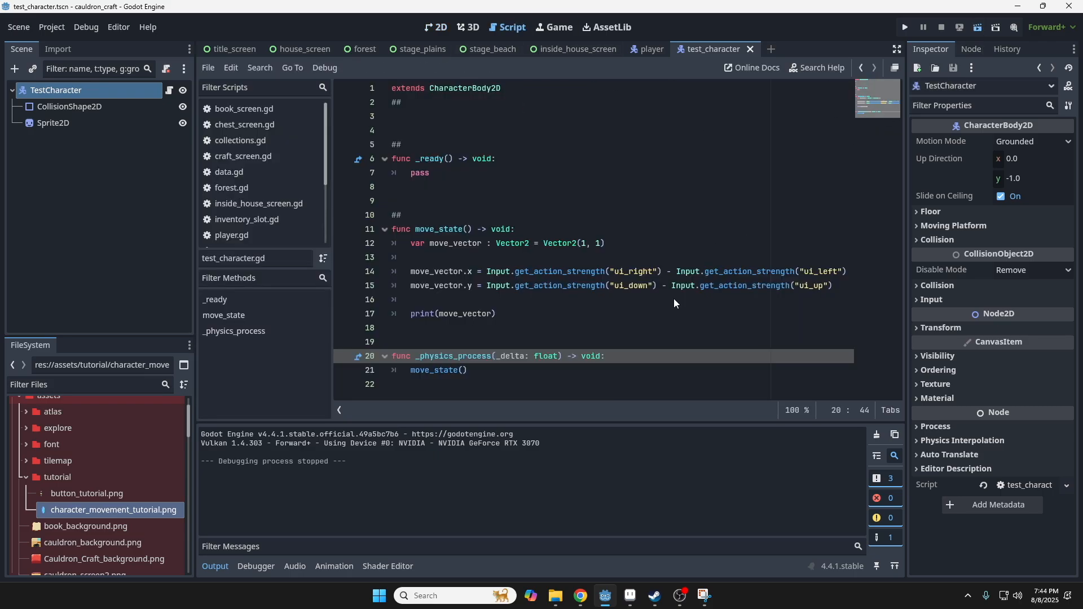
Run the TestCharacter scene and watch move_vector values print in the output.
{"action": "left_click", "coordinate": [904, 27]}
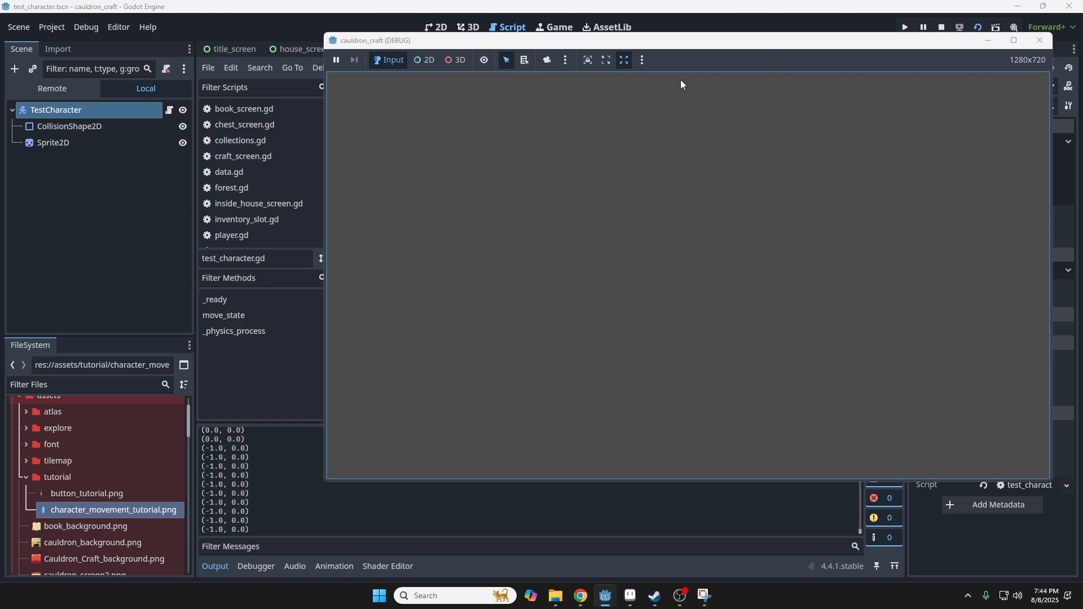
{"action": "mouse_move", "coordinate": [1079, 319]}
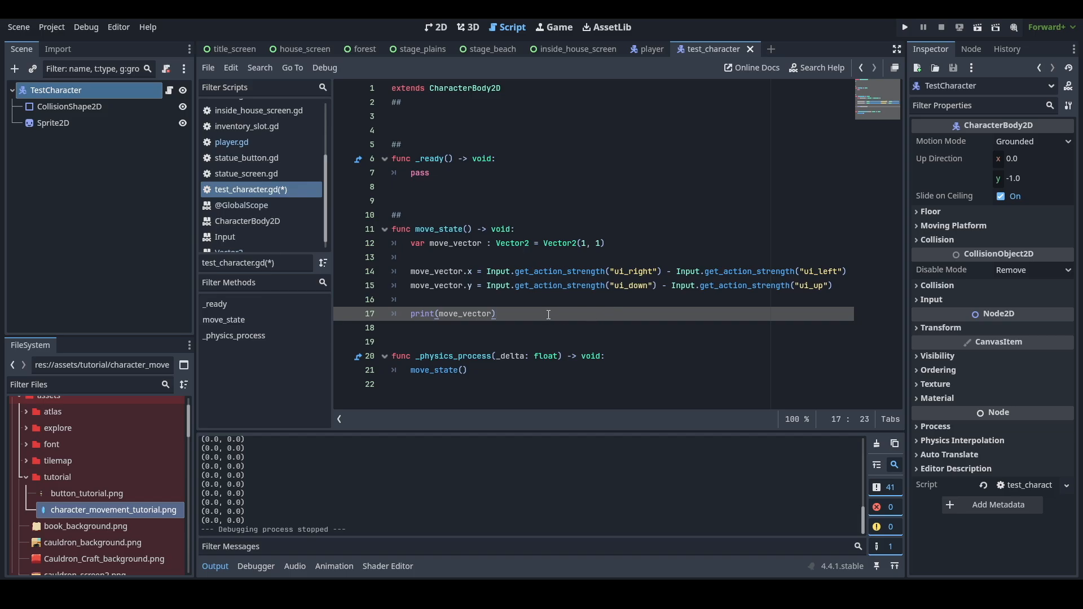
End move_state with move_and_slide() and begin a velocity line above it.
{"action": "type", "text": "move"}
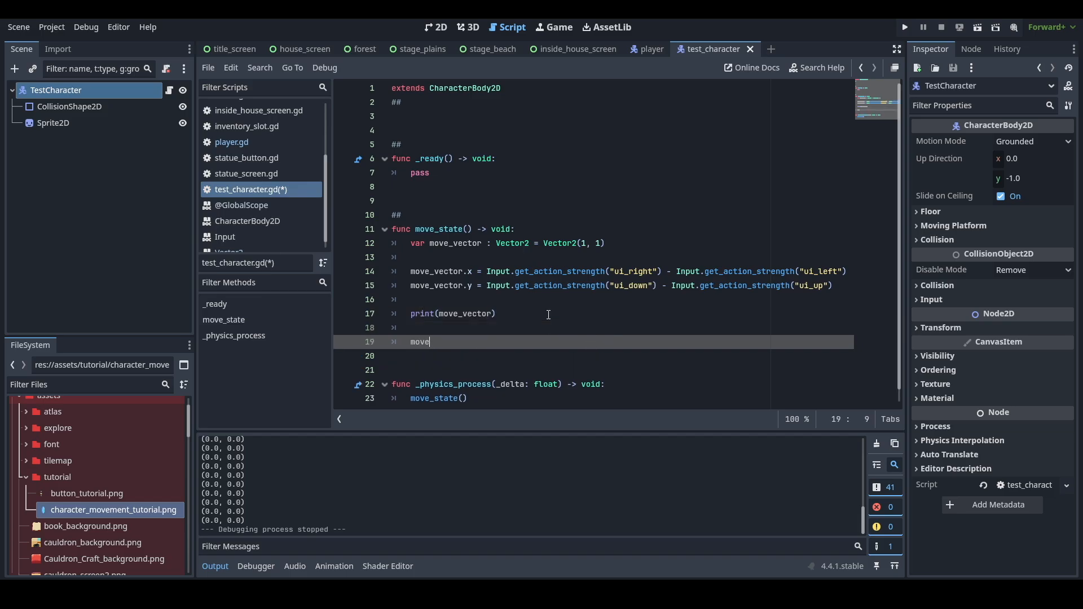
{"action": "type", "text": "_and"}
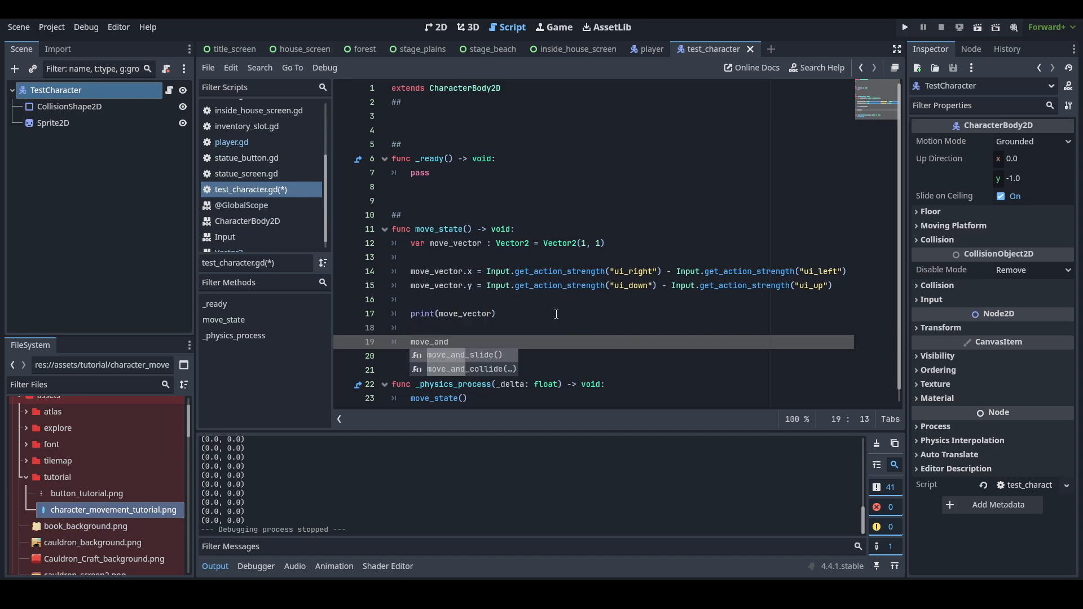
{"action": "left_click", "coordinate": [460, 354]}
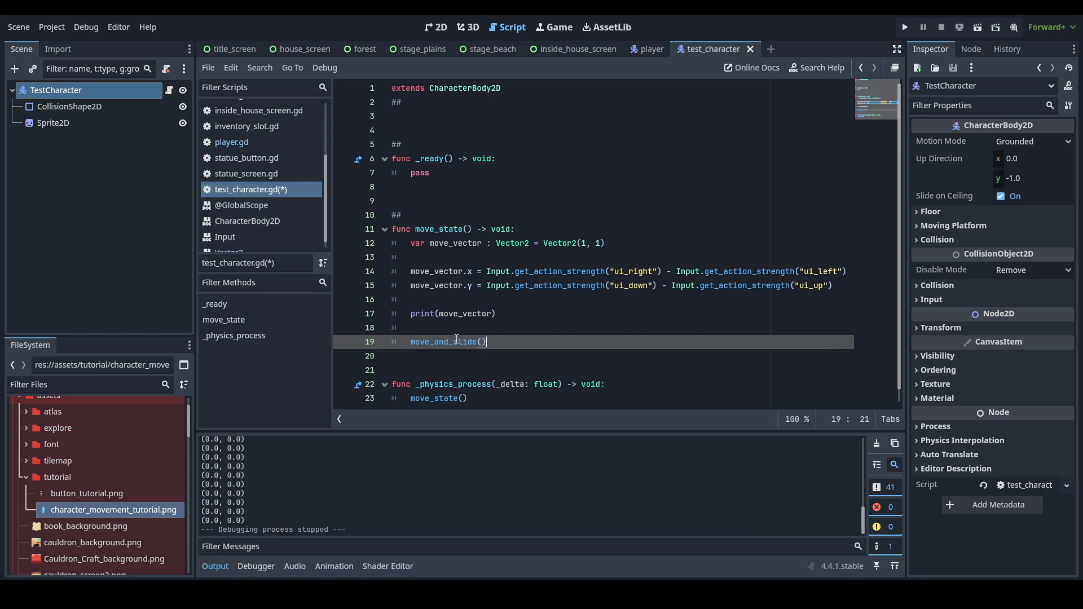
{"action": "mouse_move", "coordinate": [444, 341]}
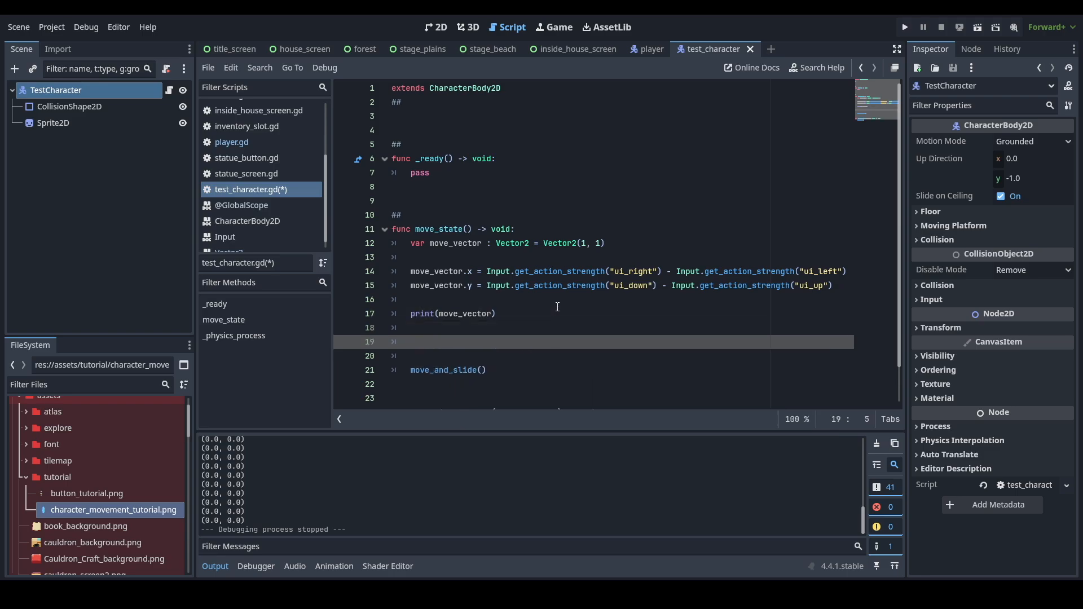
{"action": "type", "text": "velocity"}
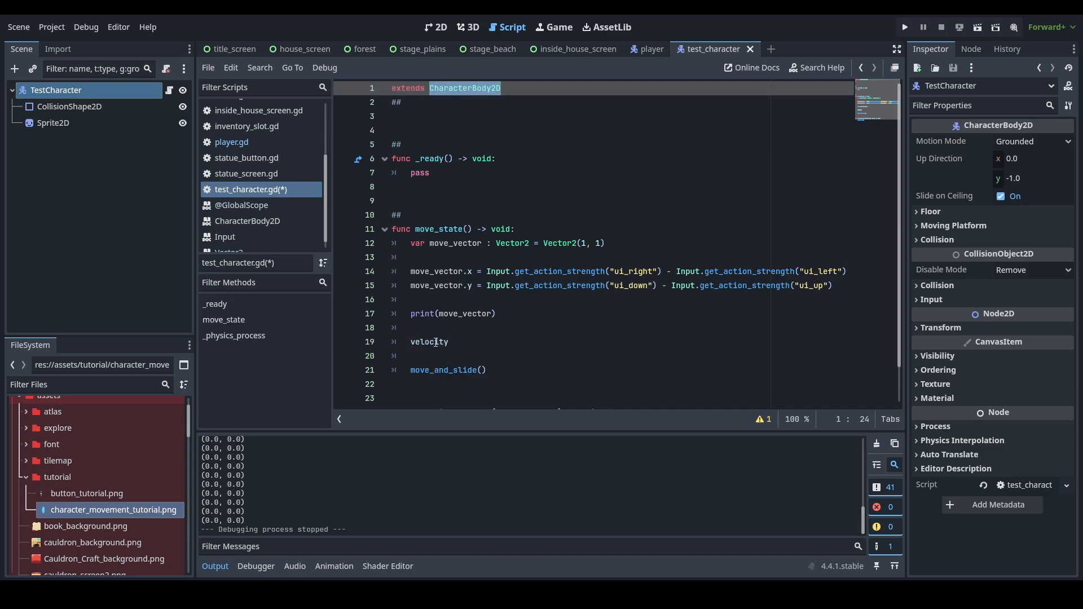
Insert blank lines between print(move_vector) and the unfinished velocity line.
{"action": "left_click", "coordinate": [428, 340]}
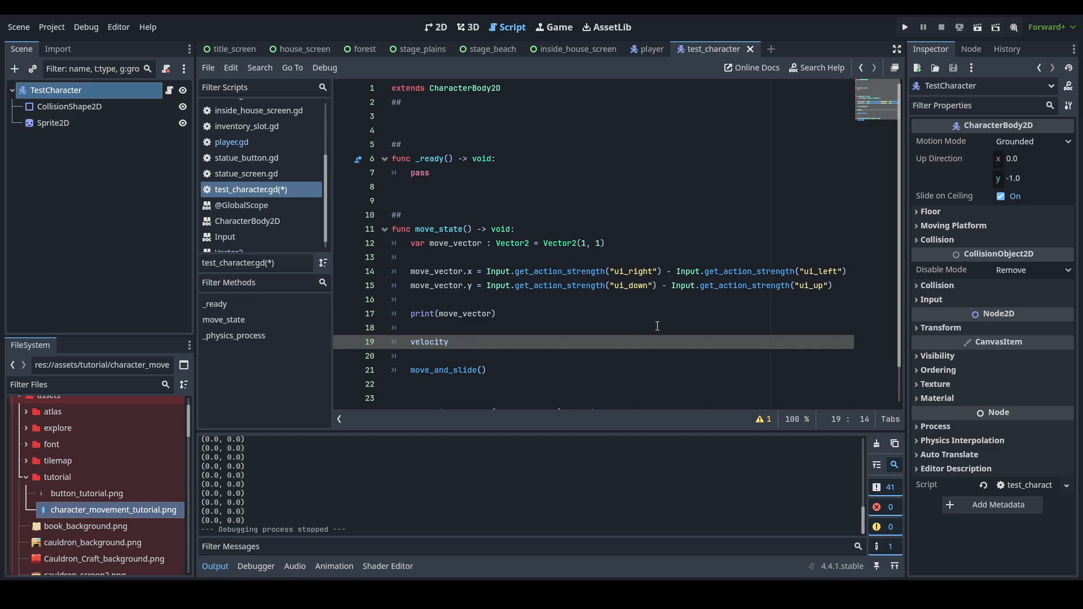
{"action": "left_click", "coordinate": [452, 370]}
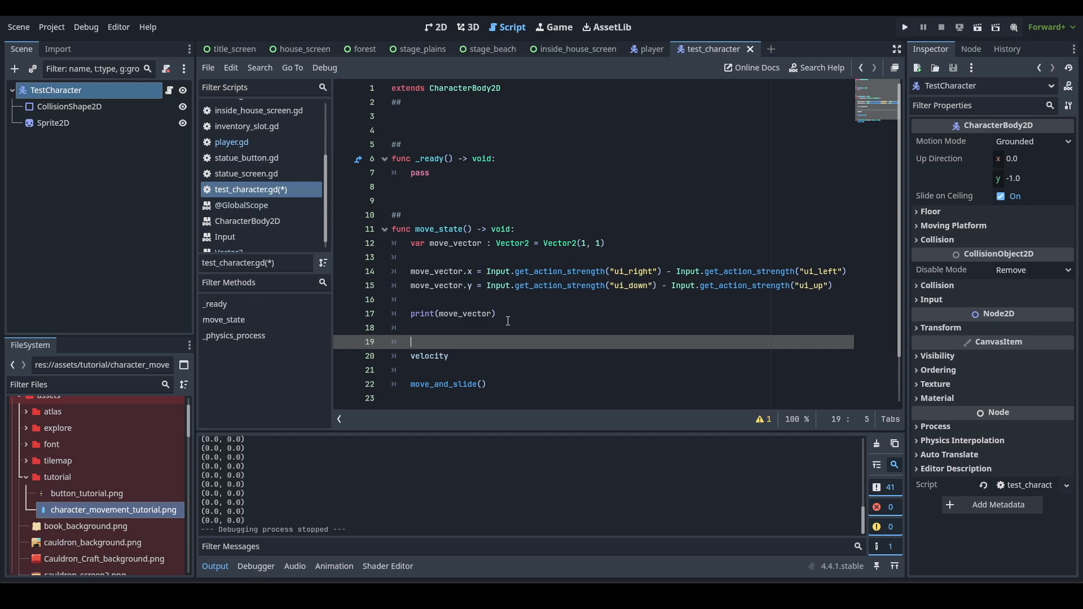
{"action": "mouse_move", "coordinate": [469, 239]}
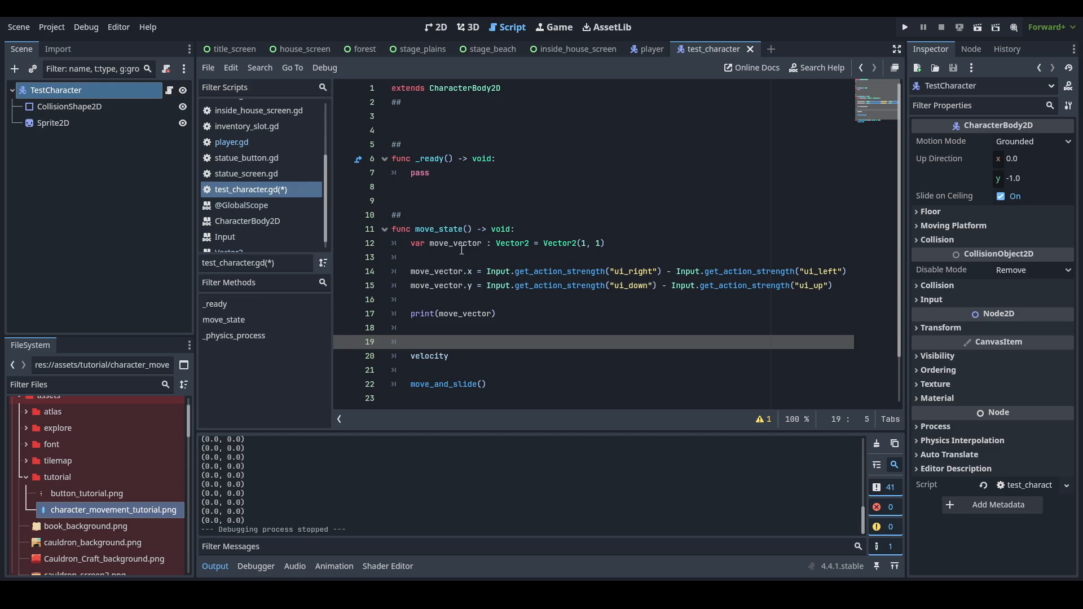
{"action": "left_click", "coordinate": [453, 327]}
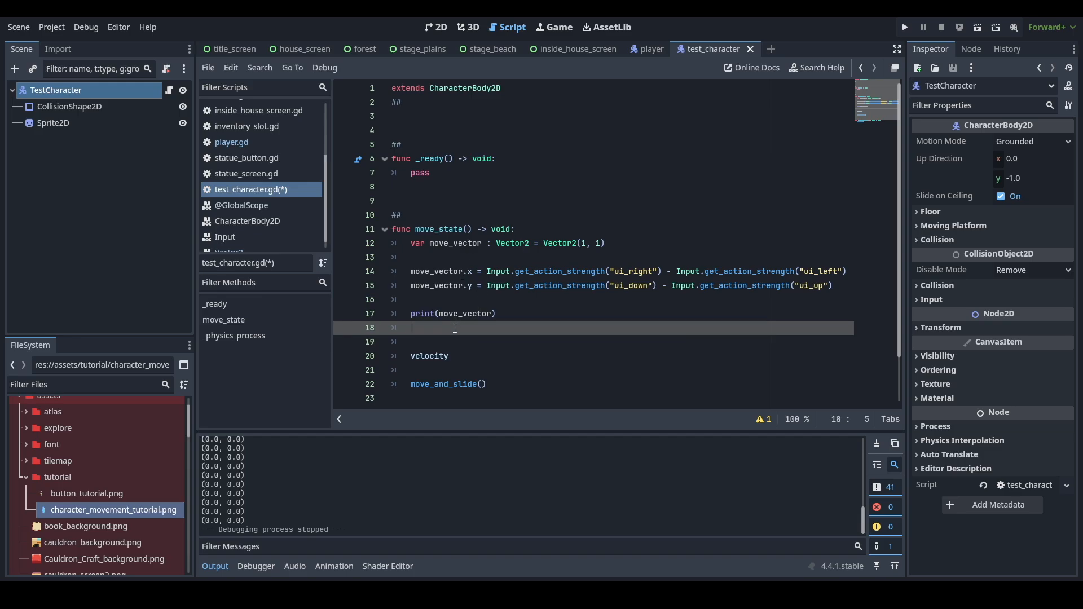
{"action": "key", "text": "enter"}
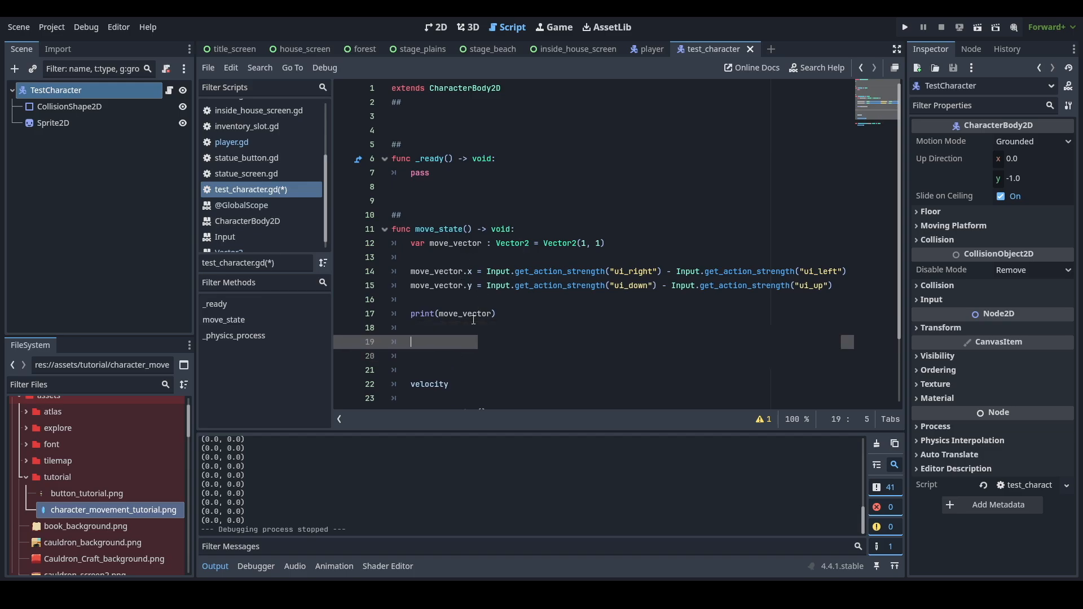
Write 'if move_vector != Vector2.ZERO:' with an indented 'pass' placeholder below print(move_vector).
{"action": "type", "text": "if"}
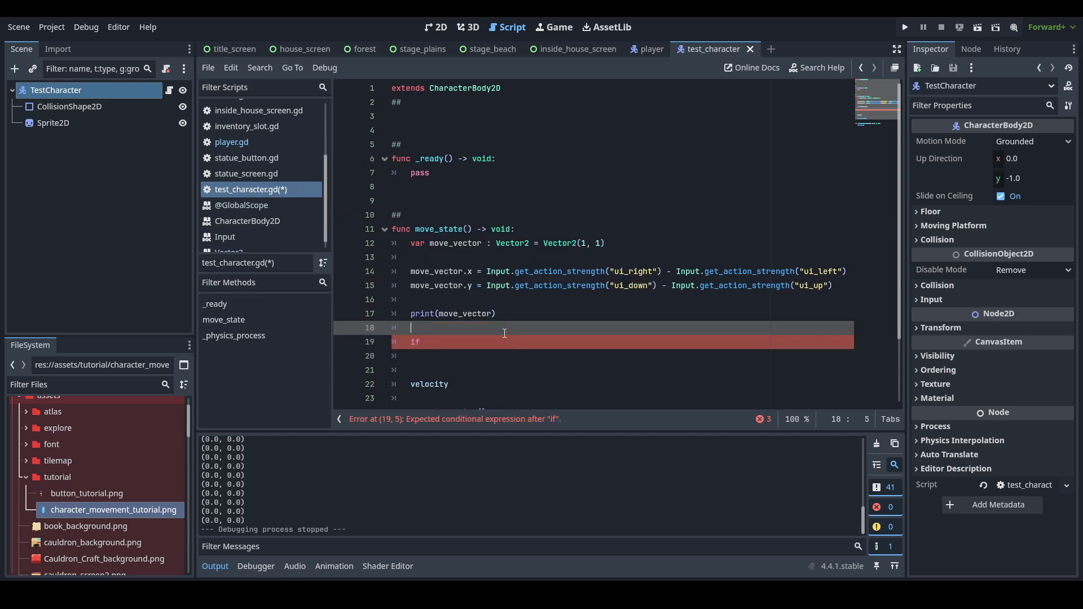
{"action": "type", "text": "move_vector !"}
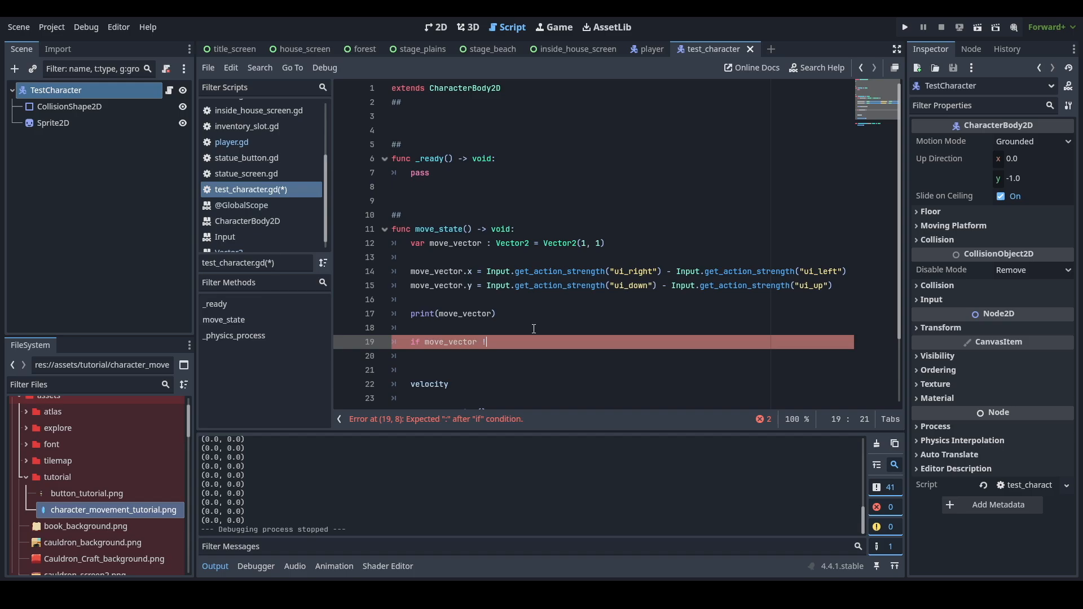
{"action": "type", "text": "= Vector2.ZERO:"}
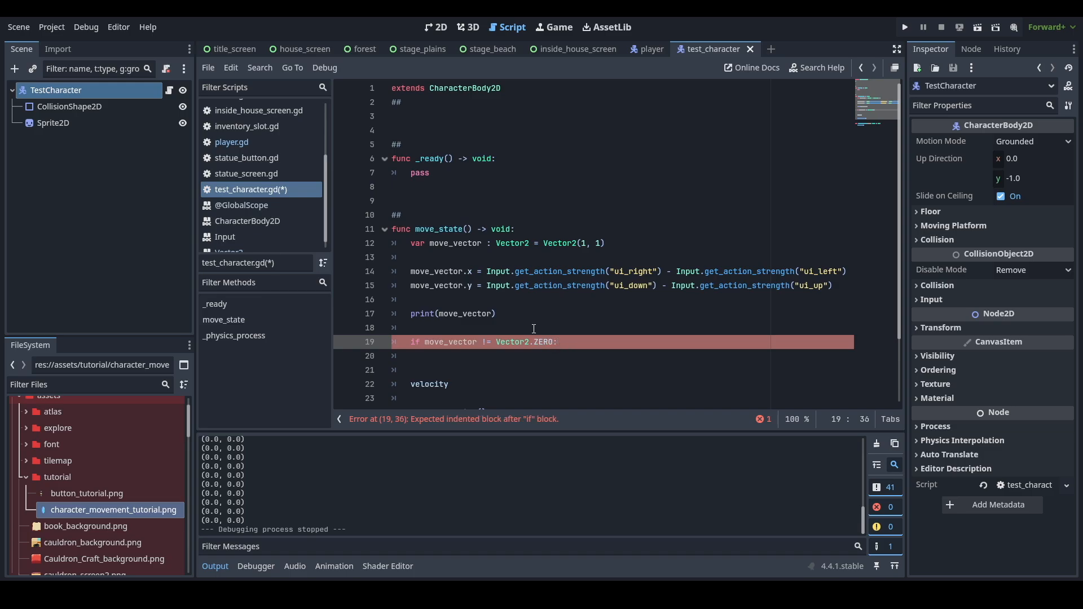
{"action": "type", "text": "pass"}
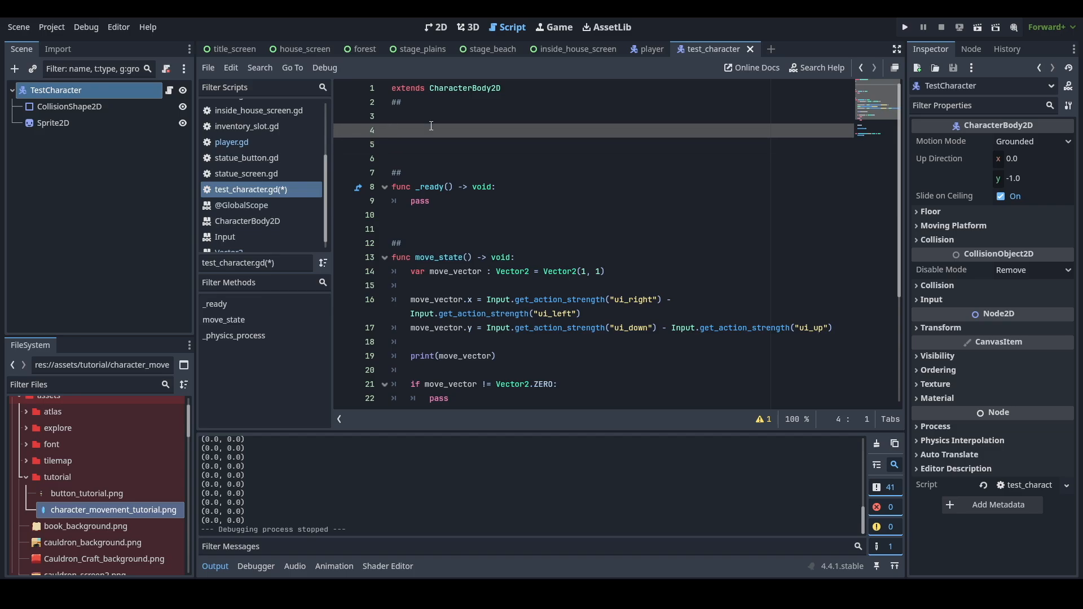
Declare 'var speed_up : int = 20' under character_speed.
{"action": "type", "text": "var character_speed : int = 80"}
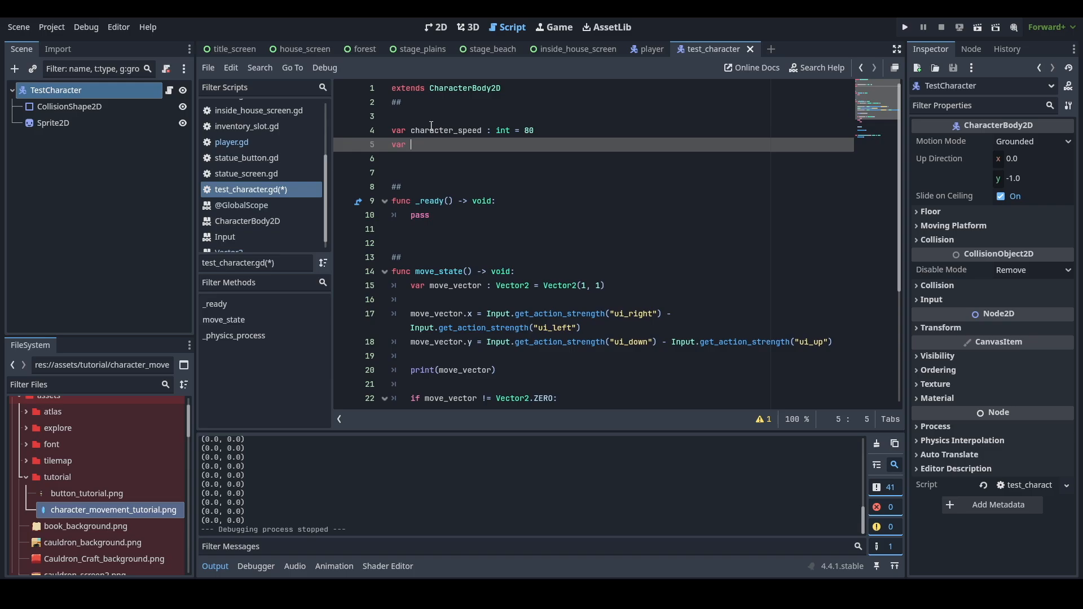
{"action": "type", "text": "veloci"}
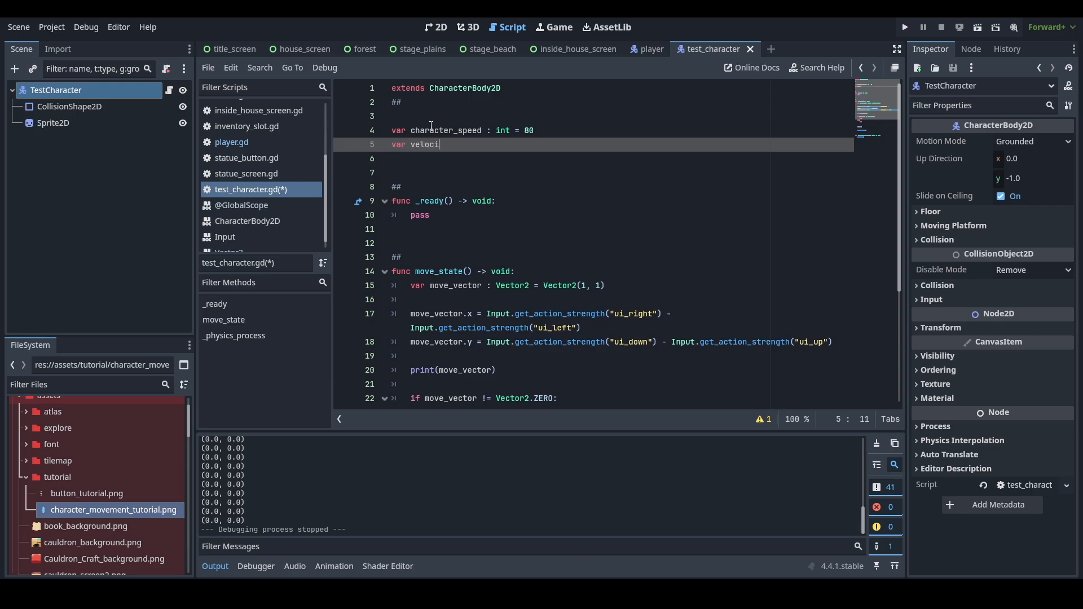
{"action": "type", "text": "speed_up"}
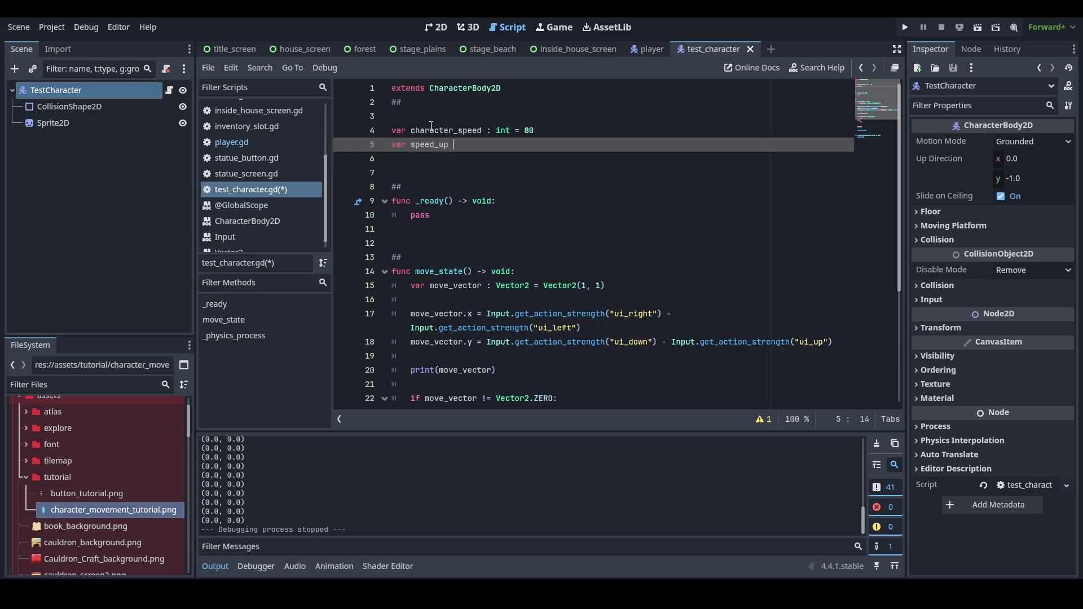
{"action": "type", "text": ":"}
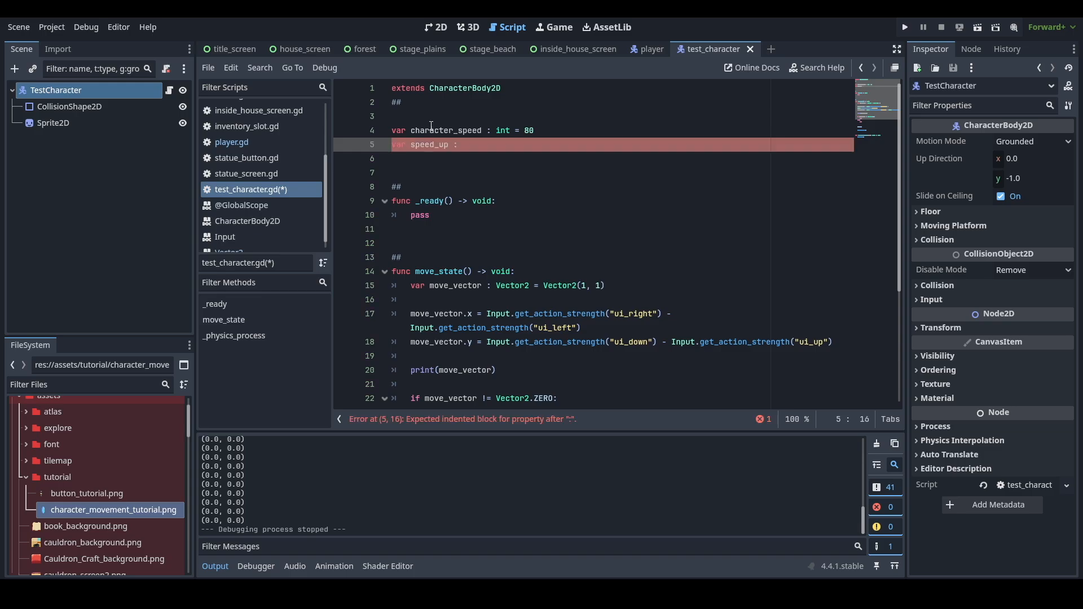
{"action": "type", "text": "int = 20"}
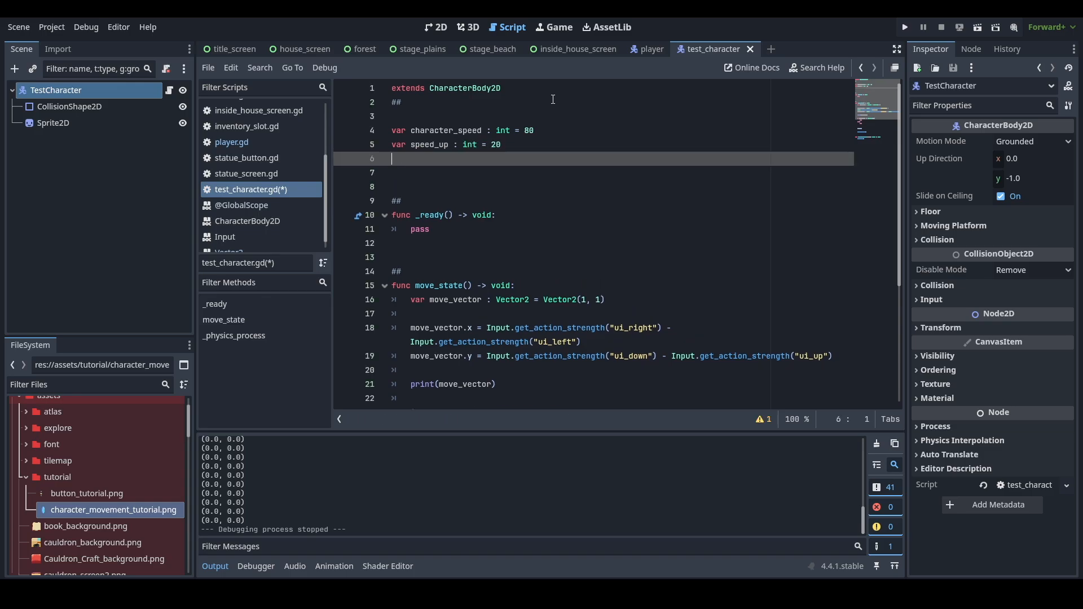
Declare 'var slow_down : int = 6' under speed_up.
{"action": "type", "text": "var slow_do"}
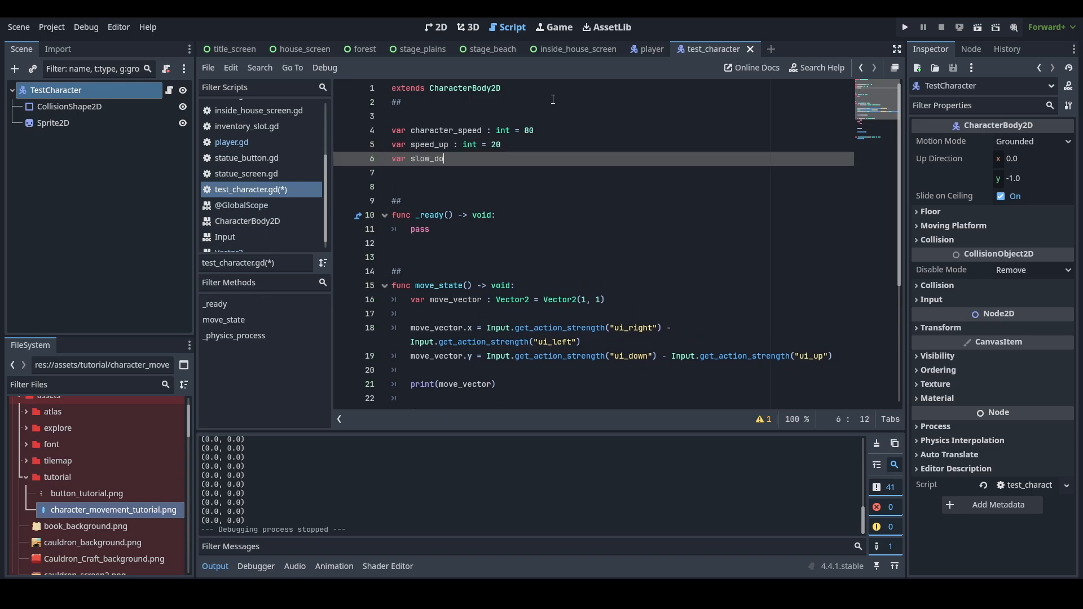
{"action": "type", "text": "wn : int"}
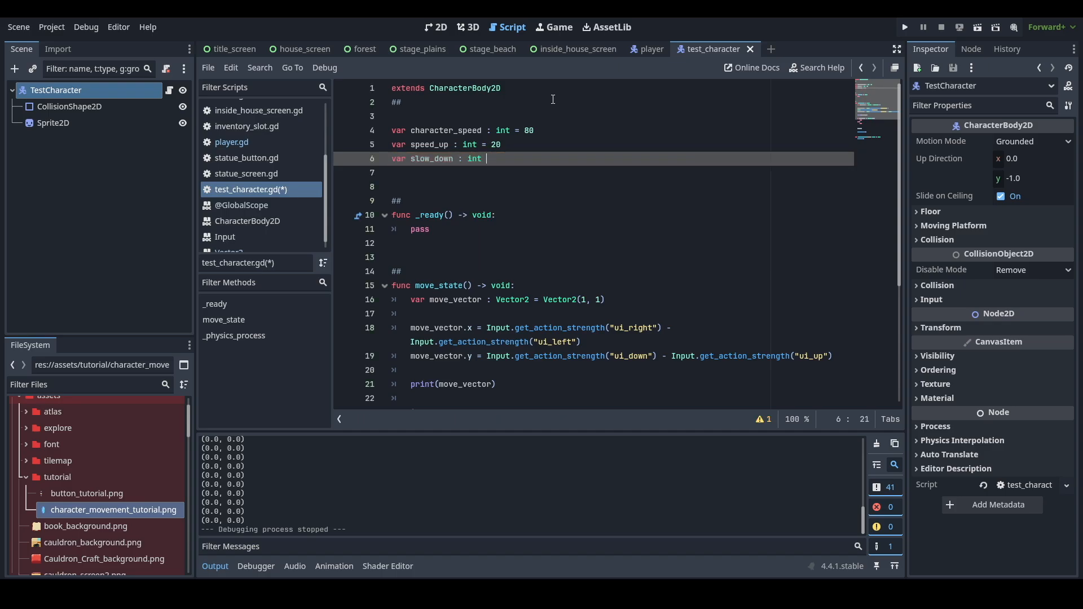
{"action": "type", "text": "= 6"}
{"action": "type", "text": "velocity"}
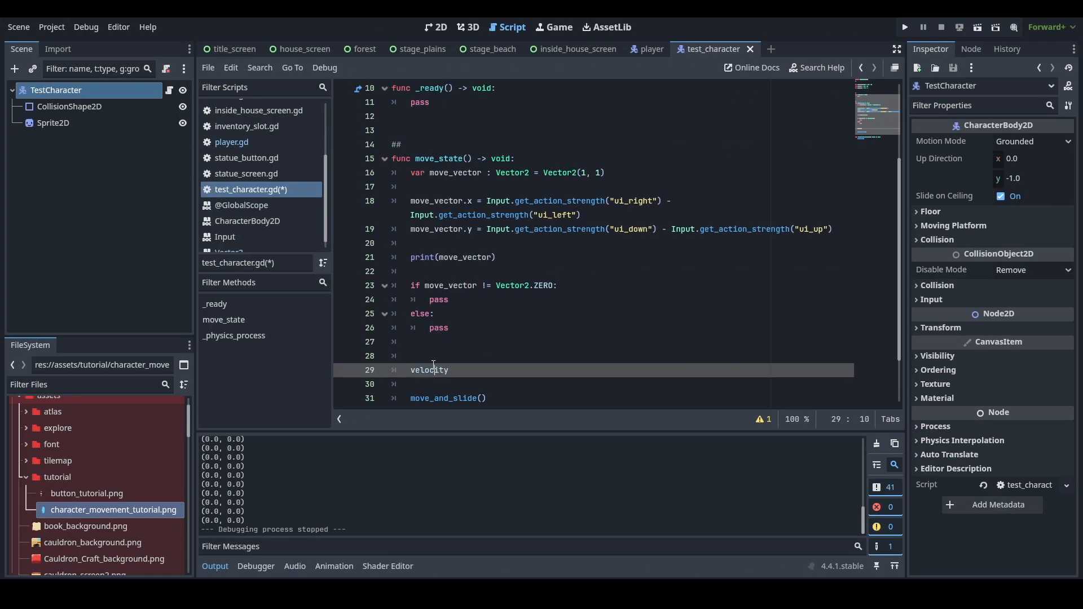
Remove the stray velocity line and start velocity = velocity.move_toward(...) in the if branch.
{"action": "double_click", "coordinate": [428, 370]}
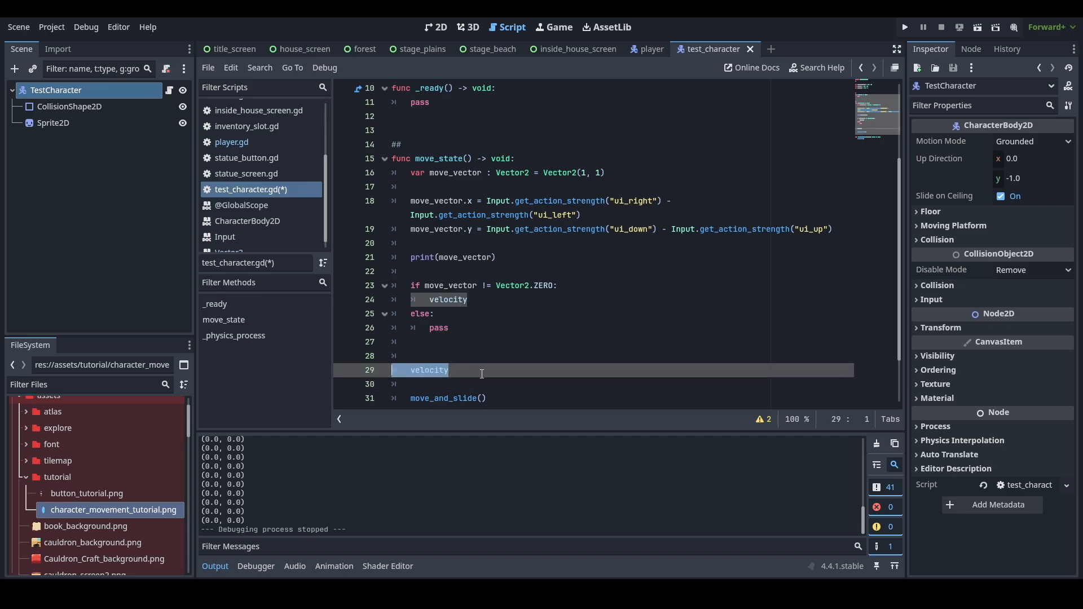
{"action": "key", "text": "Backspace"}
{"action": "type", "text": " ="}
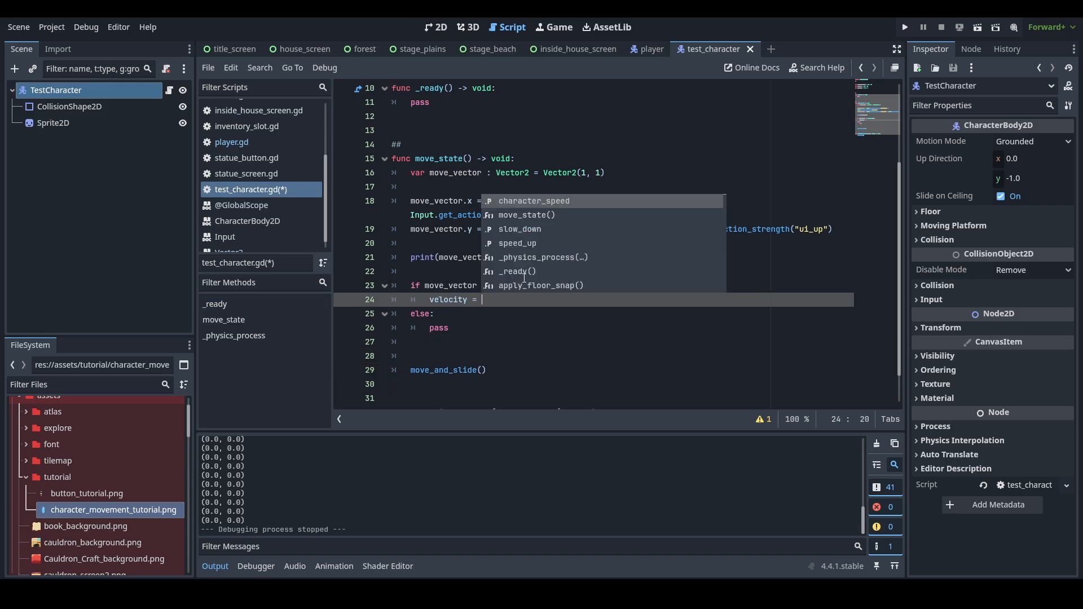
{"action": "type", "text": "move_toward("}
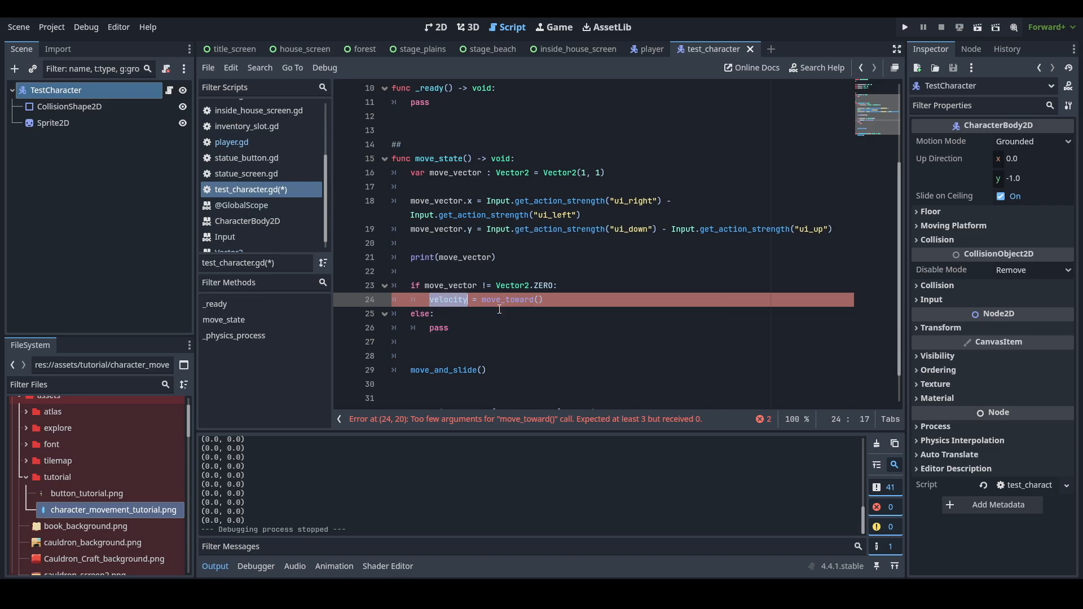
{"action": "type", "text": "velocity."}
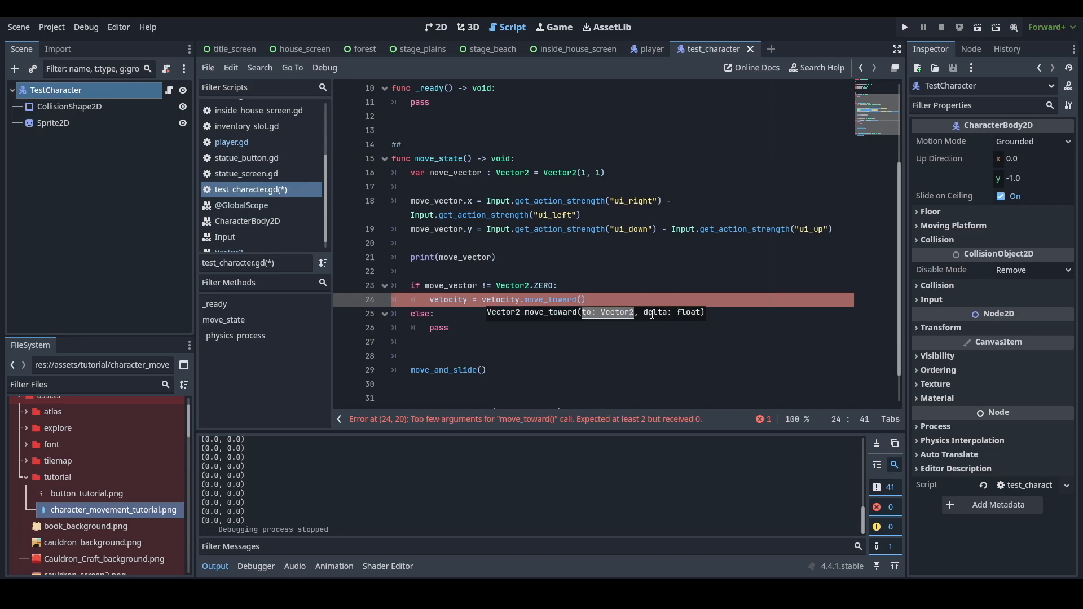
Complete the call as move_toward(move_vector*character_speed, speed_up) and select the else branch's pass.
{"action": "scroll", "scroll_direction": "up", "scroll_amount": 3}
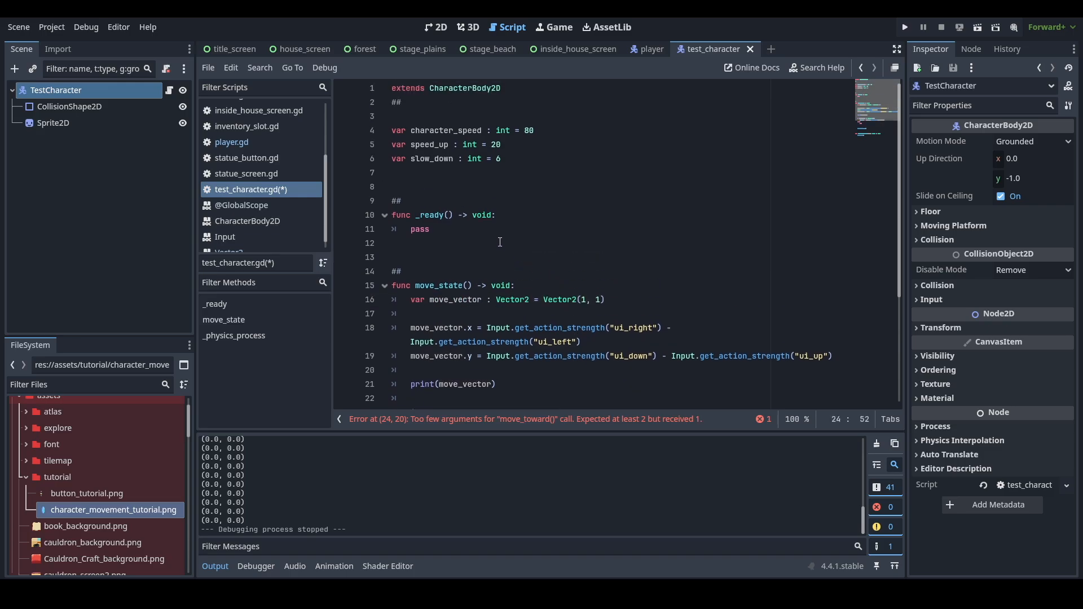
{"action": "double_click", "coordinate": [445, 130]}
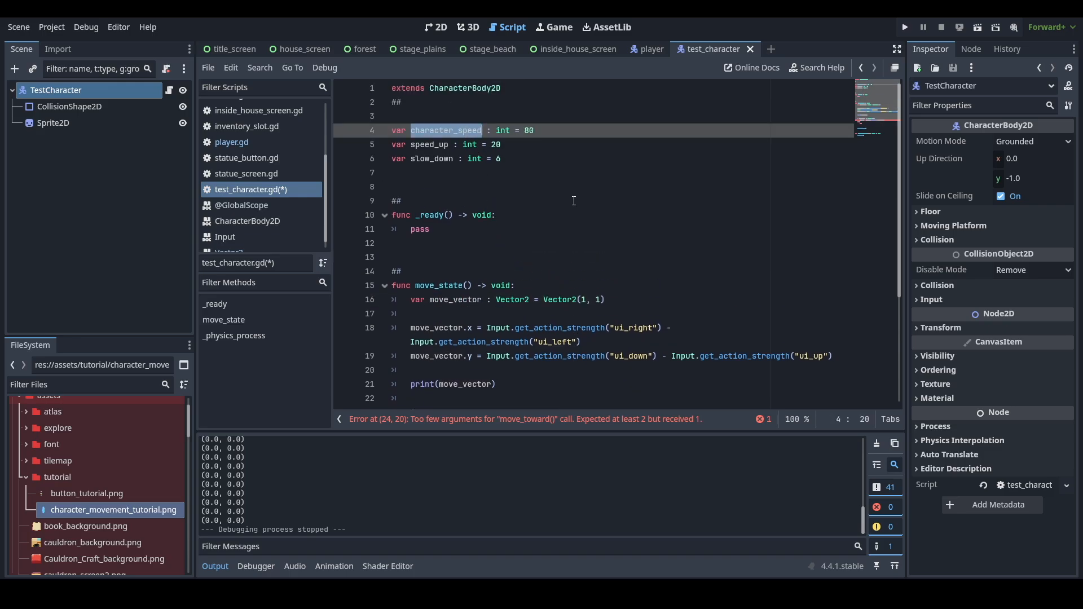
{"action": "scroll", "scroll_direction": "down", "scroll_amount": 3}
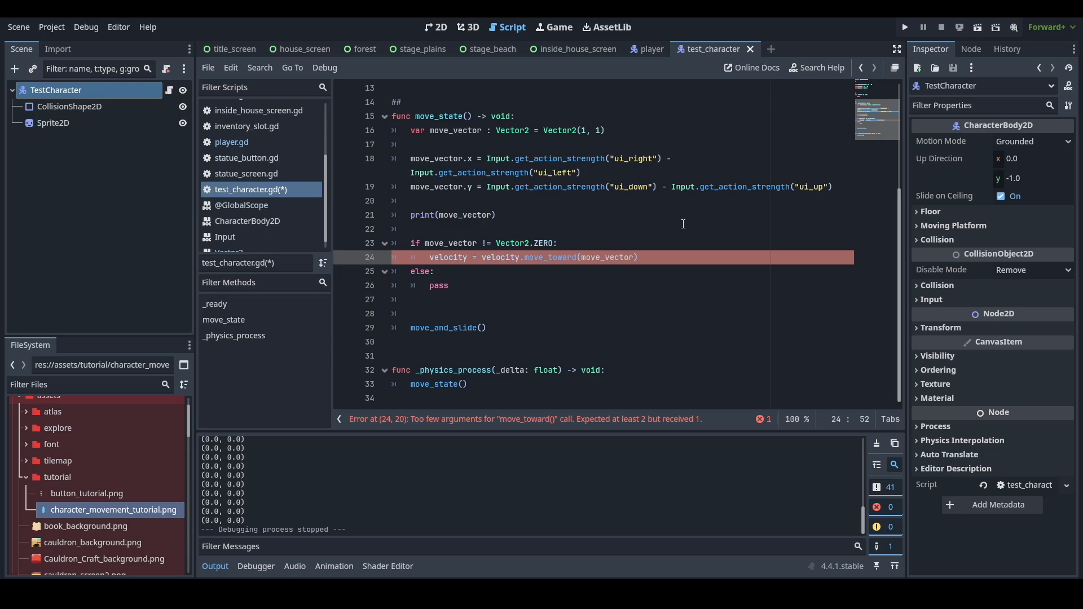
{"action": "type", "text": "*character_speed,"}
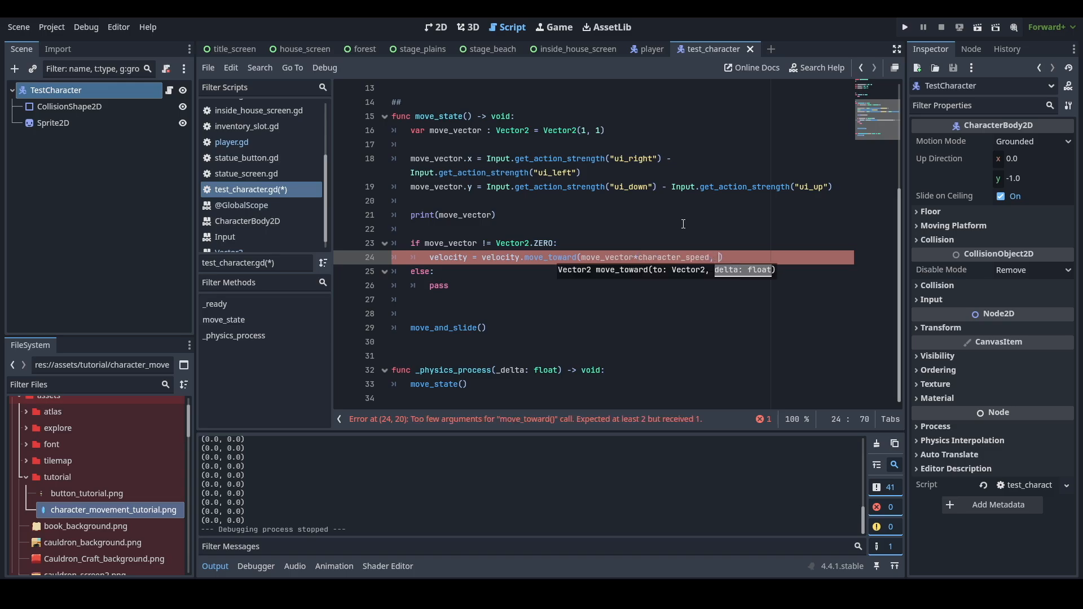
{"action": "scroll", "scroll_direction": "up", "scroll_amount": 3}
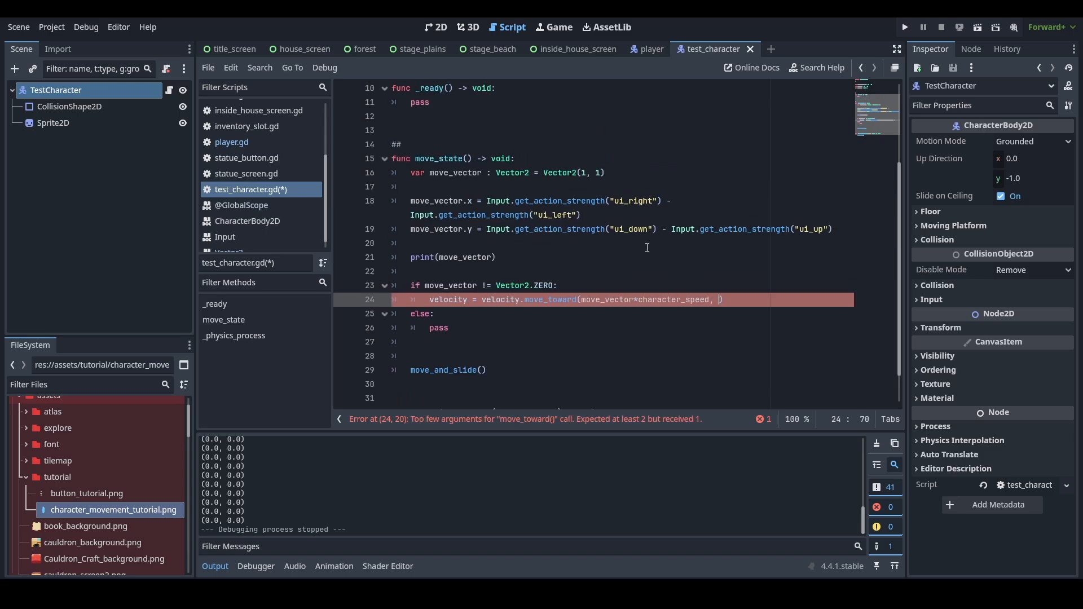
{"action": "scroll", "scroll_direction": "up", "scroll_amount": 3}
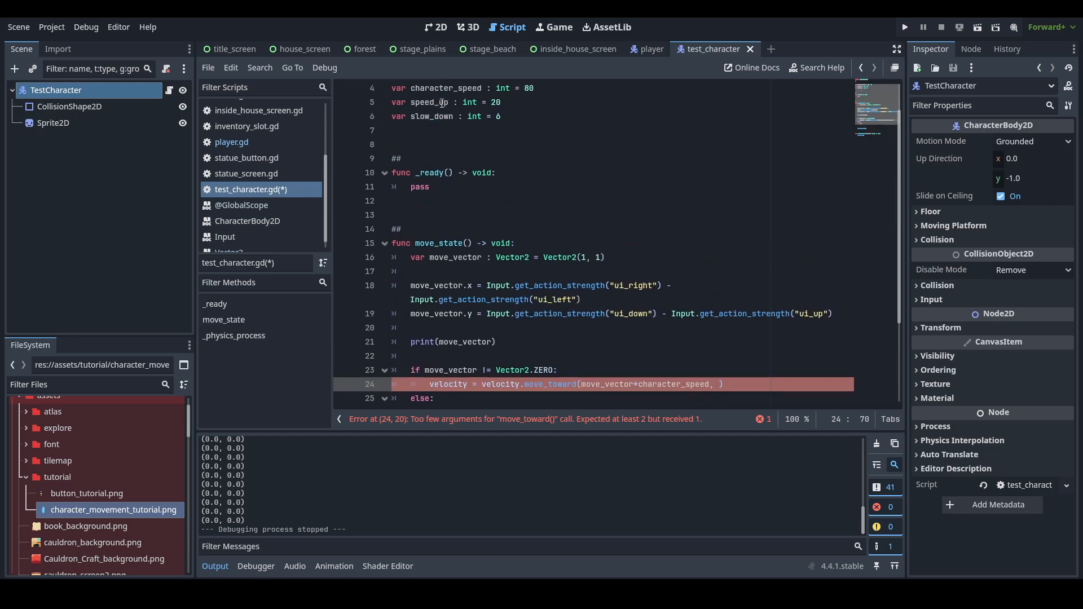
{"action": "scroll", "scroll_direction": "down", "scroll_amount": 3}
{"action": "type", "text": "speed_up"}
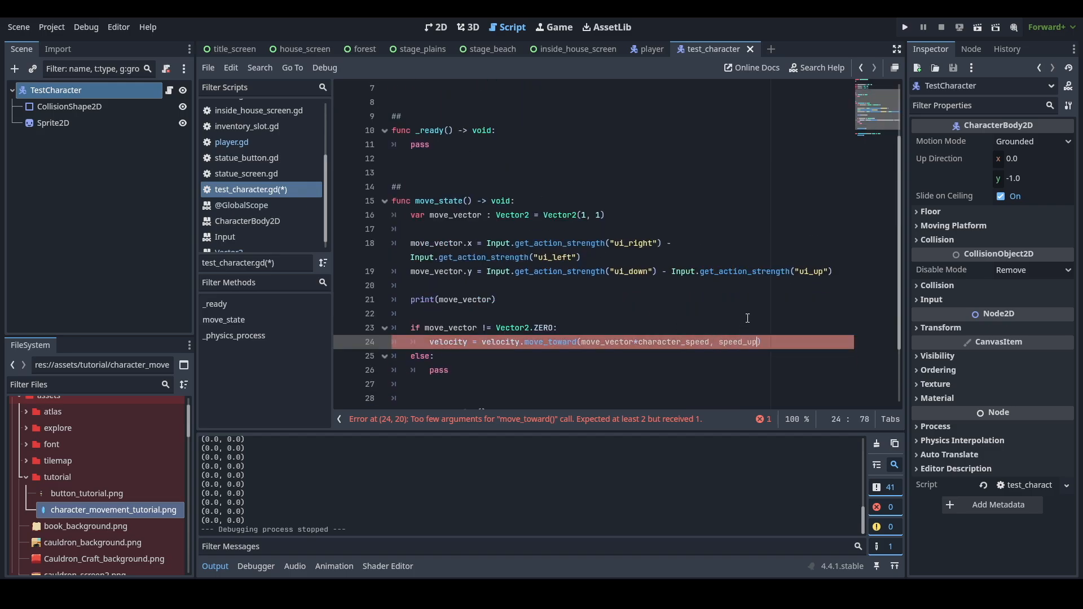
{"action": "left_click", "coordinate": [438, 327]}
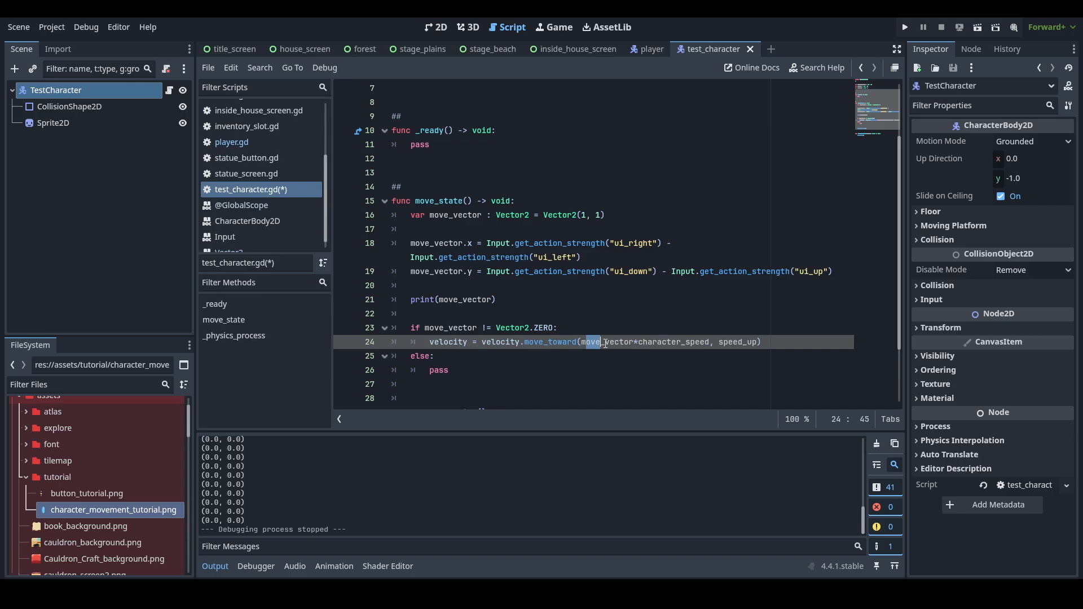
{"action": "left_click", "coordinate": [622, 340]}
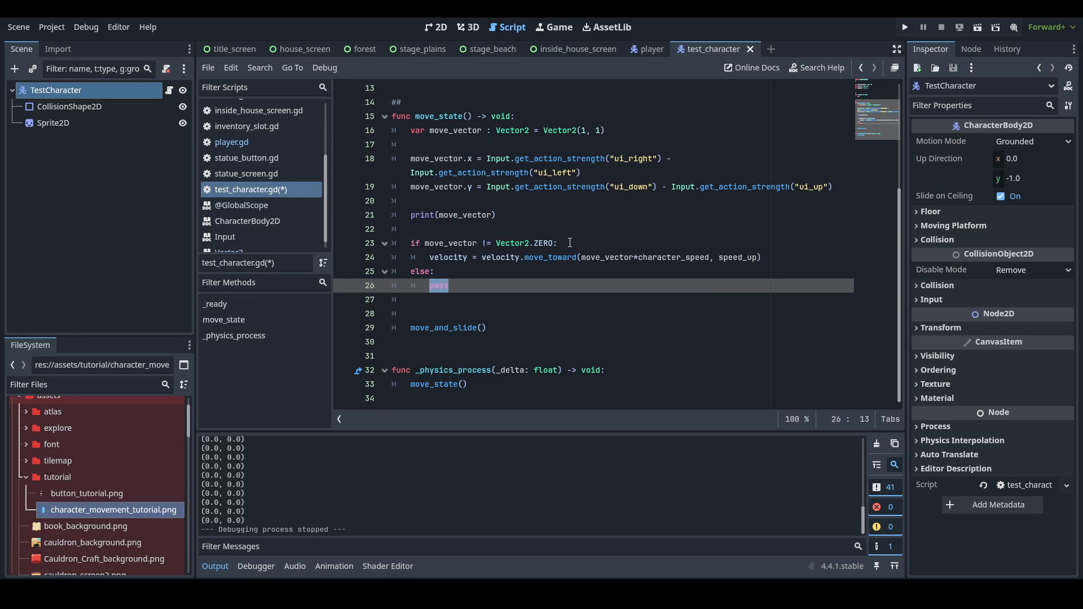
Set the else branch to velocity = velocity.move_toward(Vector2.ZERO, slow_down) and save the script.
{"action": "type", "text": "velocity = velocity.move_twoard"}
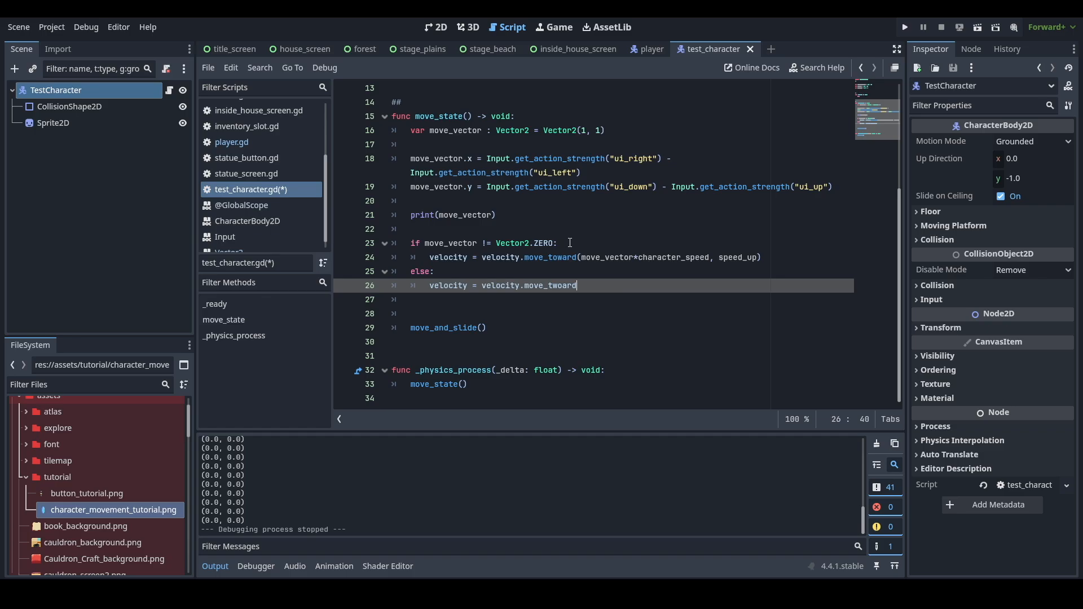
{"action": "key", "text": "Backspace"}
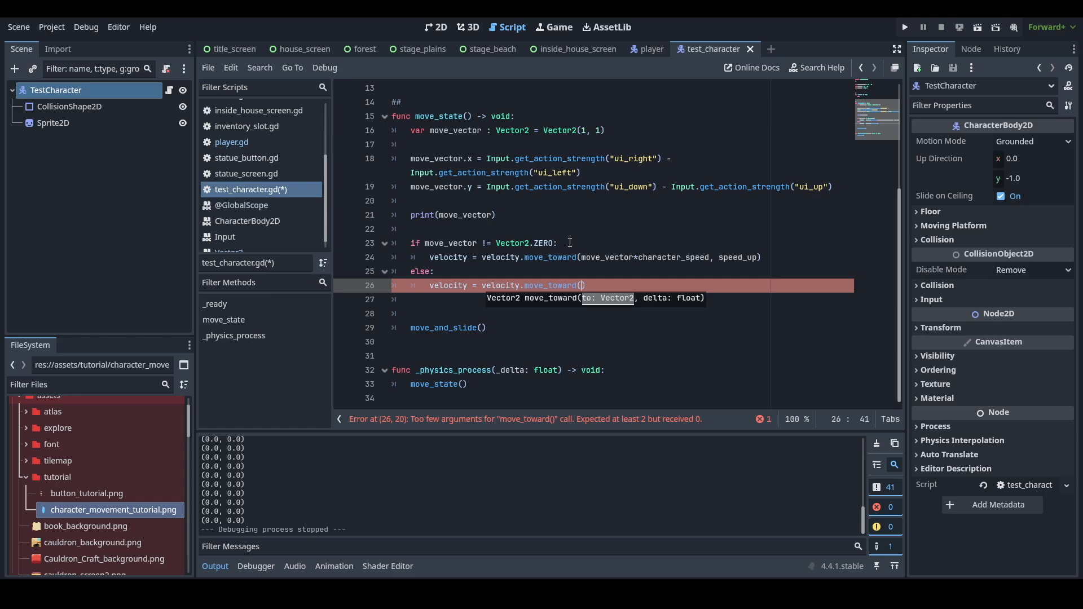
{"action": "type", "text": "Vector2.ZERO,"}
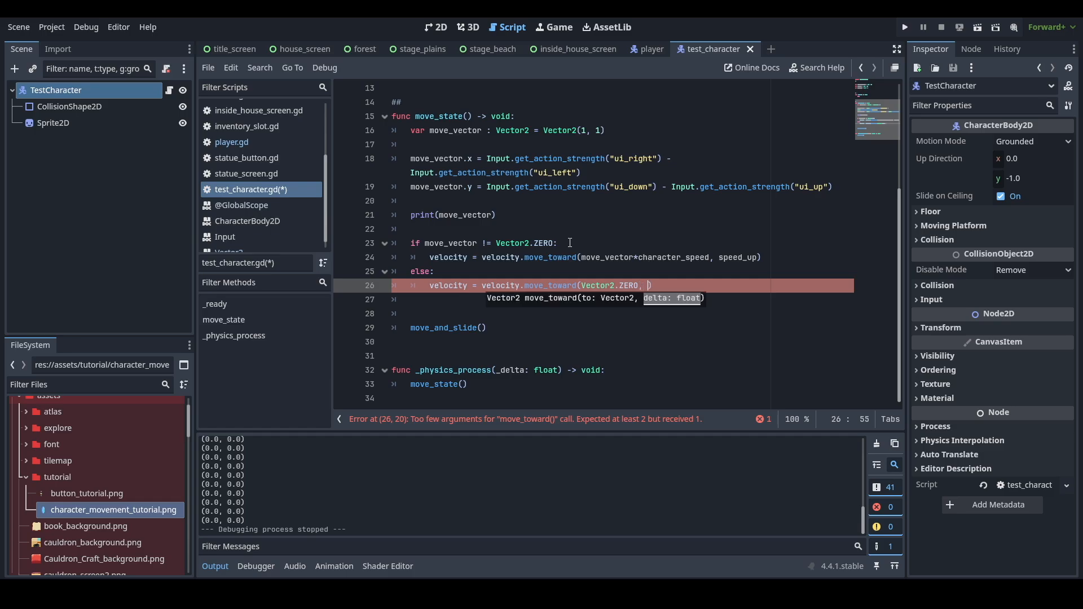
{"action": "scroll", "scroll_direction": "up", "scroll_amount": 3}
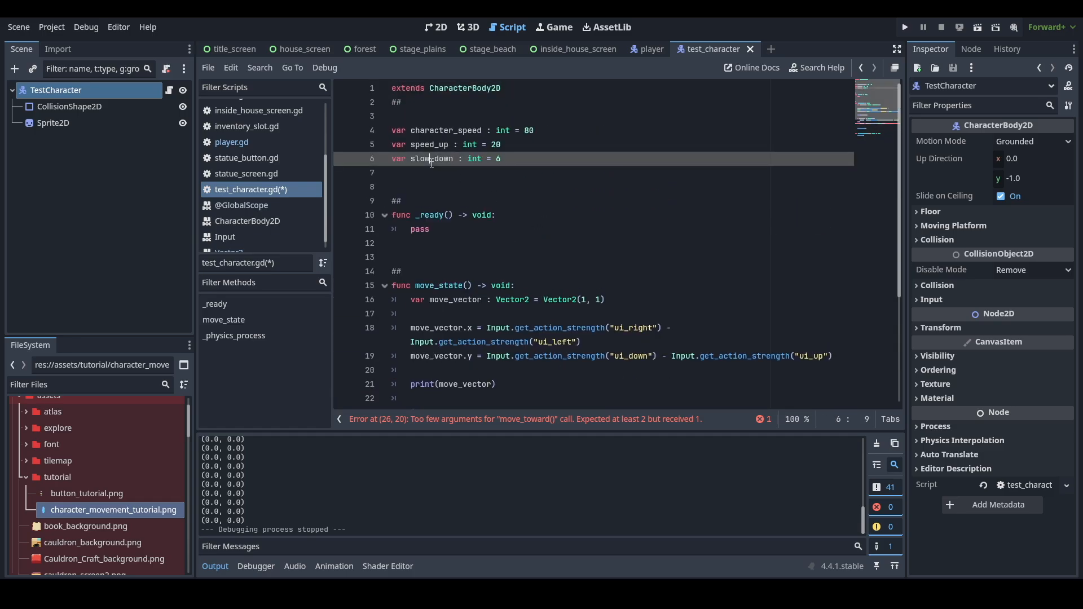
{"action": "scroll", "scroll_direction": "down", "scroll_amount": 3}
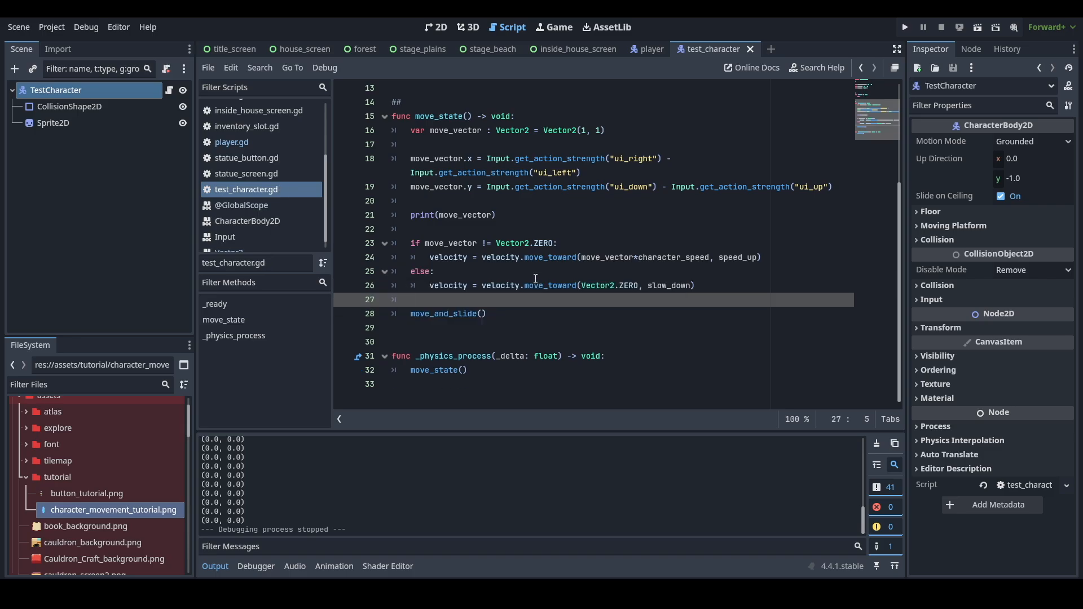
{"action": "mouse_move", "coordinate": [978, 27]}
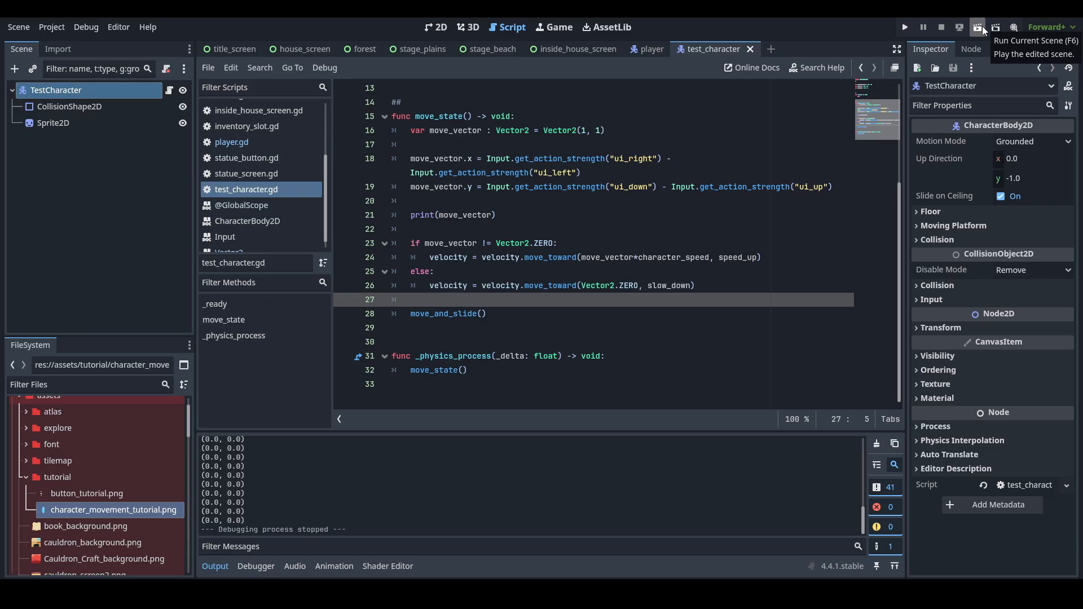
Run the test character scene to try the new movement, then stop it.
{"action": "left_click", "coordinate": [977, 27]}
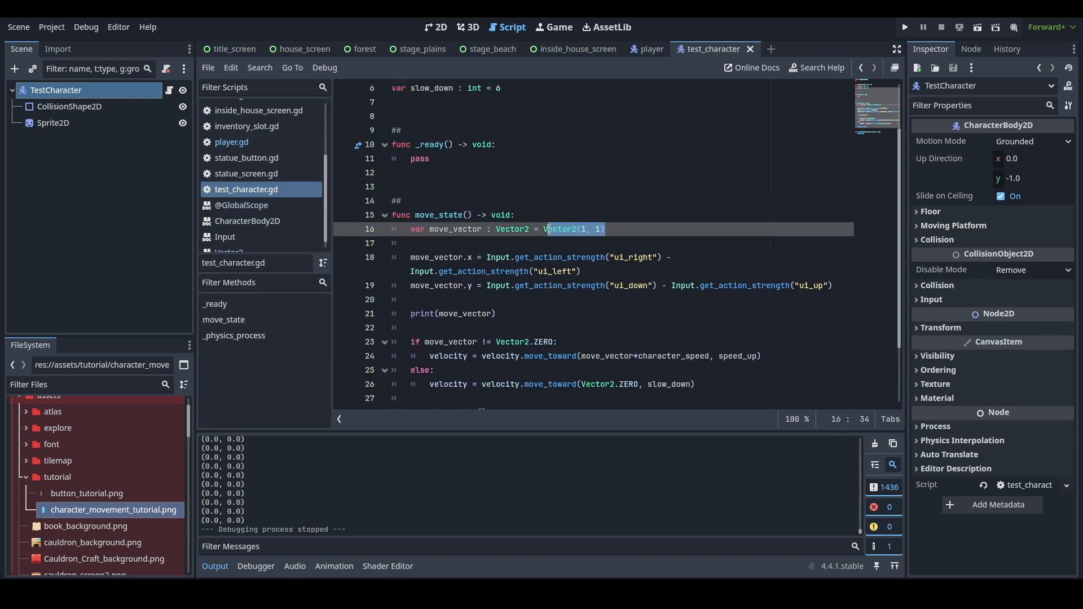
Delete the Vector2(1, 1) initializer, leaving 'var move_vector : Vector2'.
{"action": "key", "text": "Backspace"}
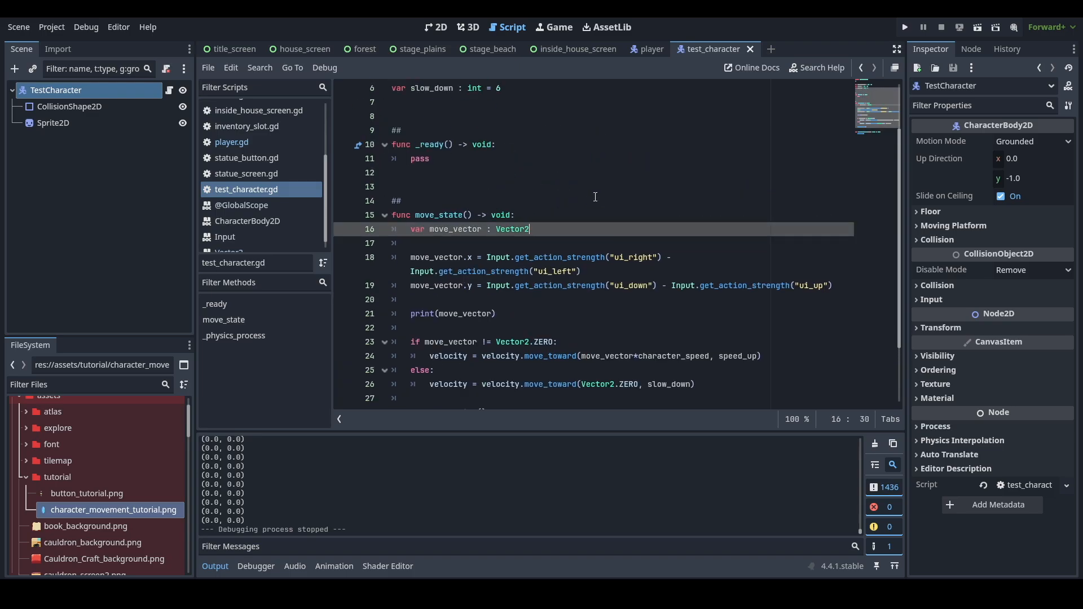